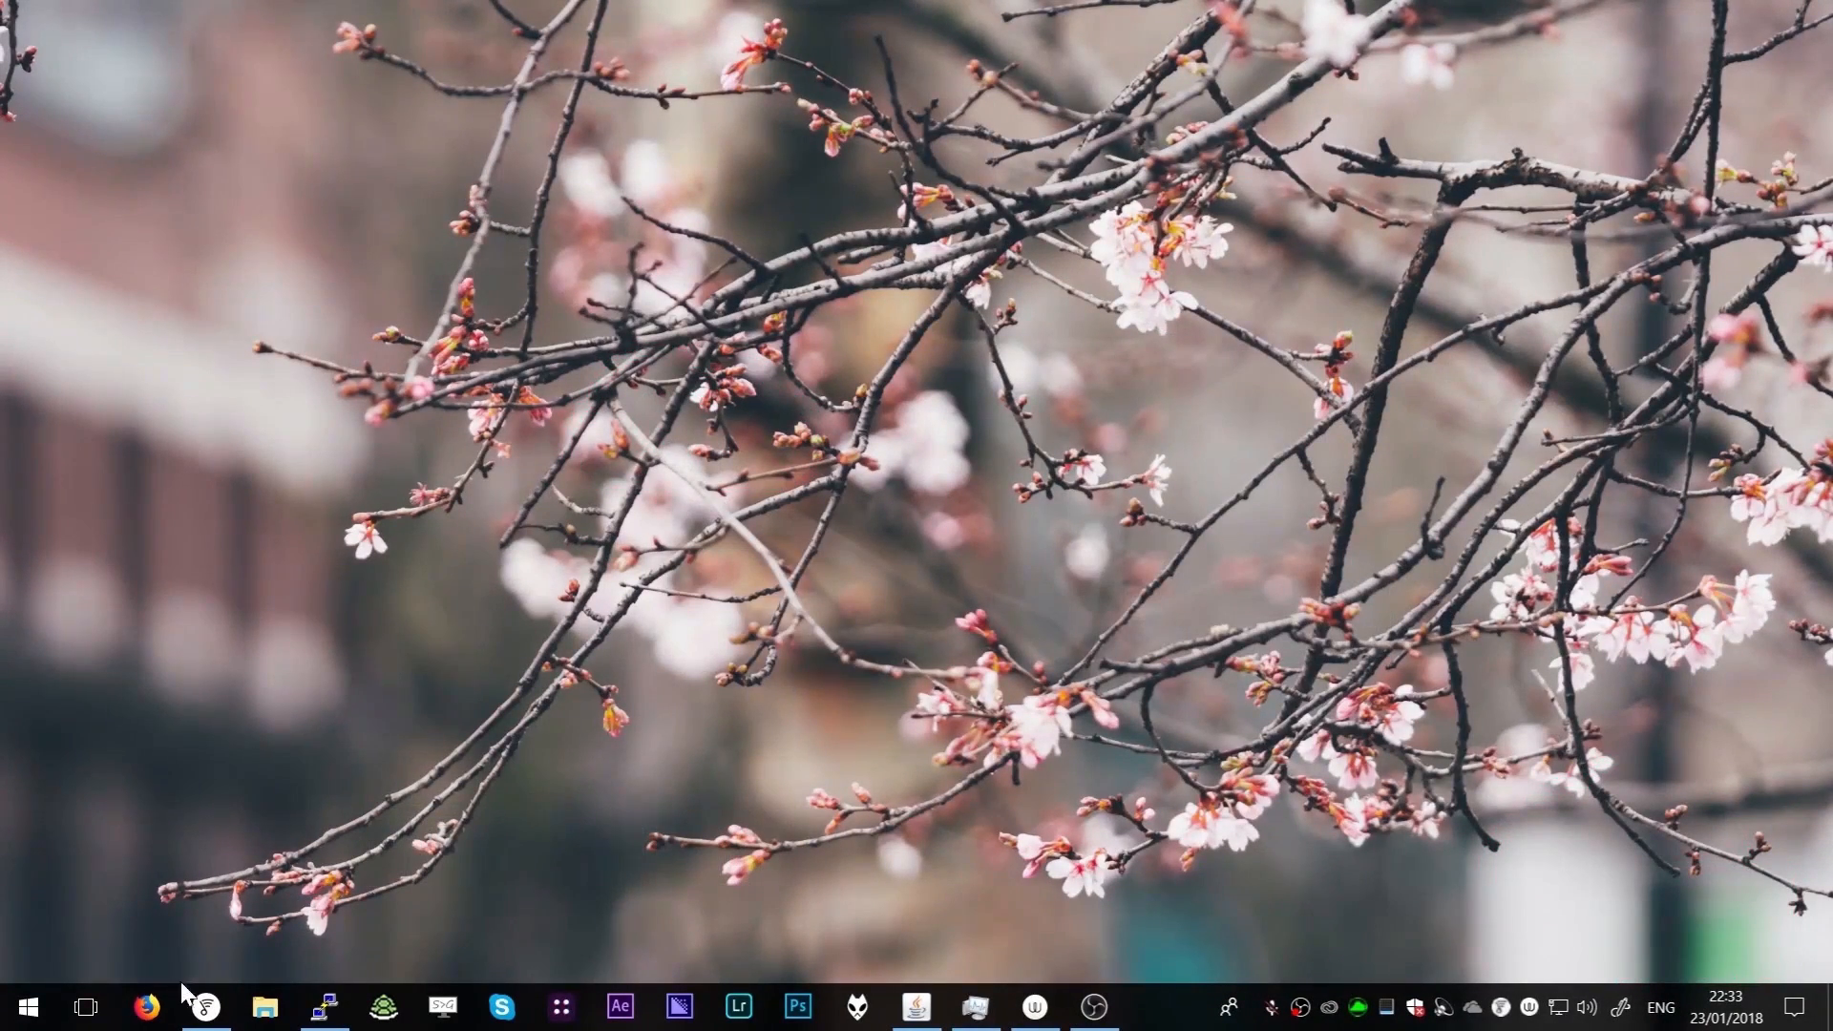
Step: Launch Firefox and load the iancoleman.io/bip39 converter page
left_click(146, 1005)
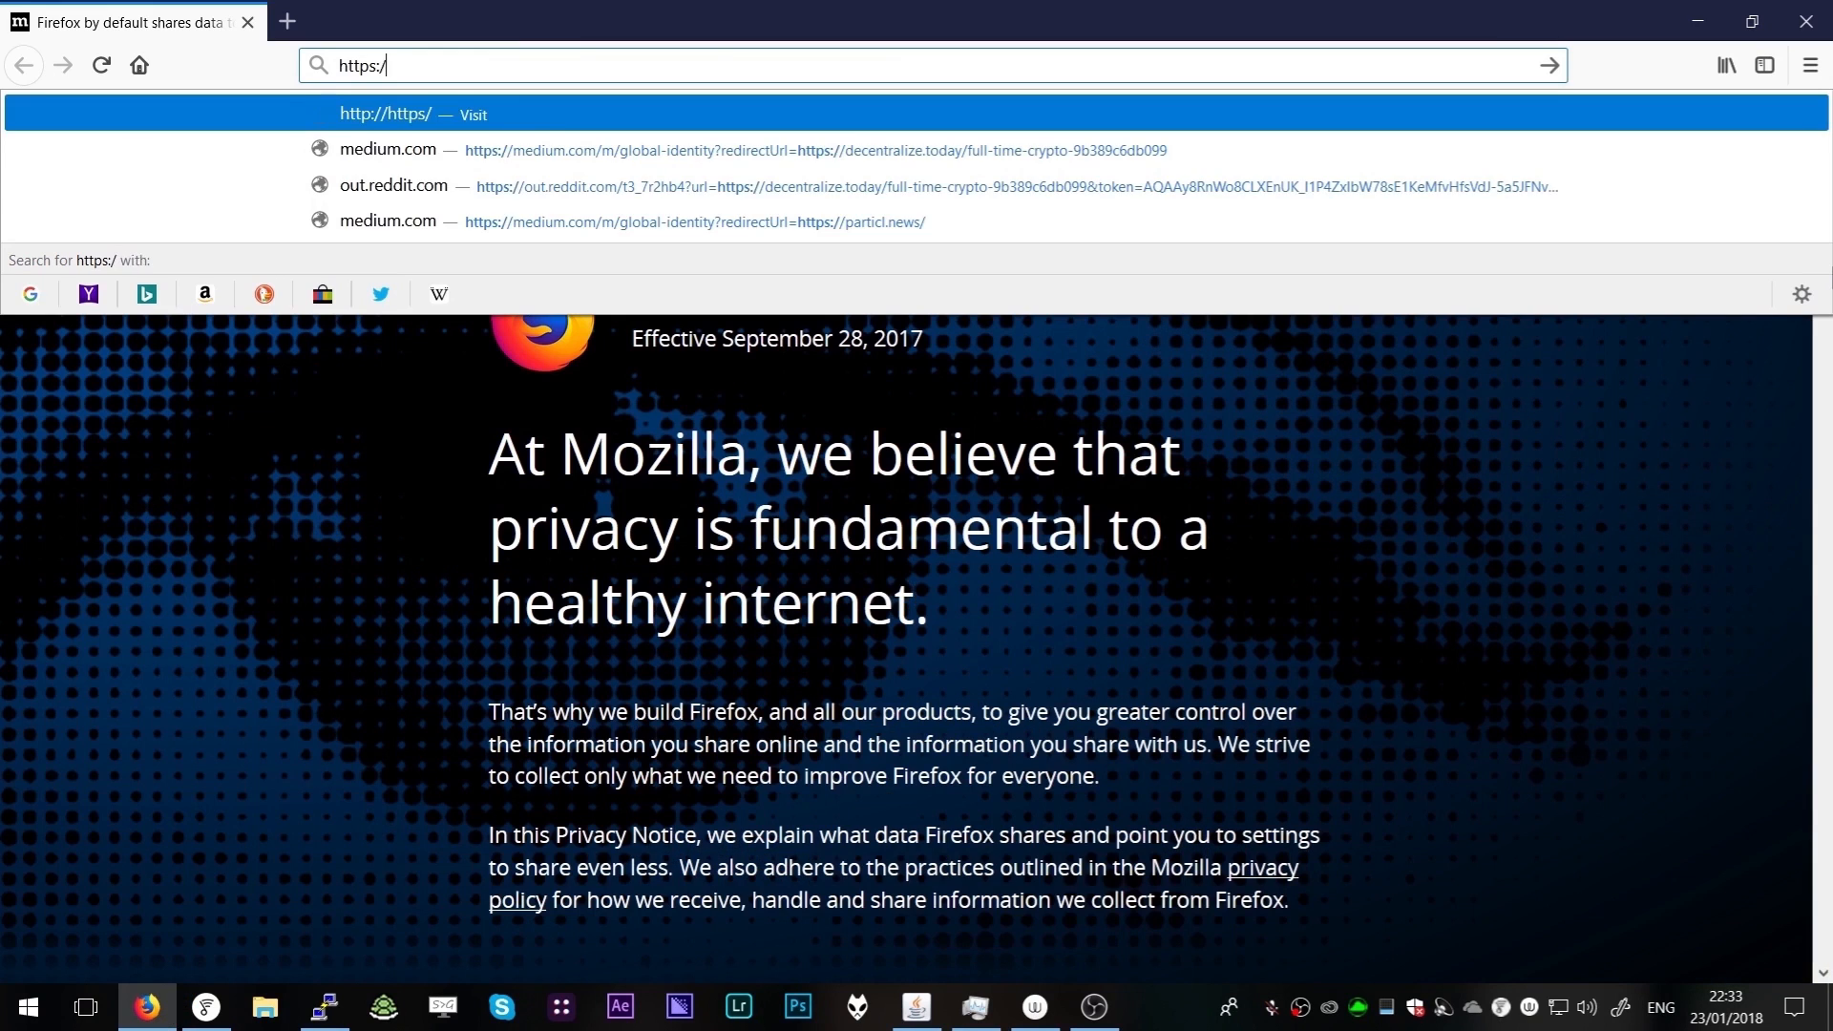
type("ian")
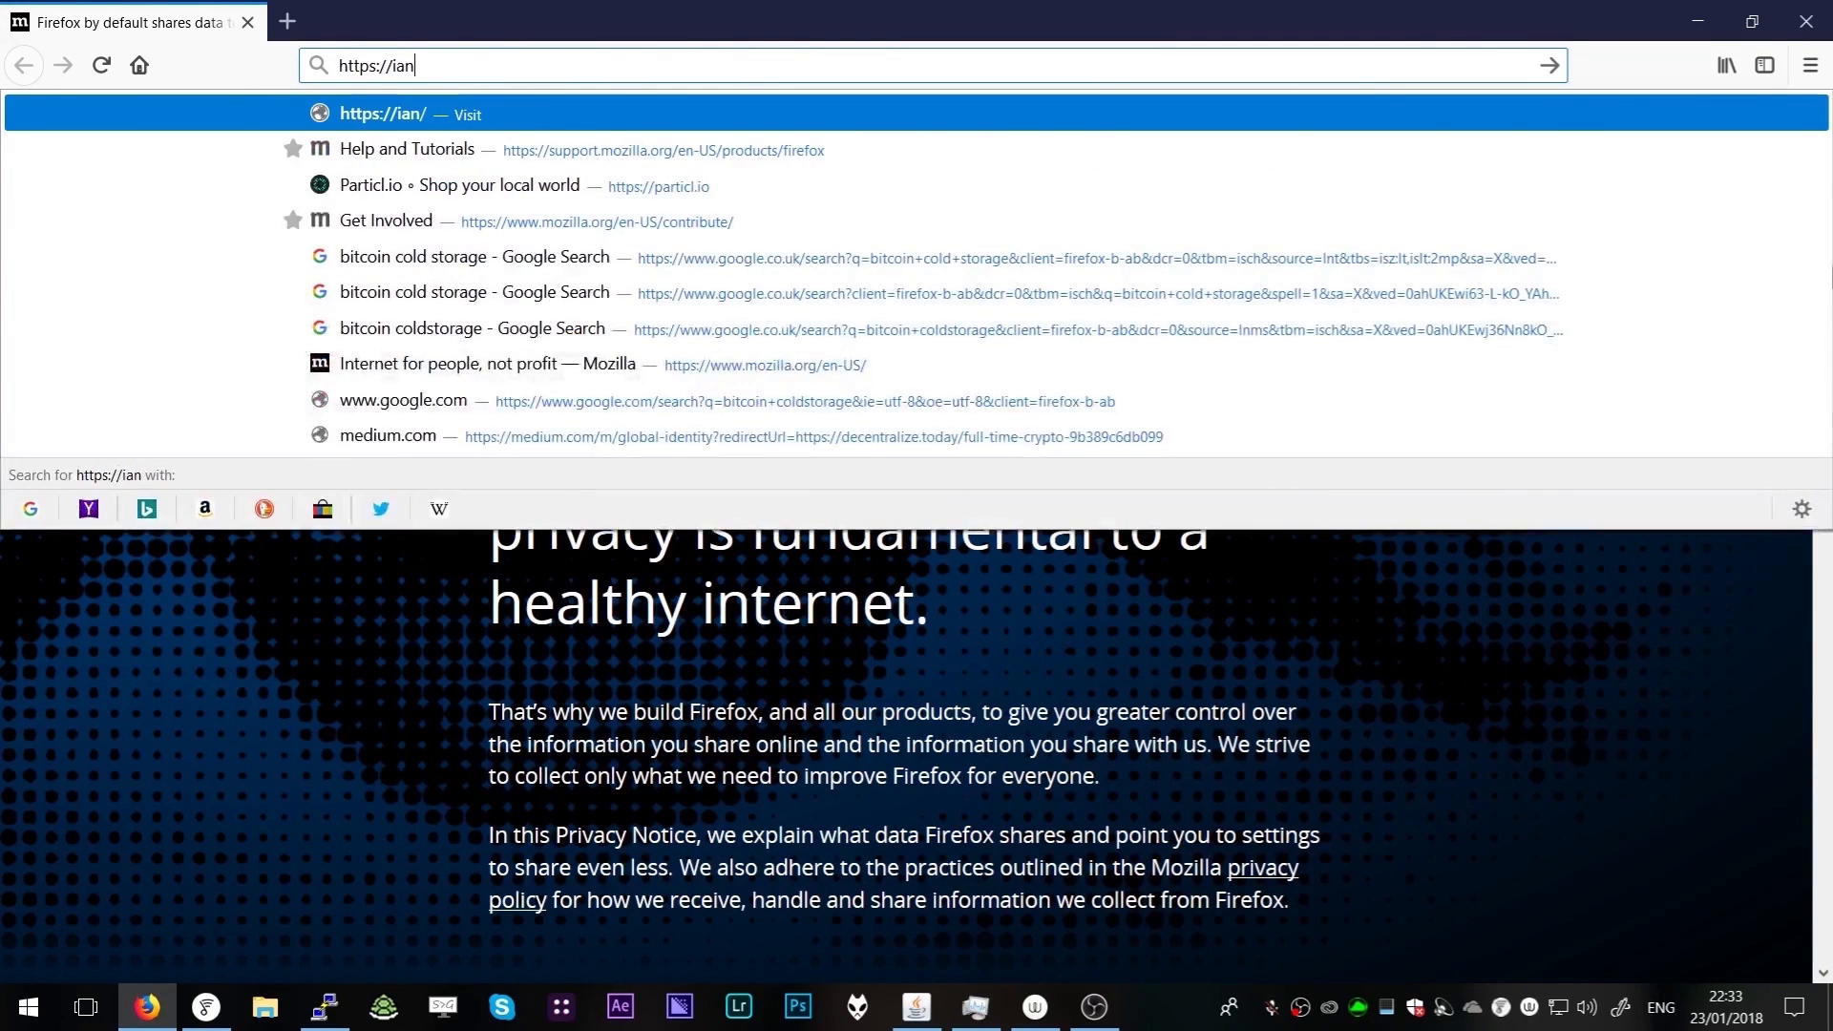
type("coleman.io/")
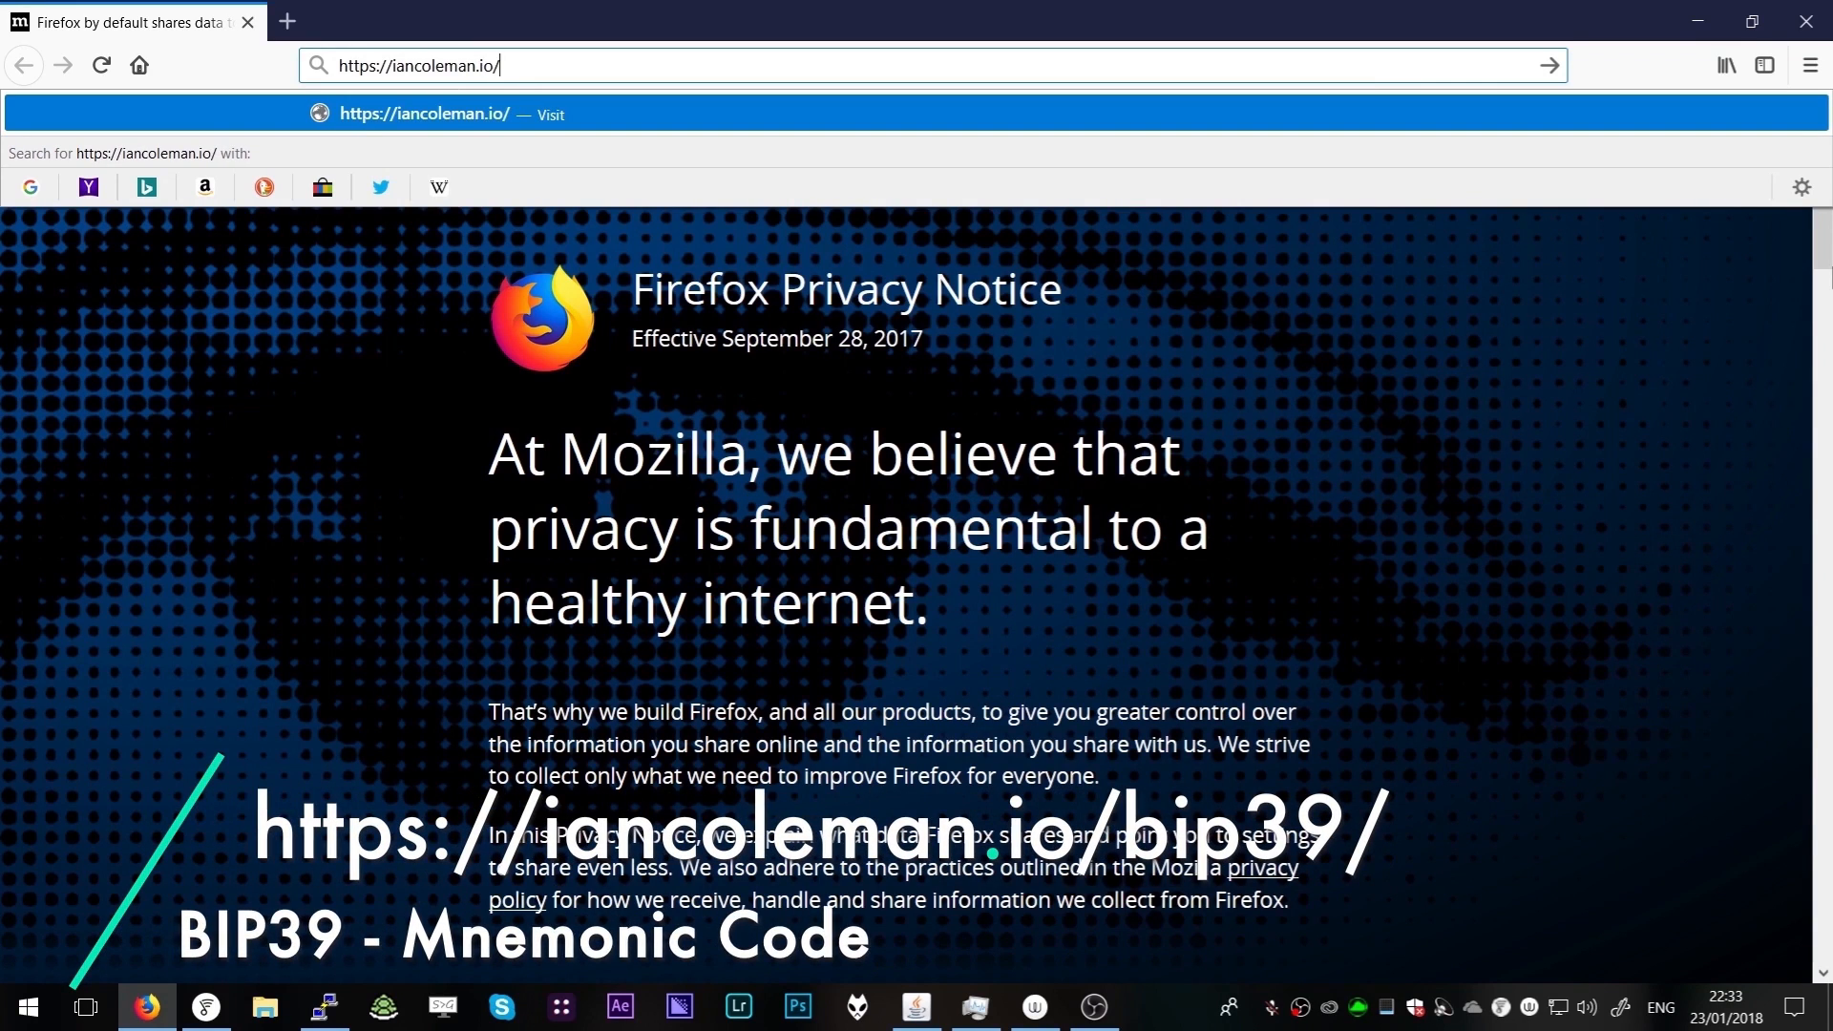
type("bip39/")
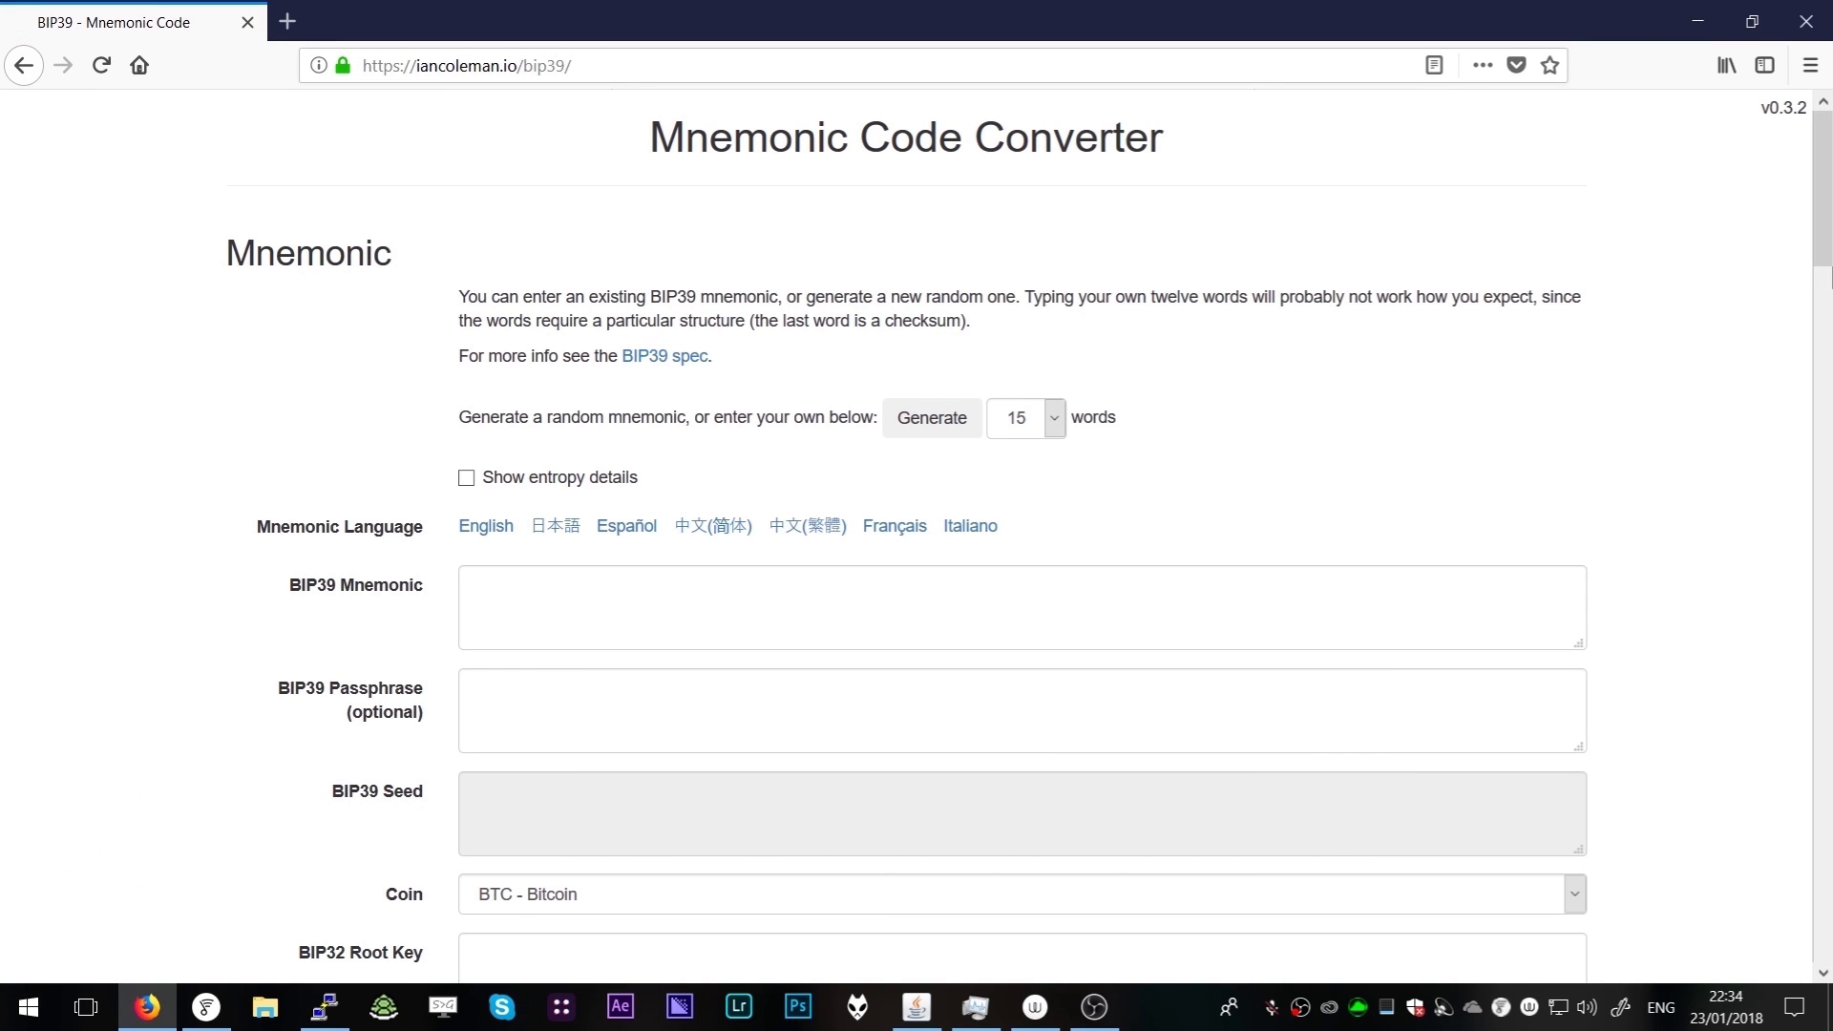
mouse_move(1605, 263)
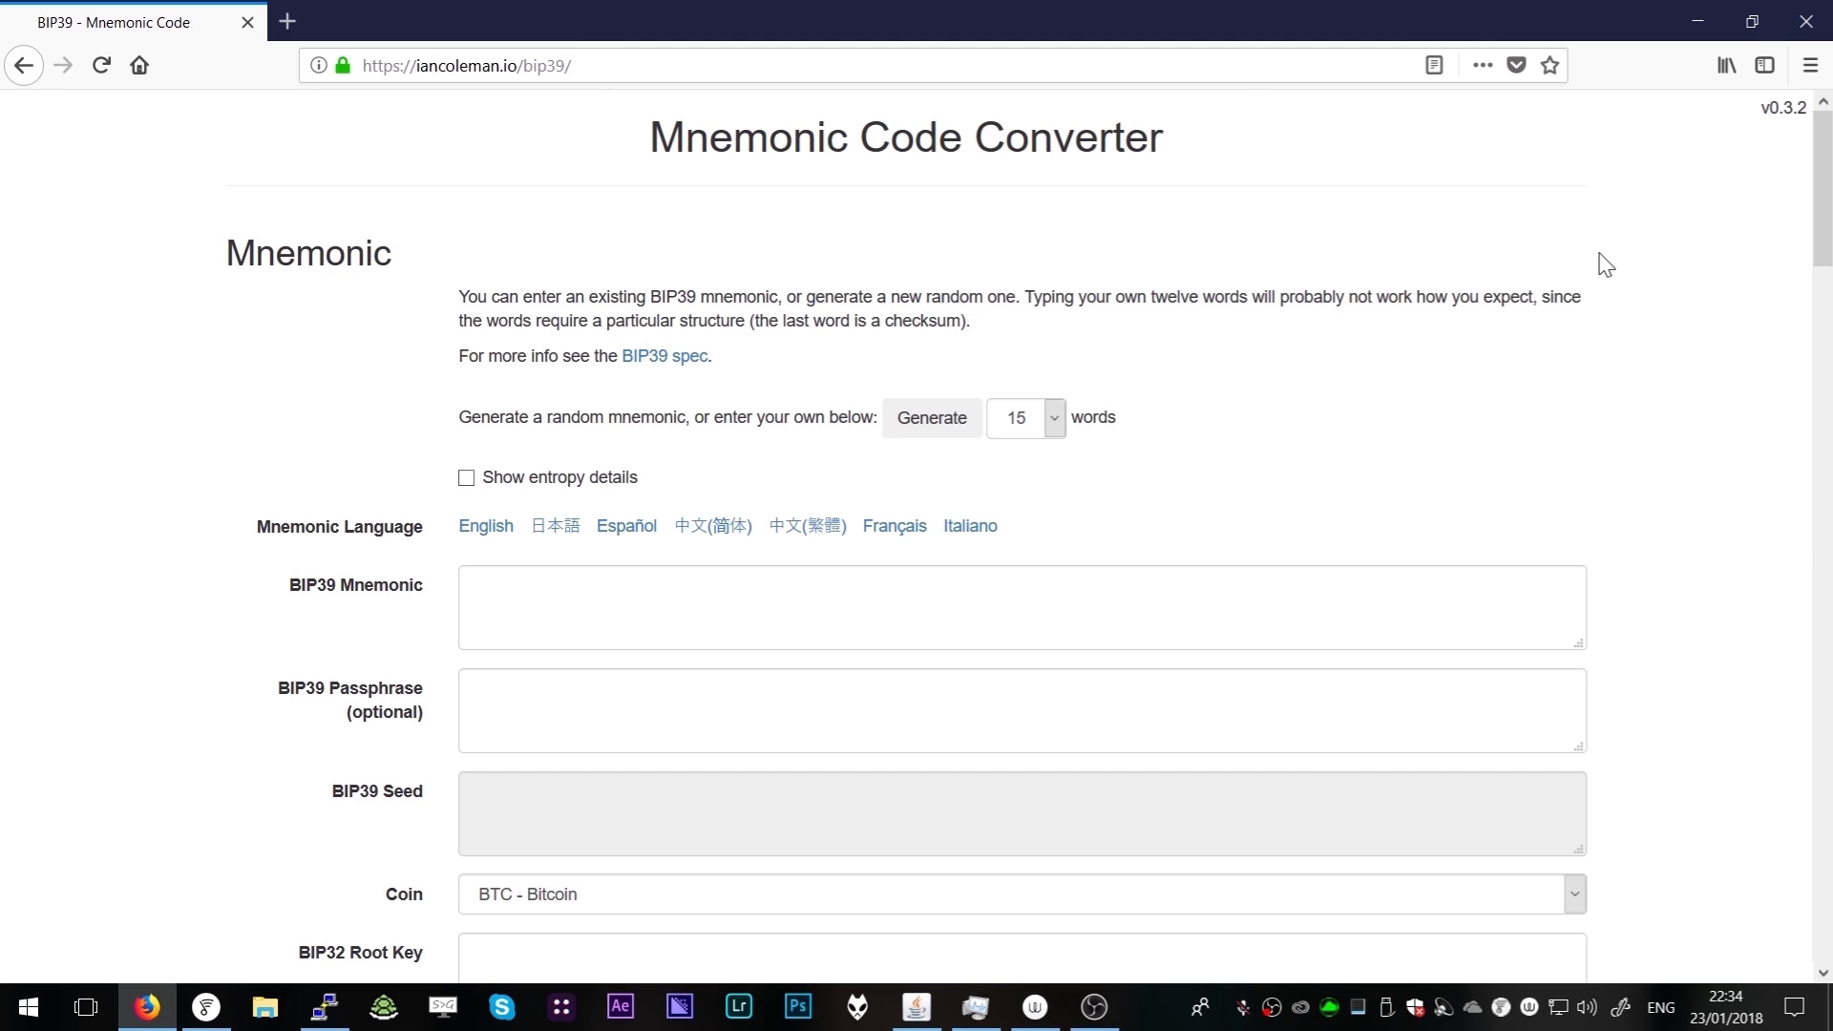
Step: Save the BIP39 converter page as a complete web page to USB MEMORY (H:)
right_click(1605, 263)
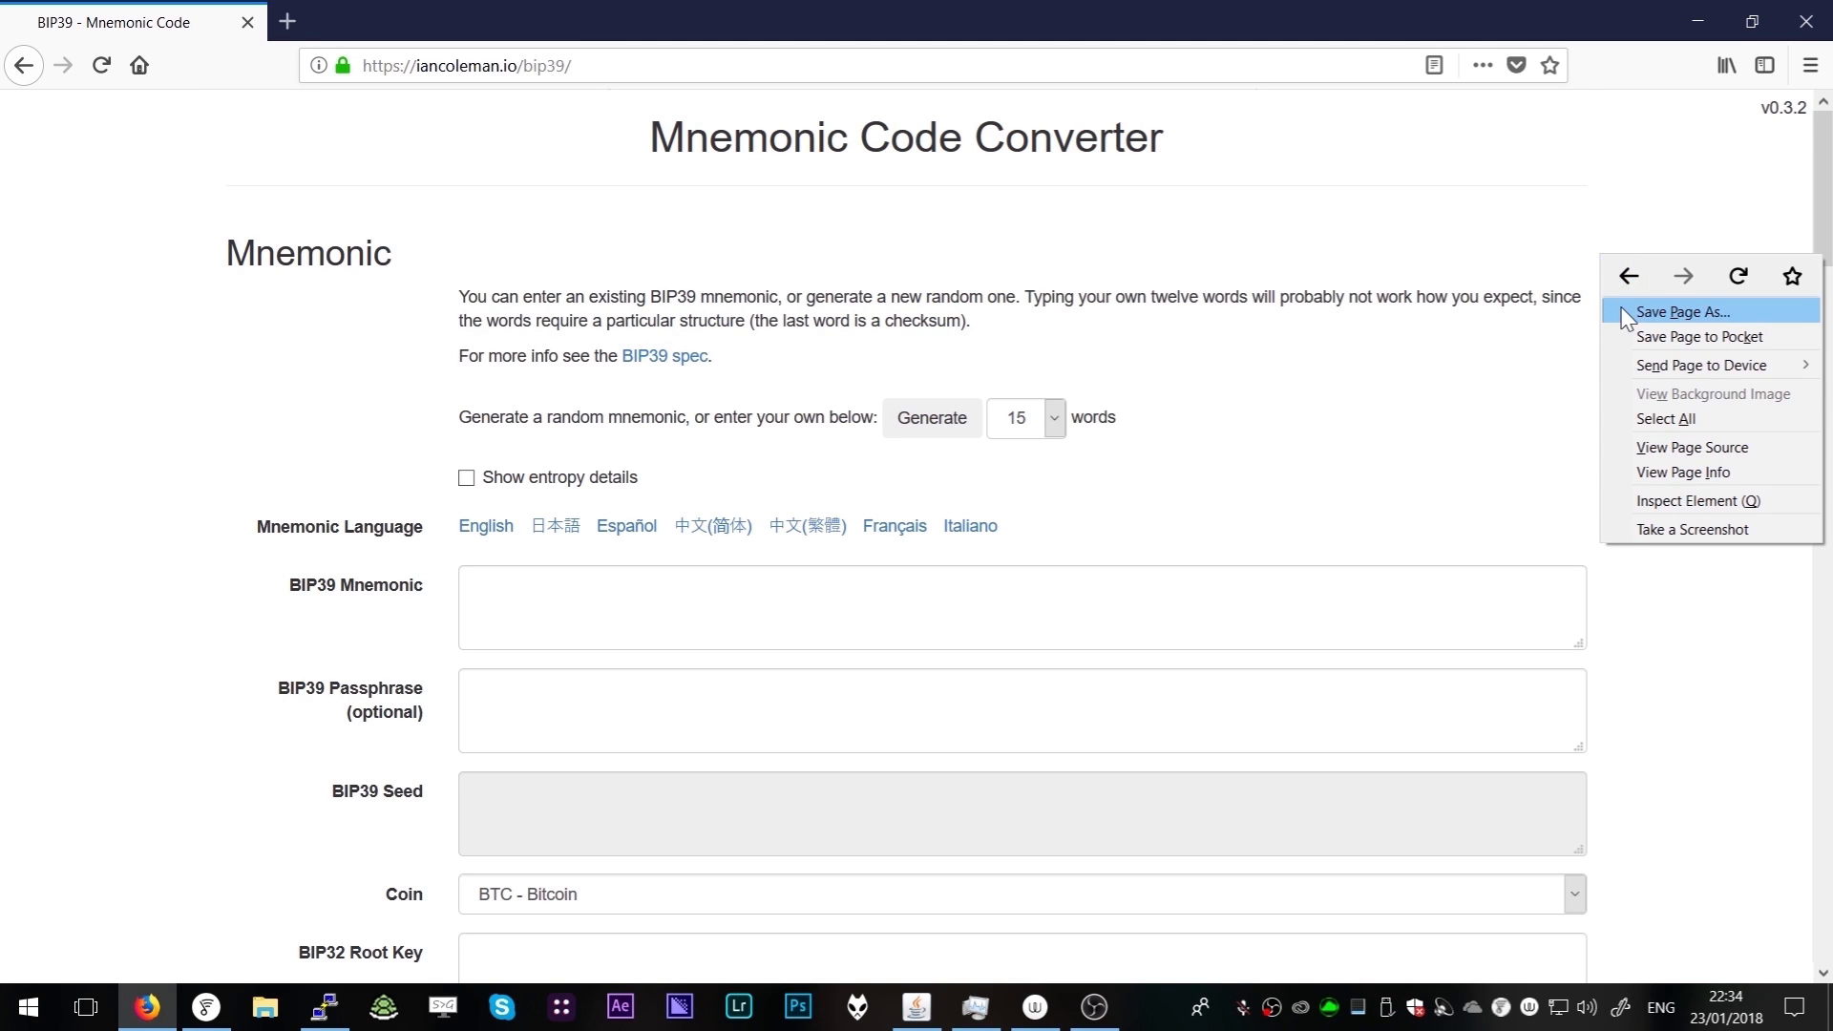
left_click(1682, 311)
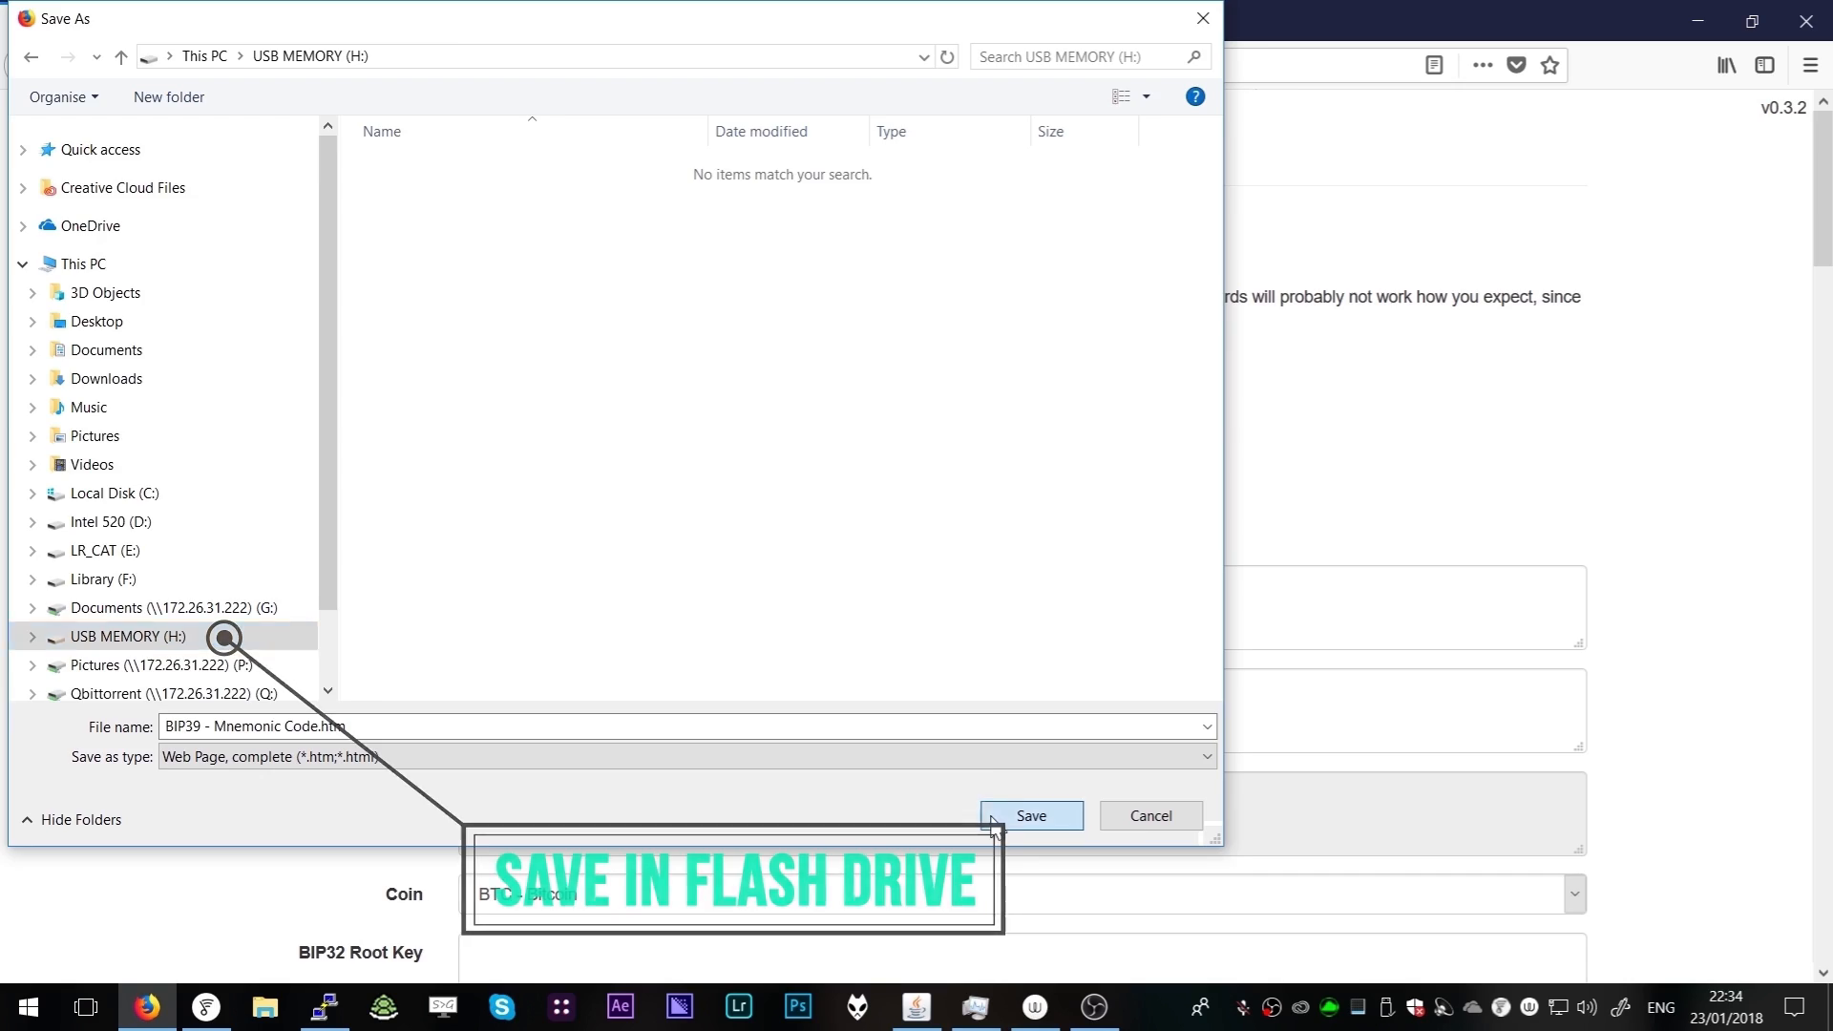
left_click(1031, 815)
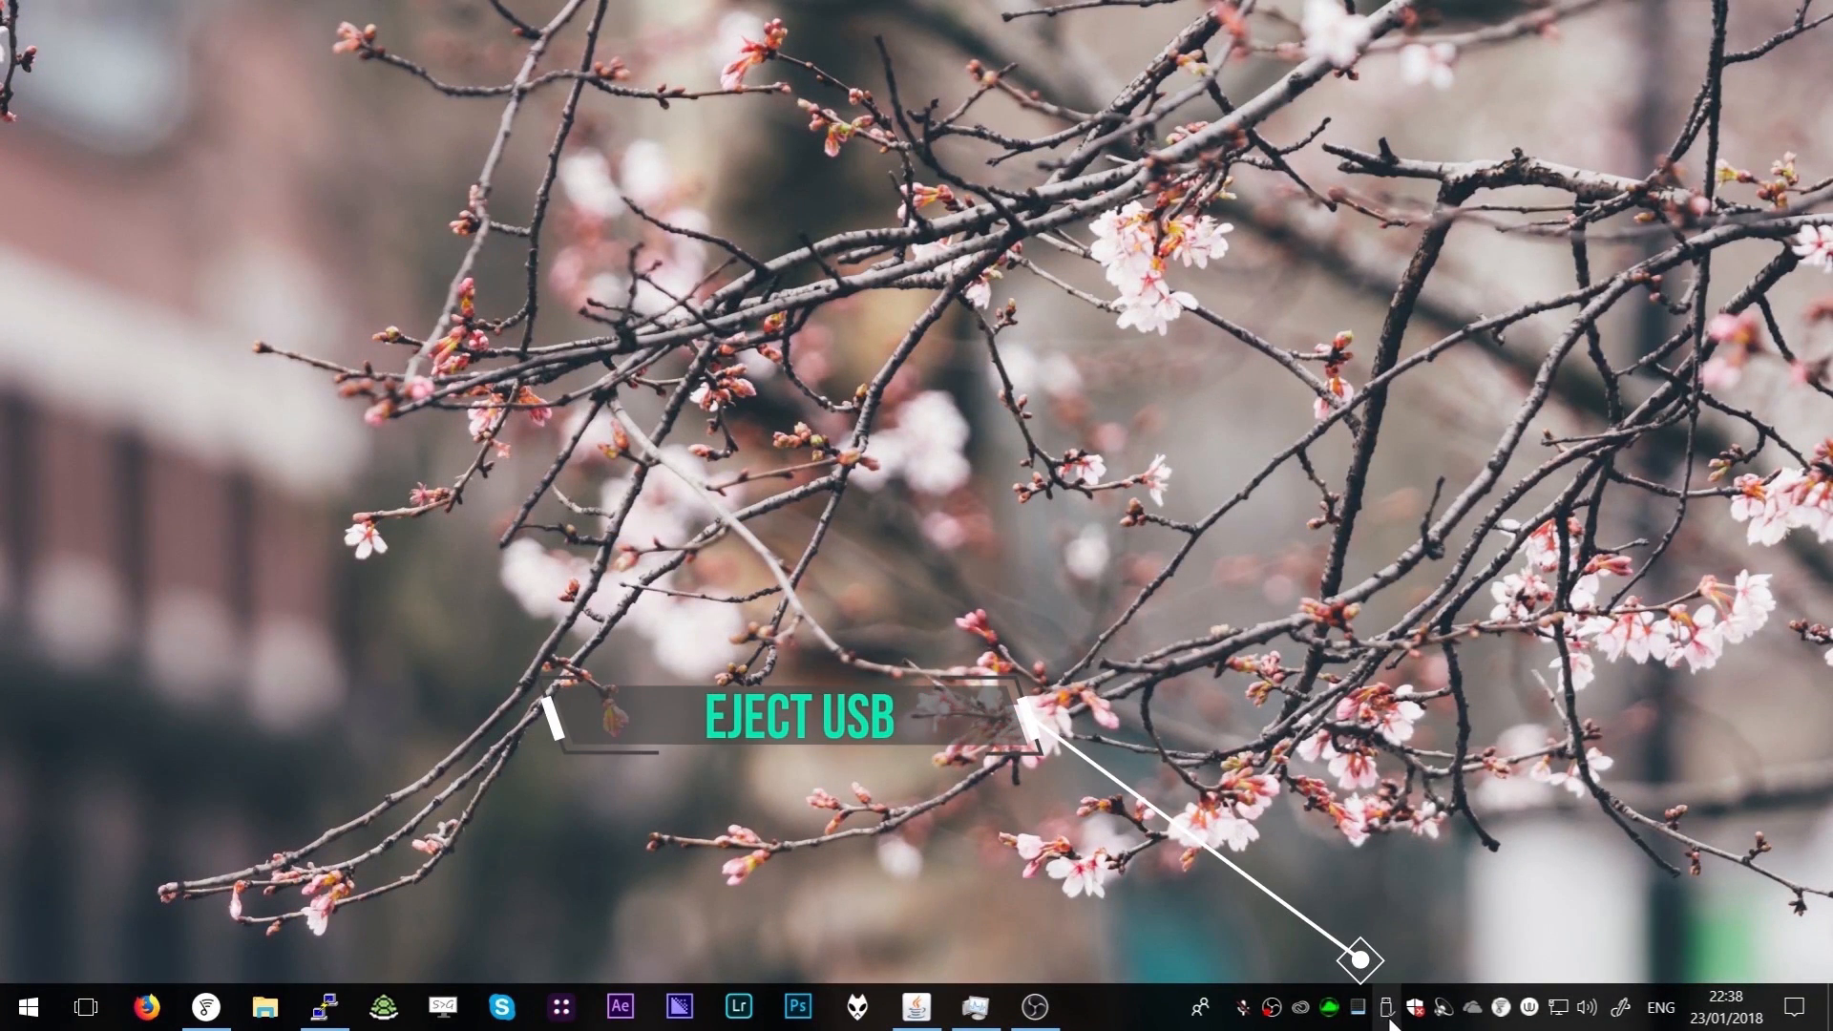
Step: Eject the USB drive, then browse USB MEMORY (E:) in File Explorer on the other PC
left_click(1386, 1006)
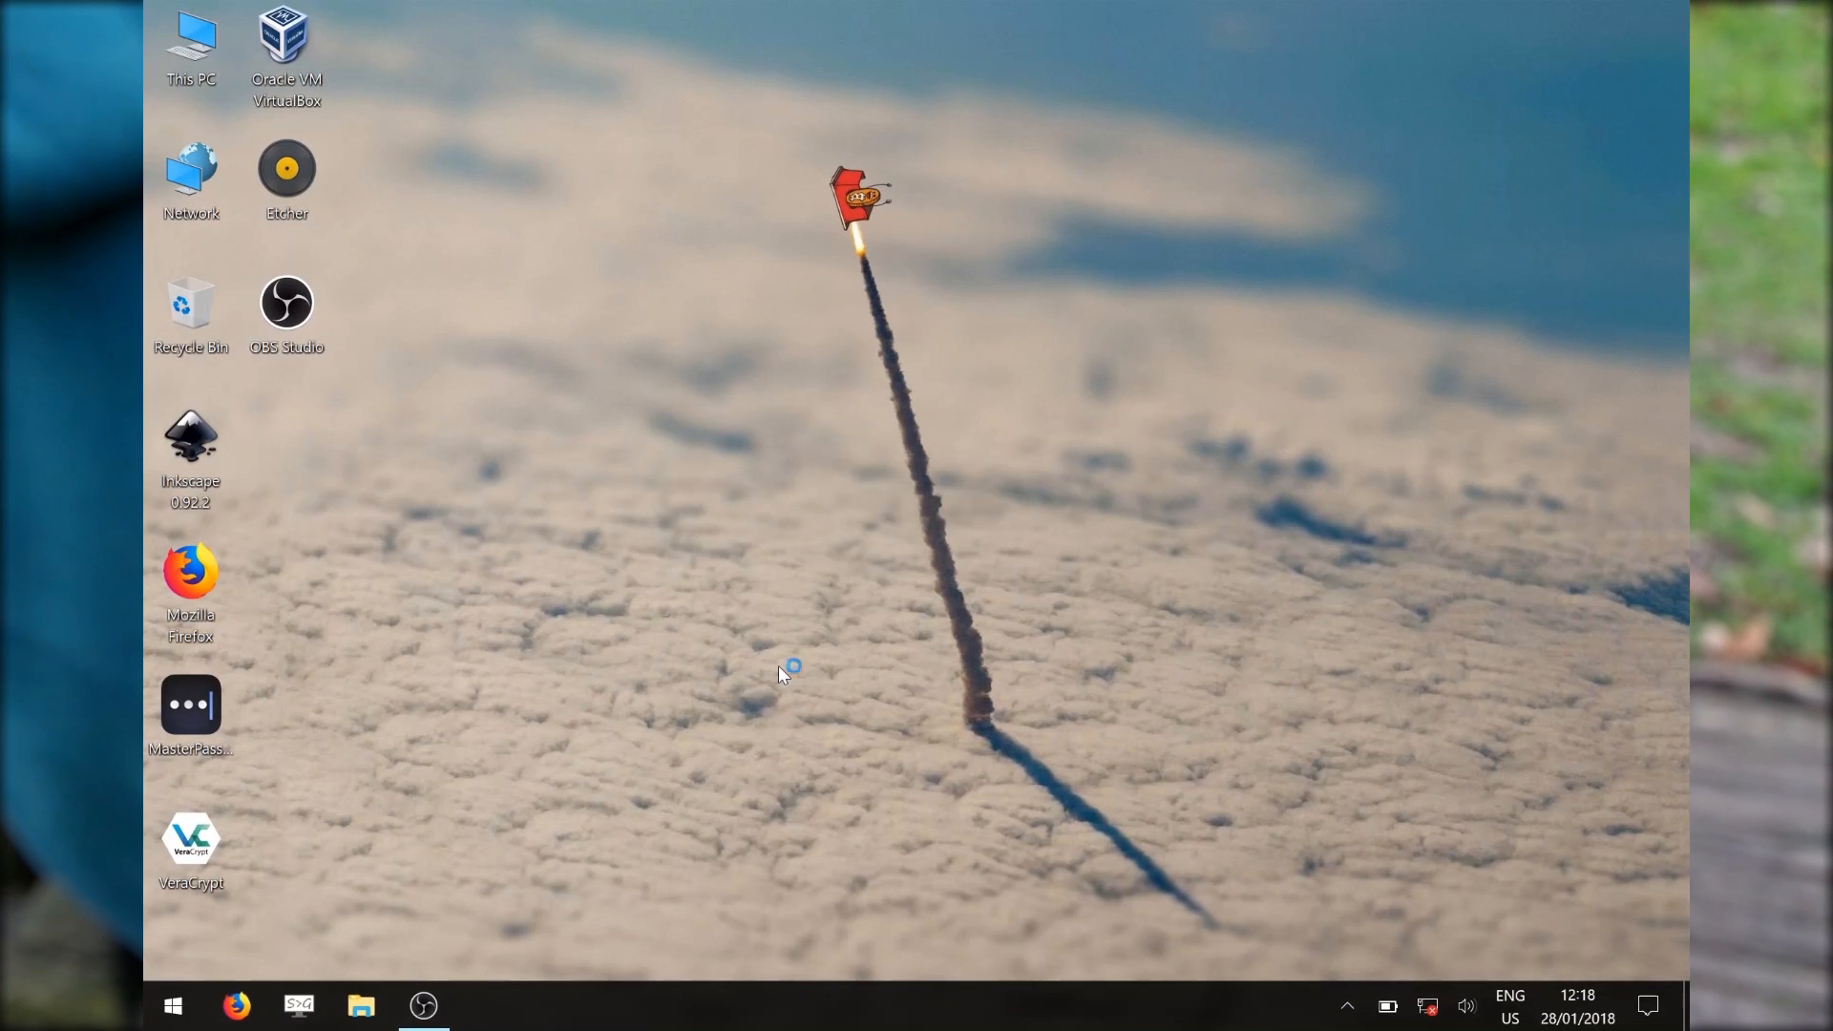
left_click(360, 1005)
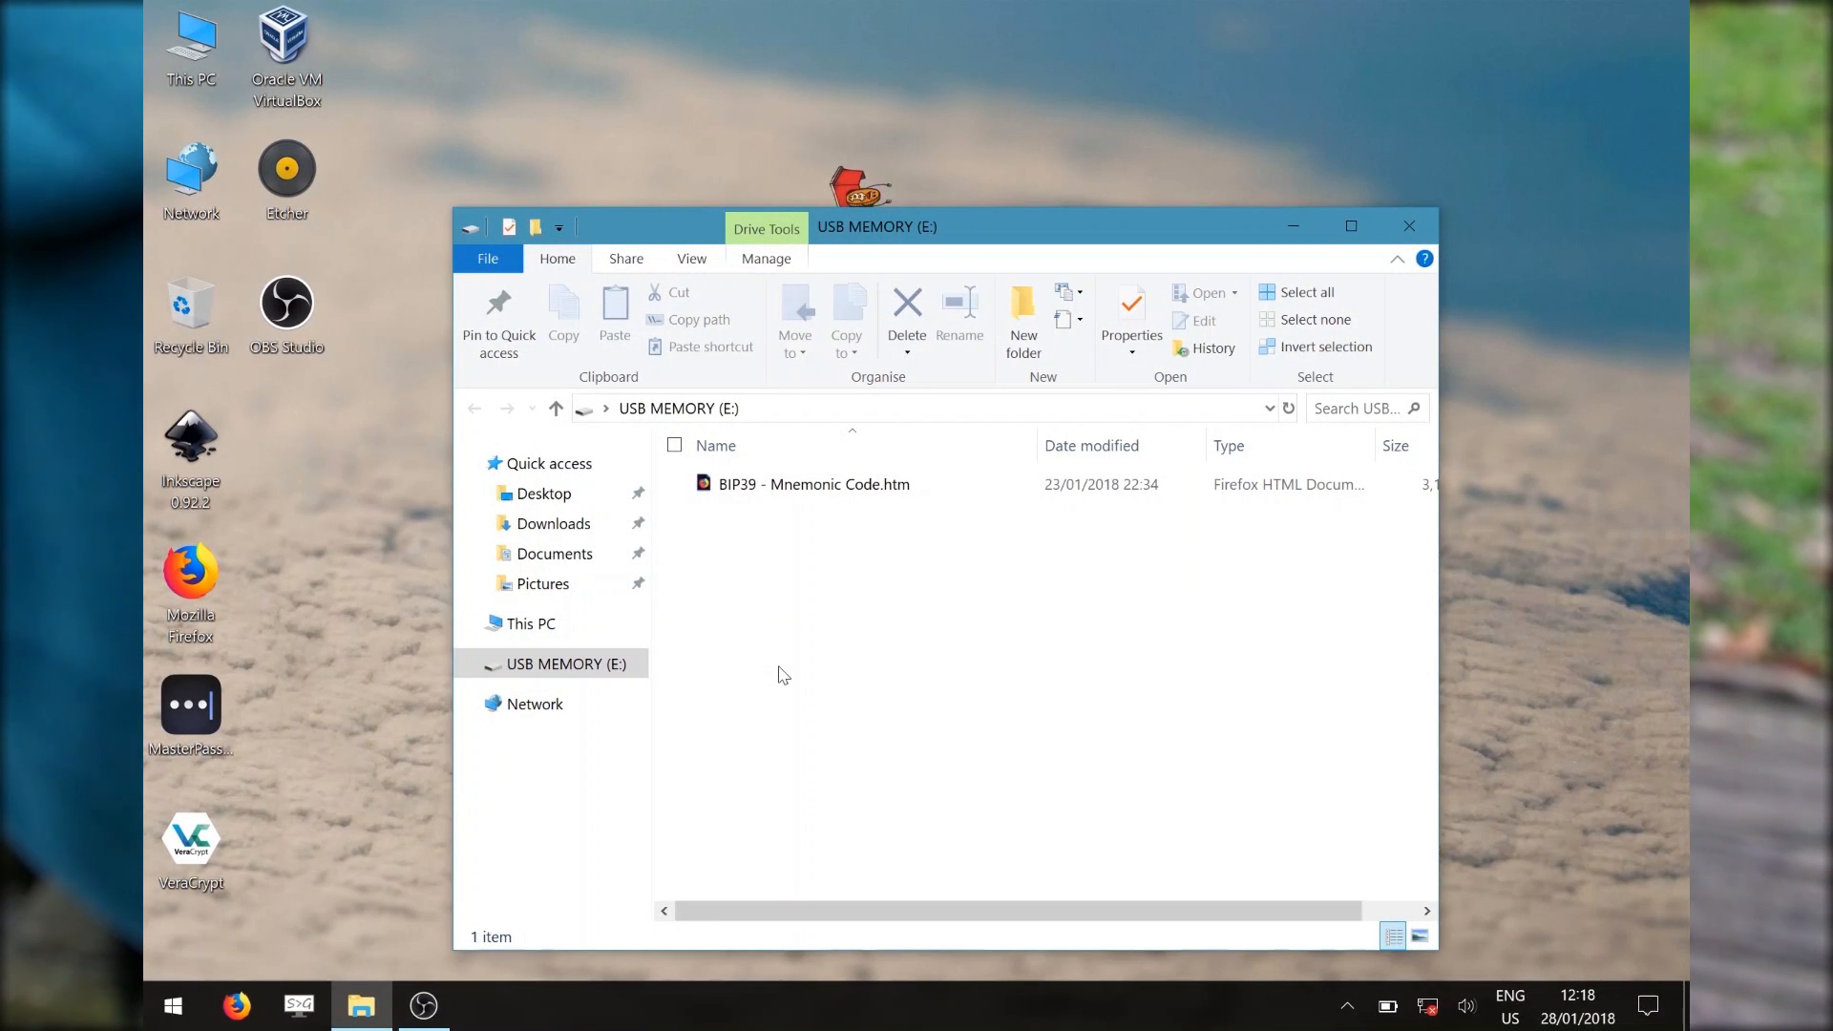
mouse_move(812, 484)
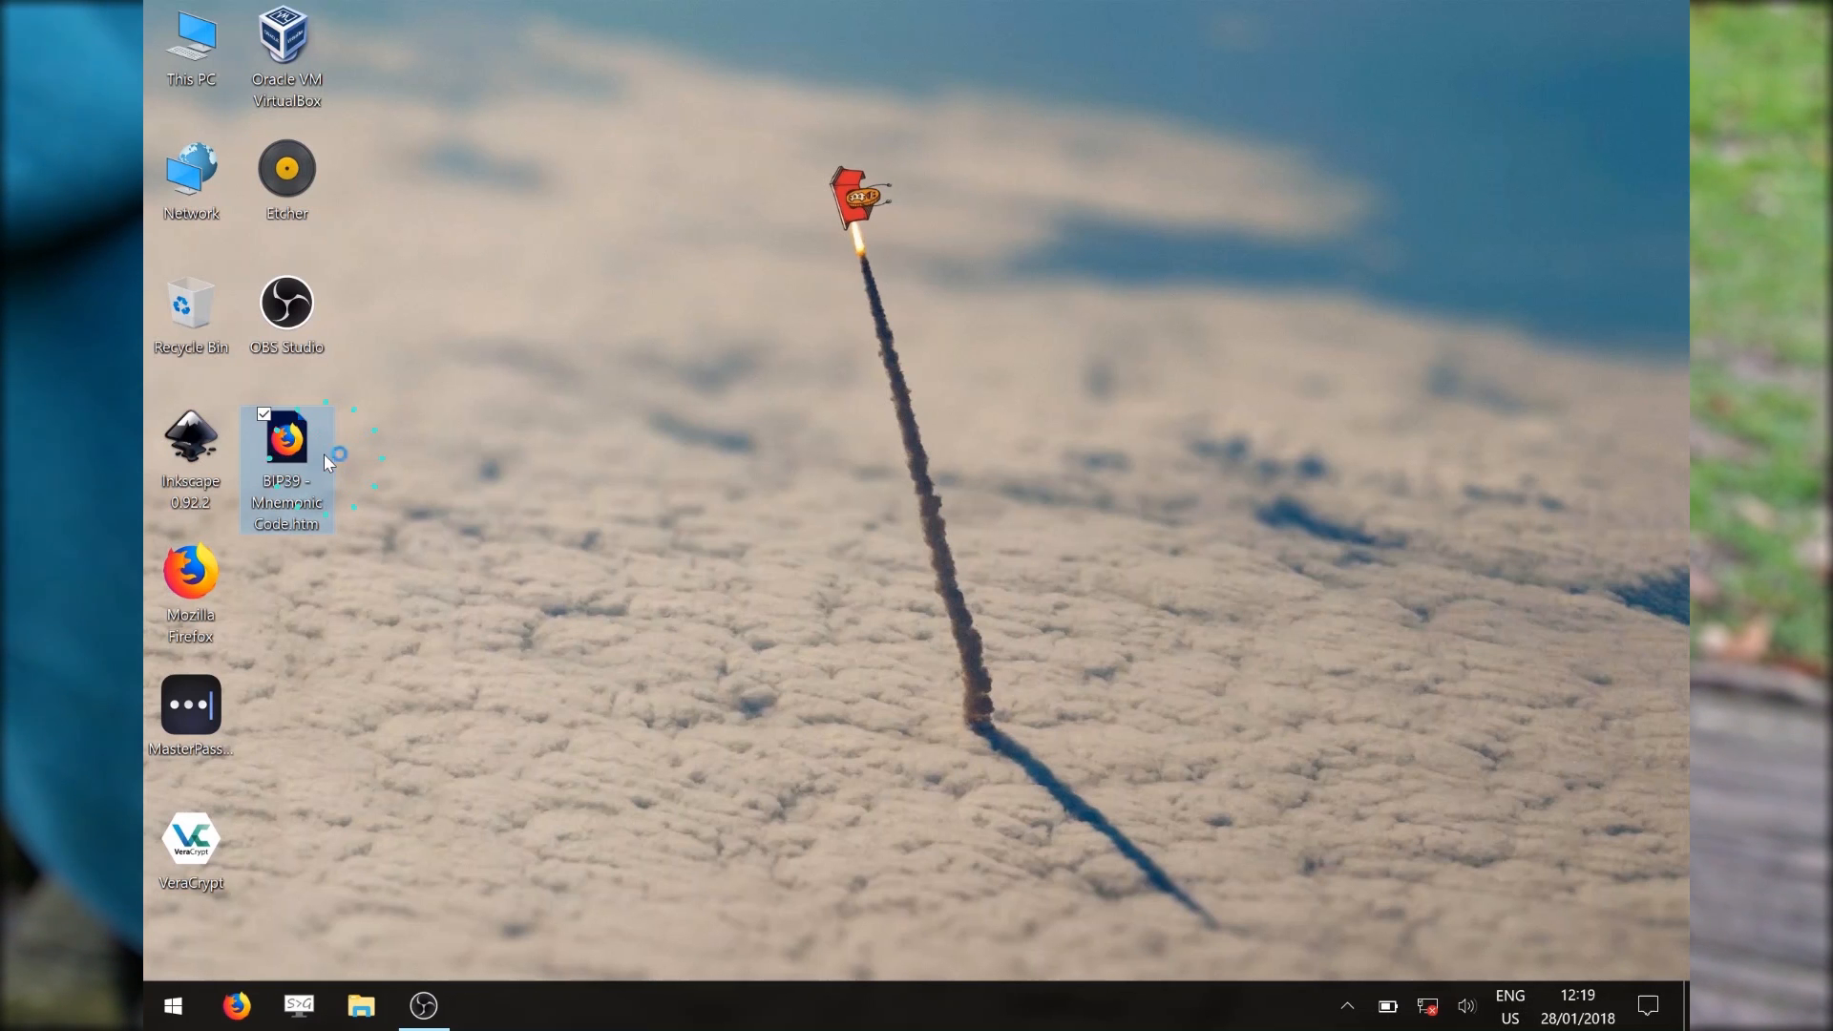
Step: Open the desktop 'BIP39 - Mnemonic Code.htm' file and keep BTC - Bitcoin as coin
double_click(286, 457)
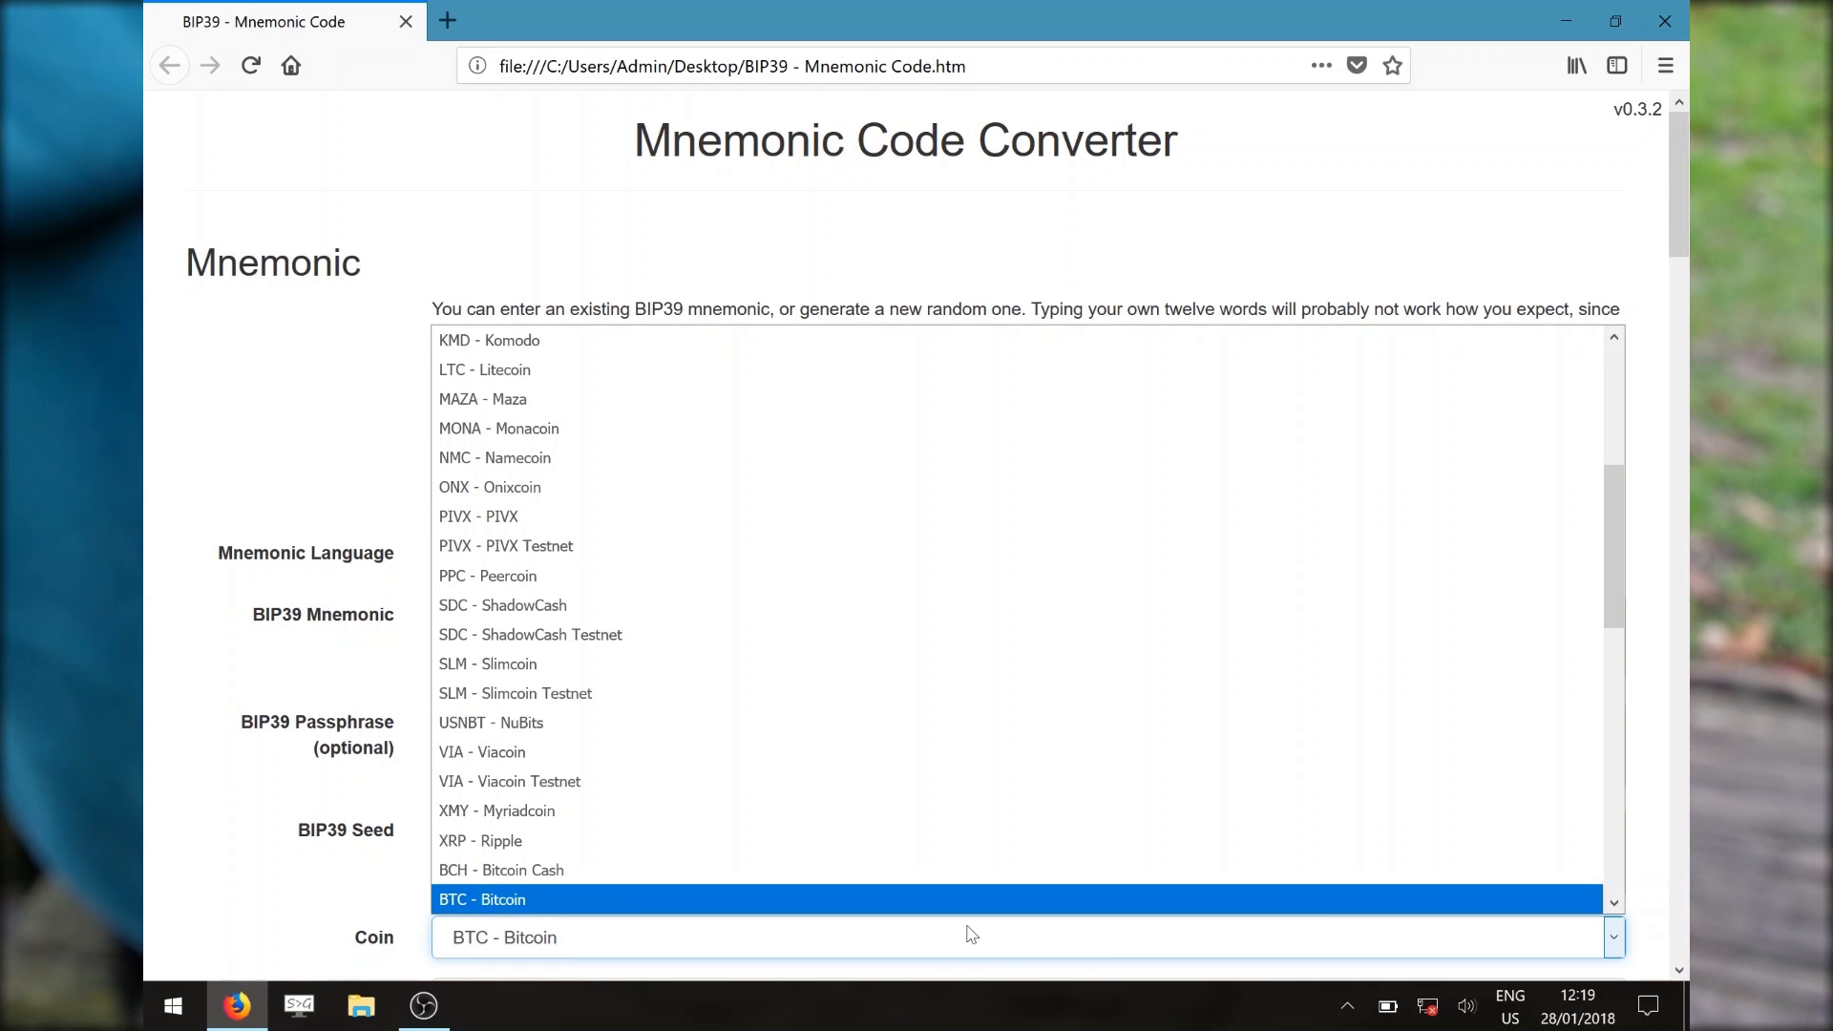
left_click(481, 900)
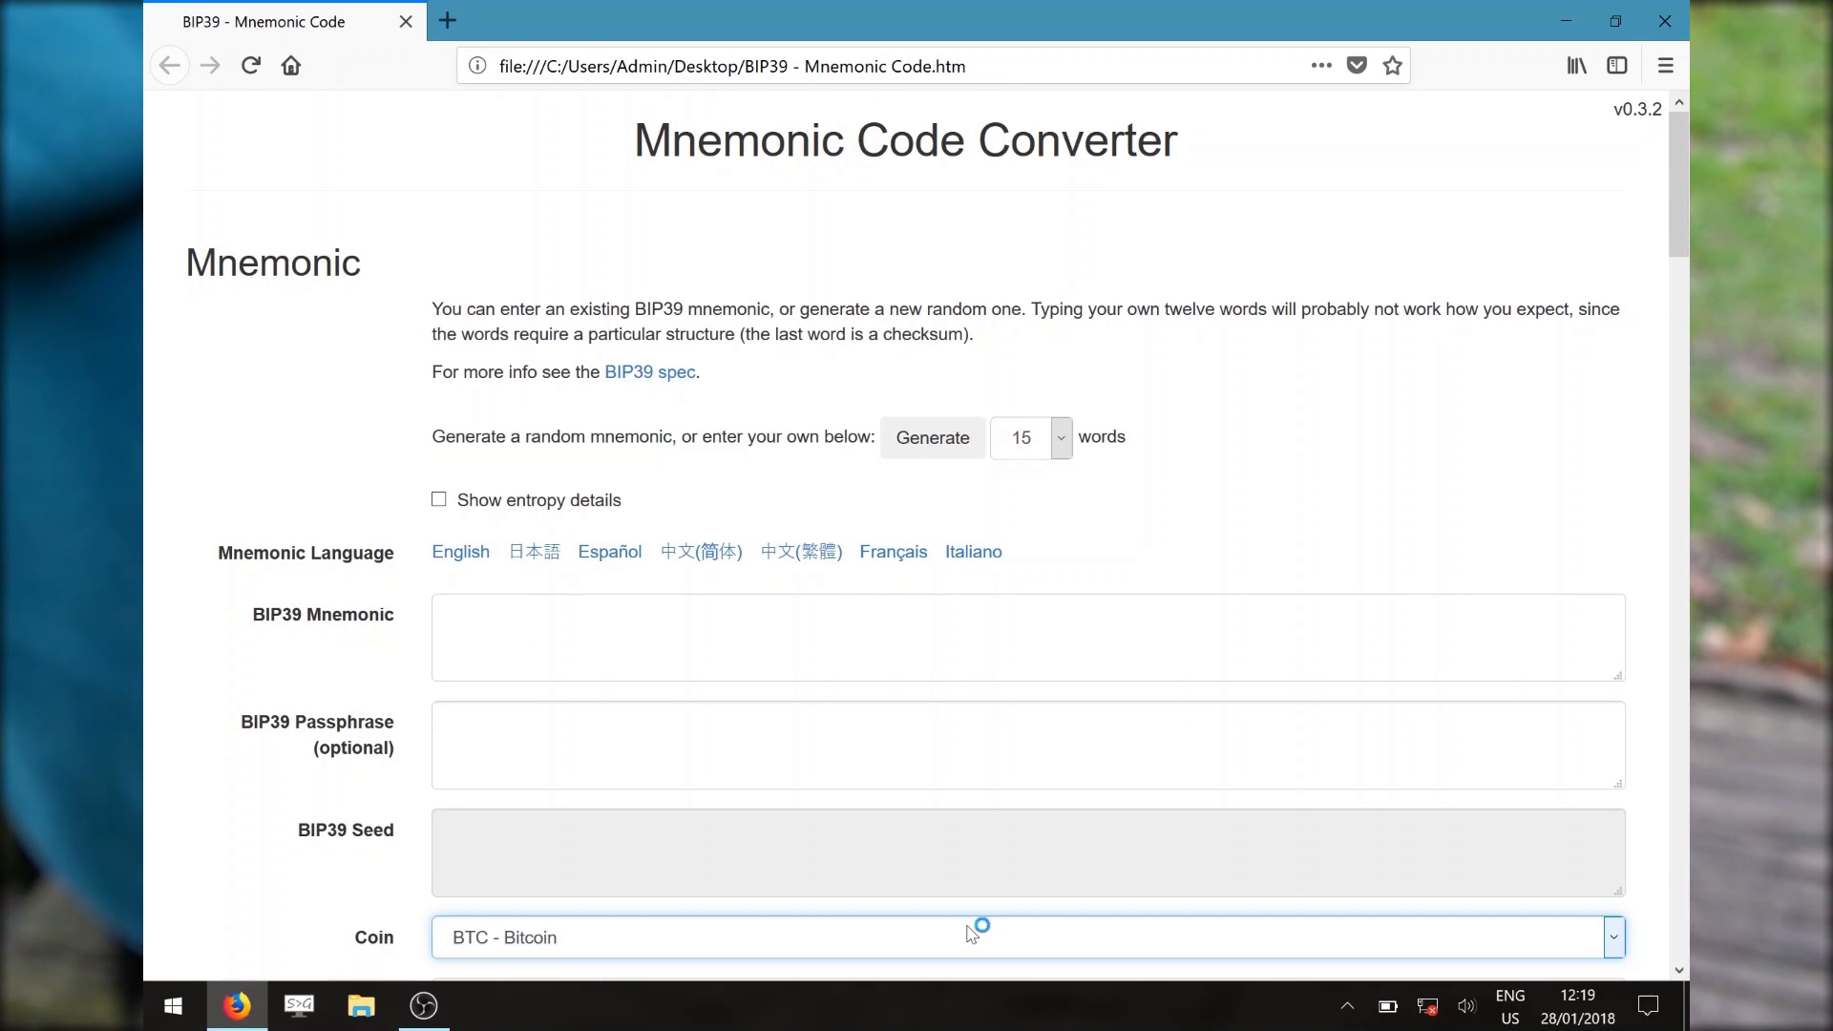
mouse_move(885, 698)
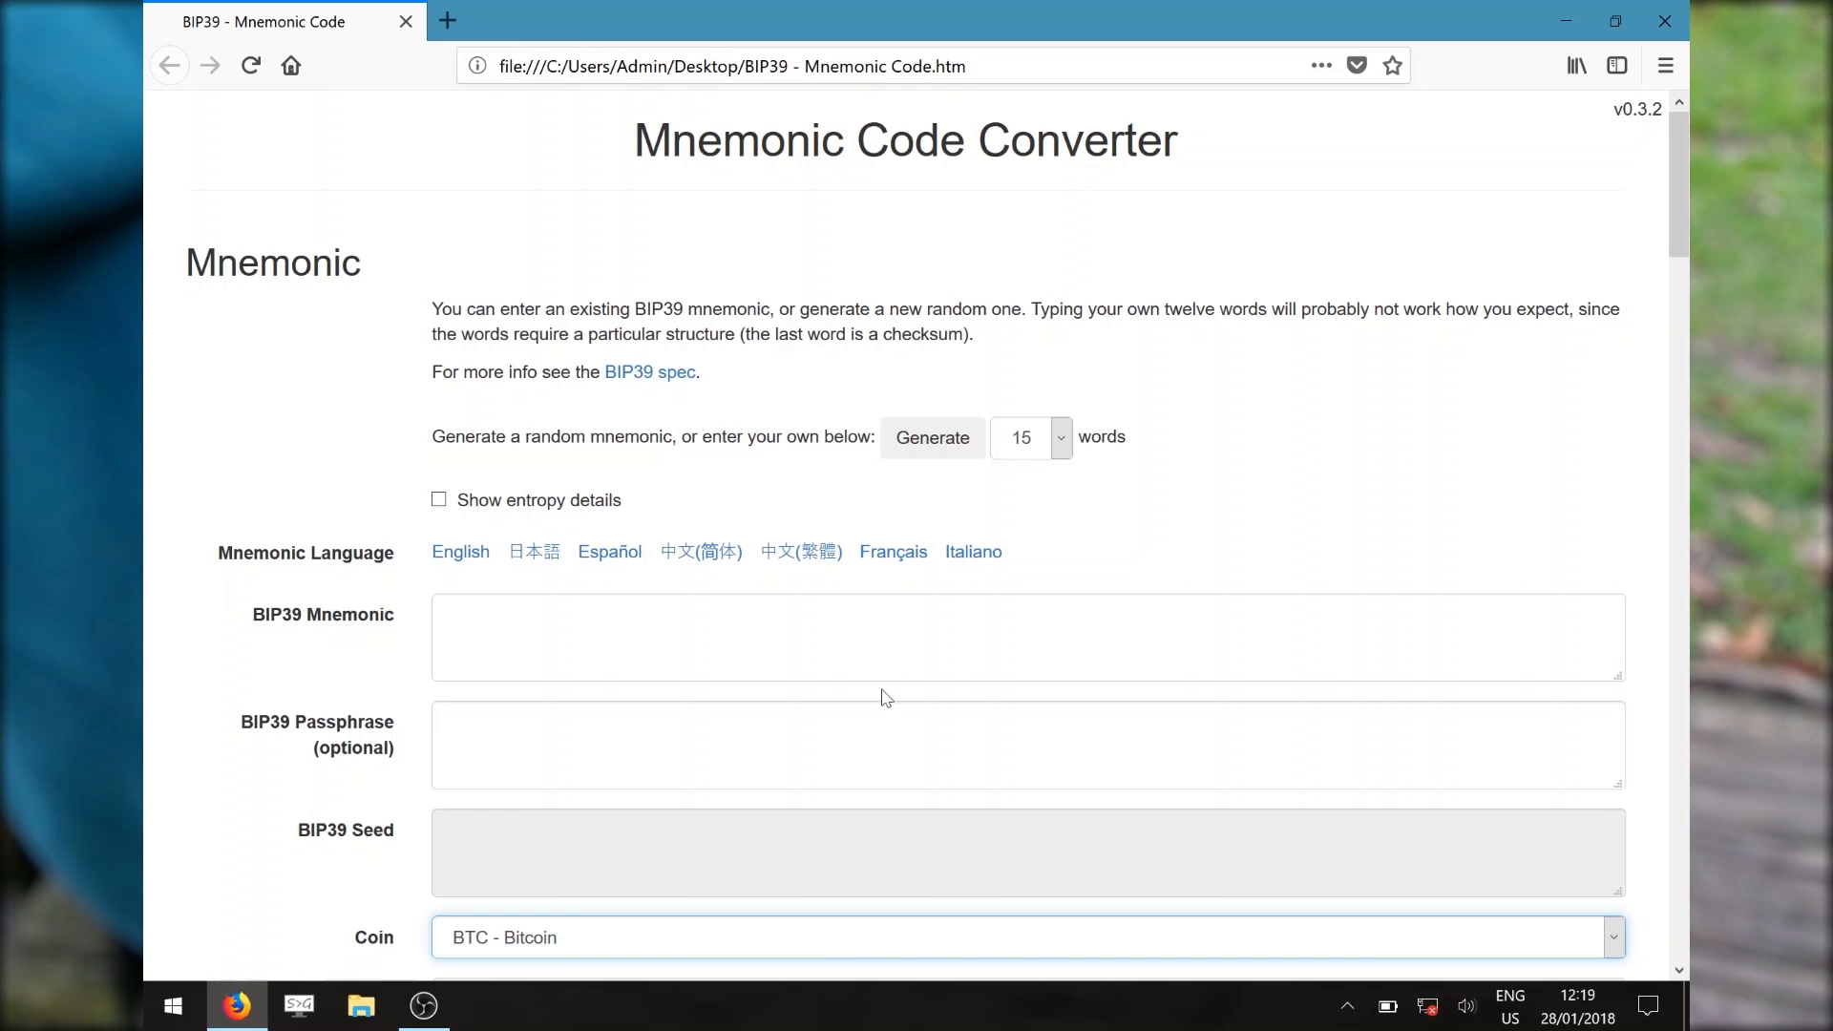
mouse_move(1063, 453)
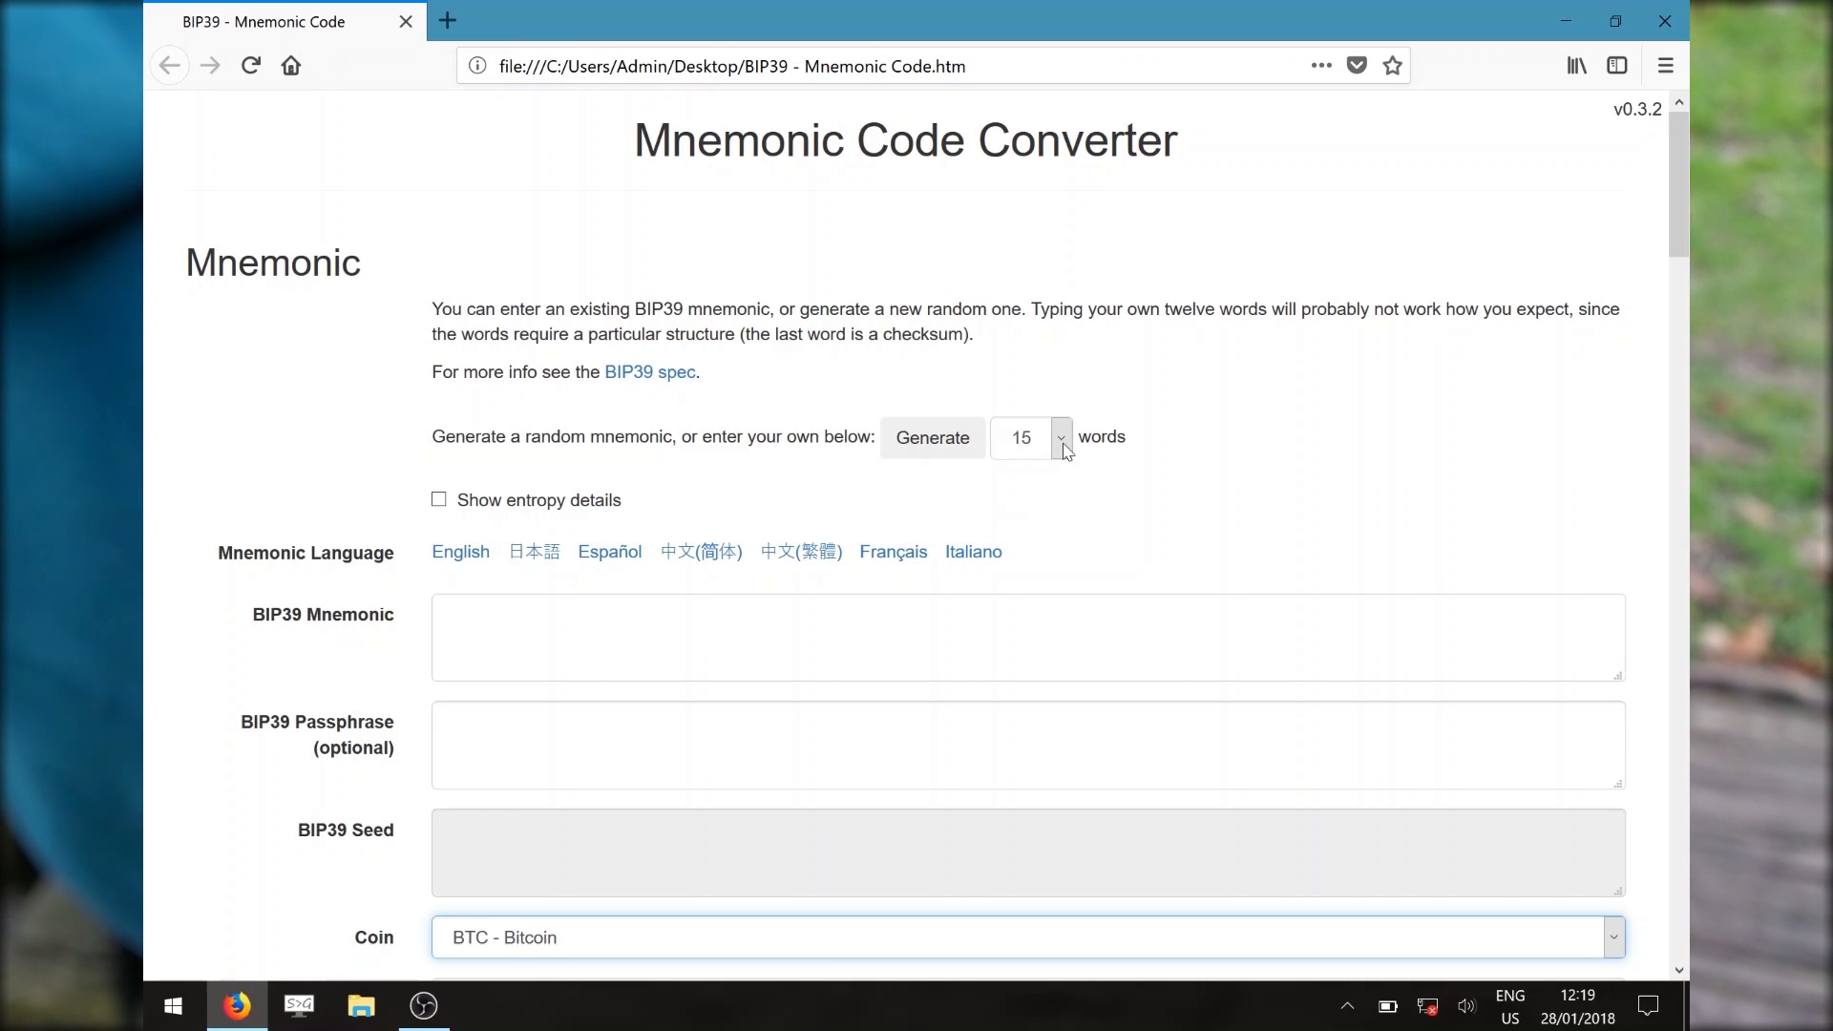
Step: Generate a 3-word mnemonic first, then a random 12-word mnemonic with its seed
left_click(1058, 437)
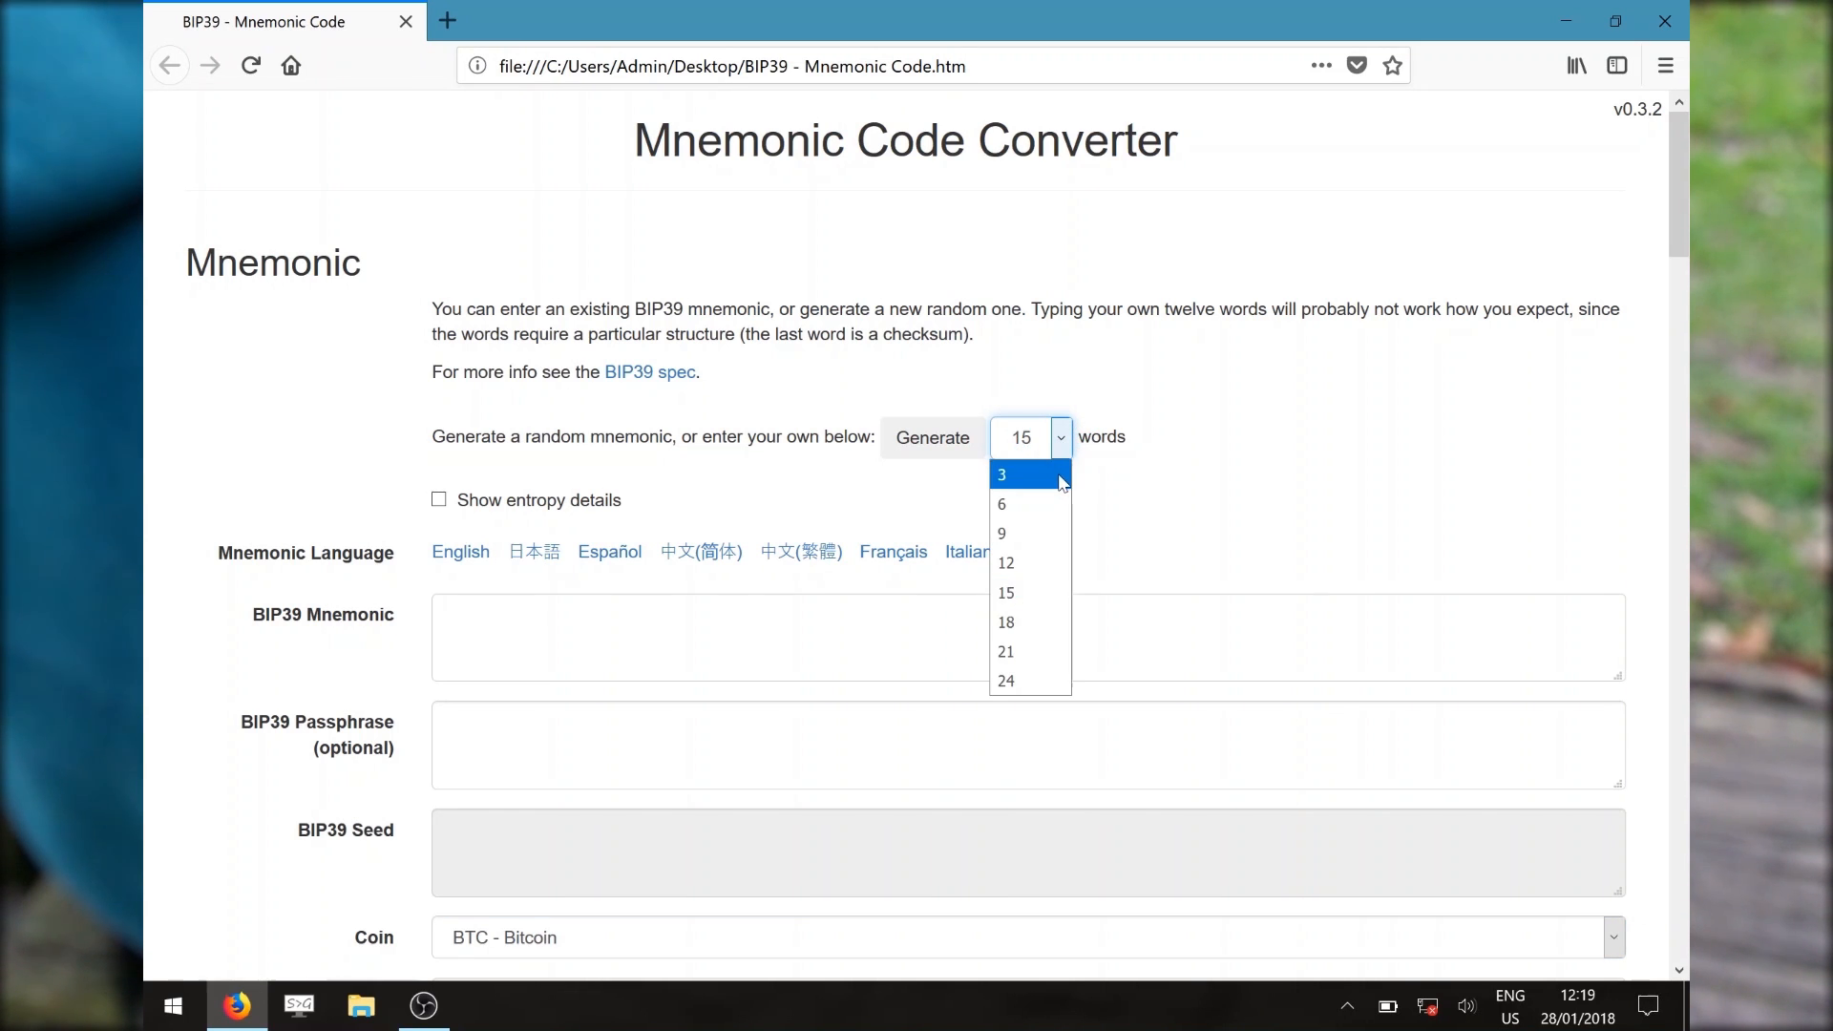
left_click(1002, 473)
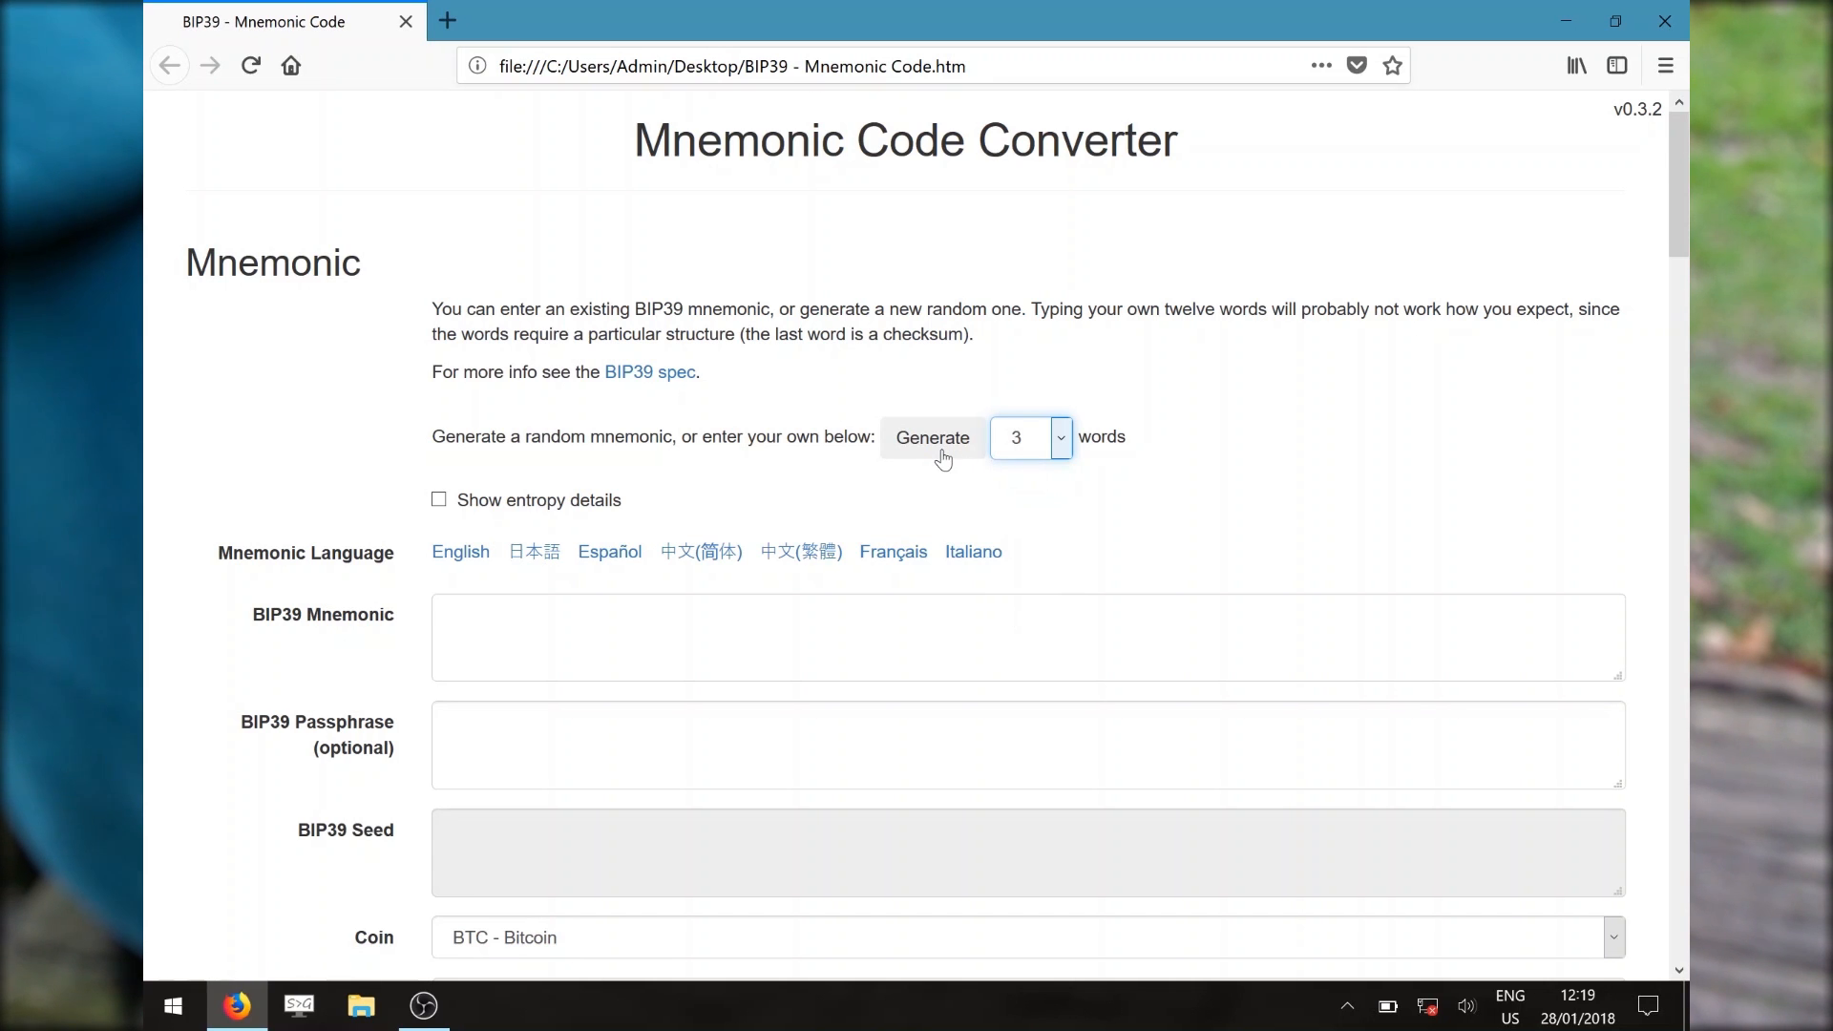
left_click(932, 437)
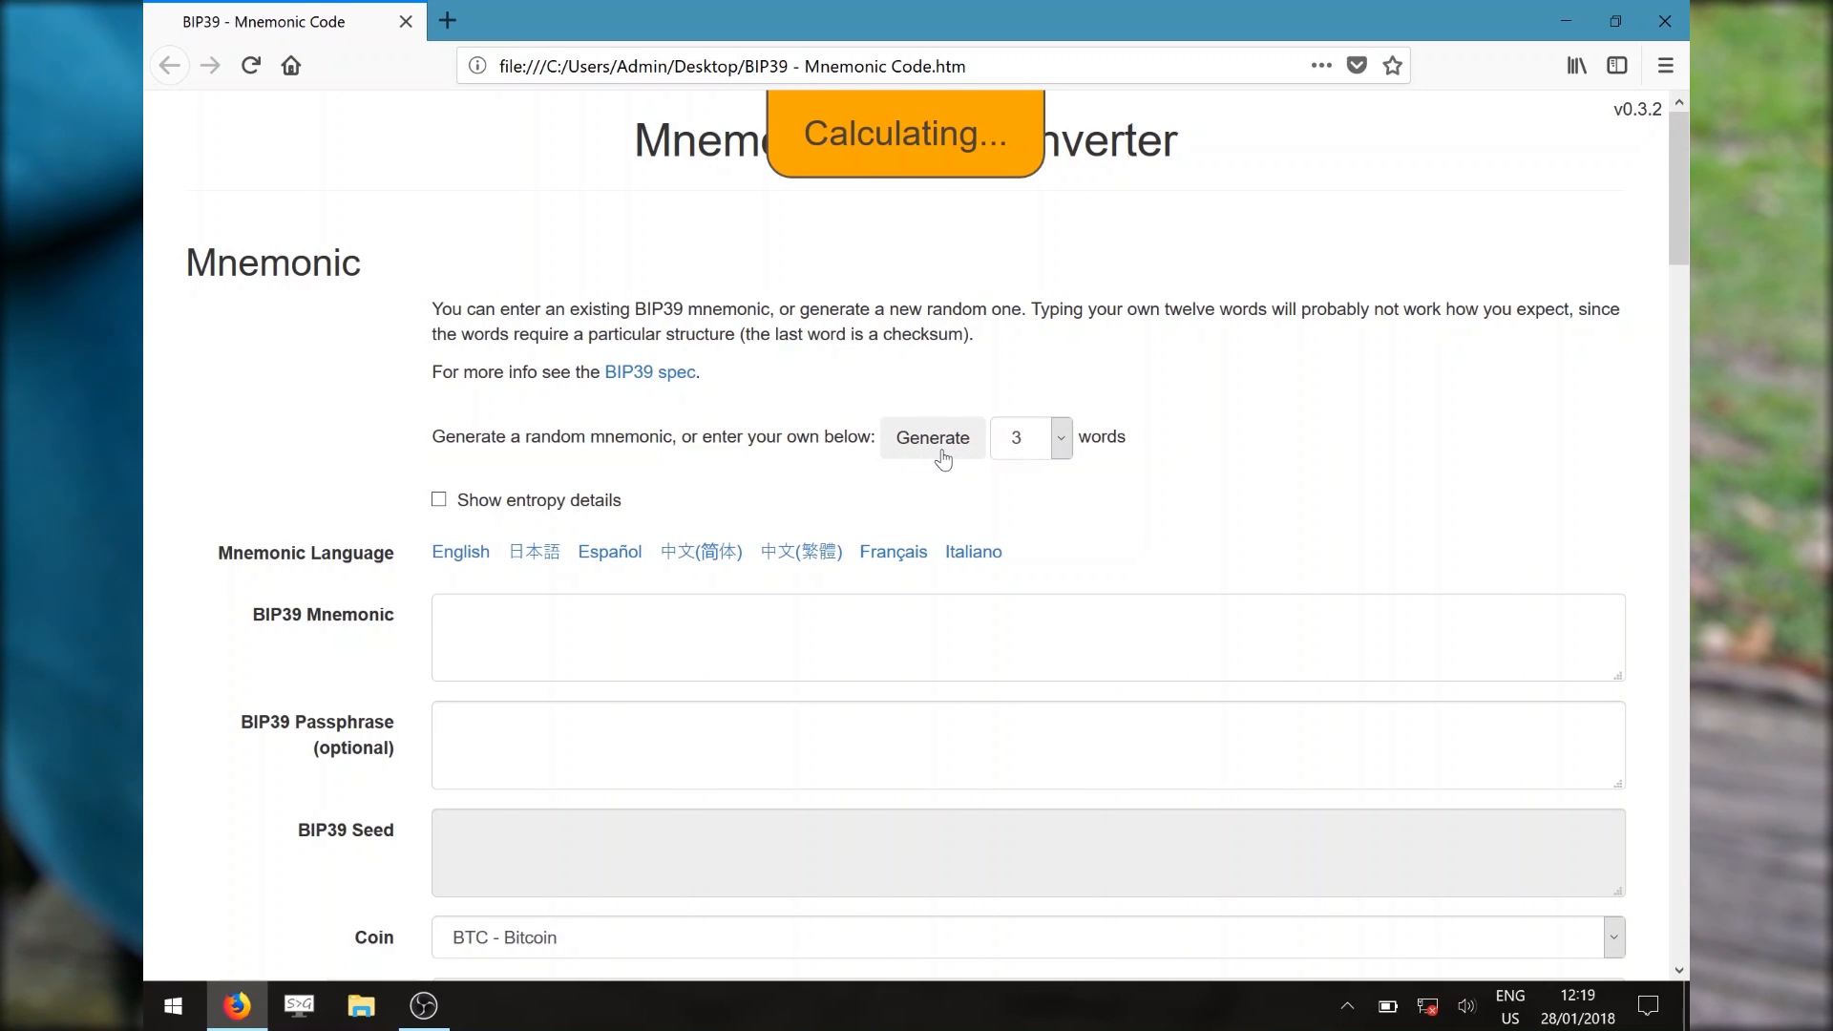
left_click(932, 438)
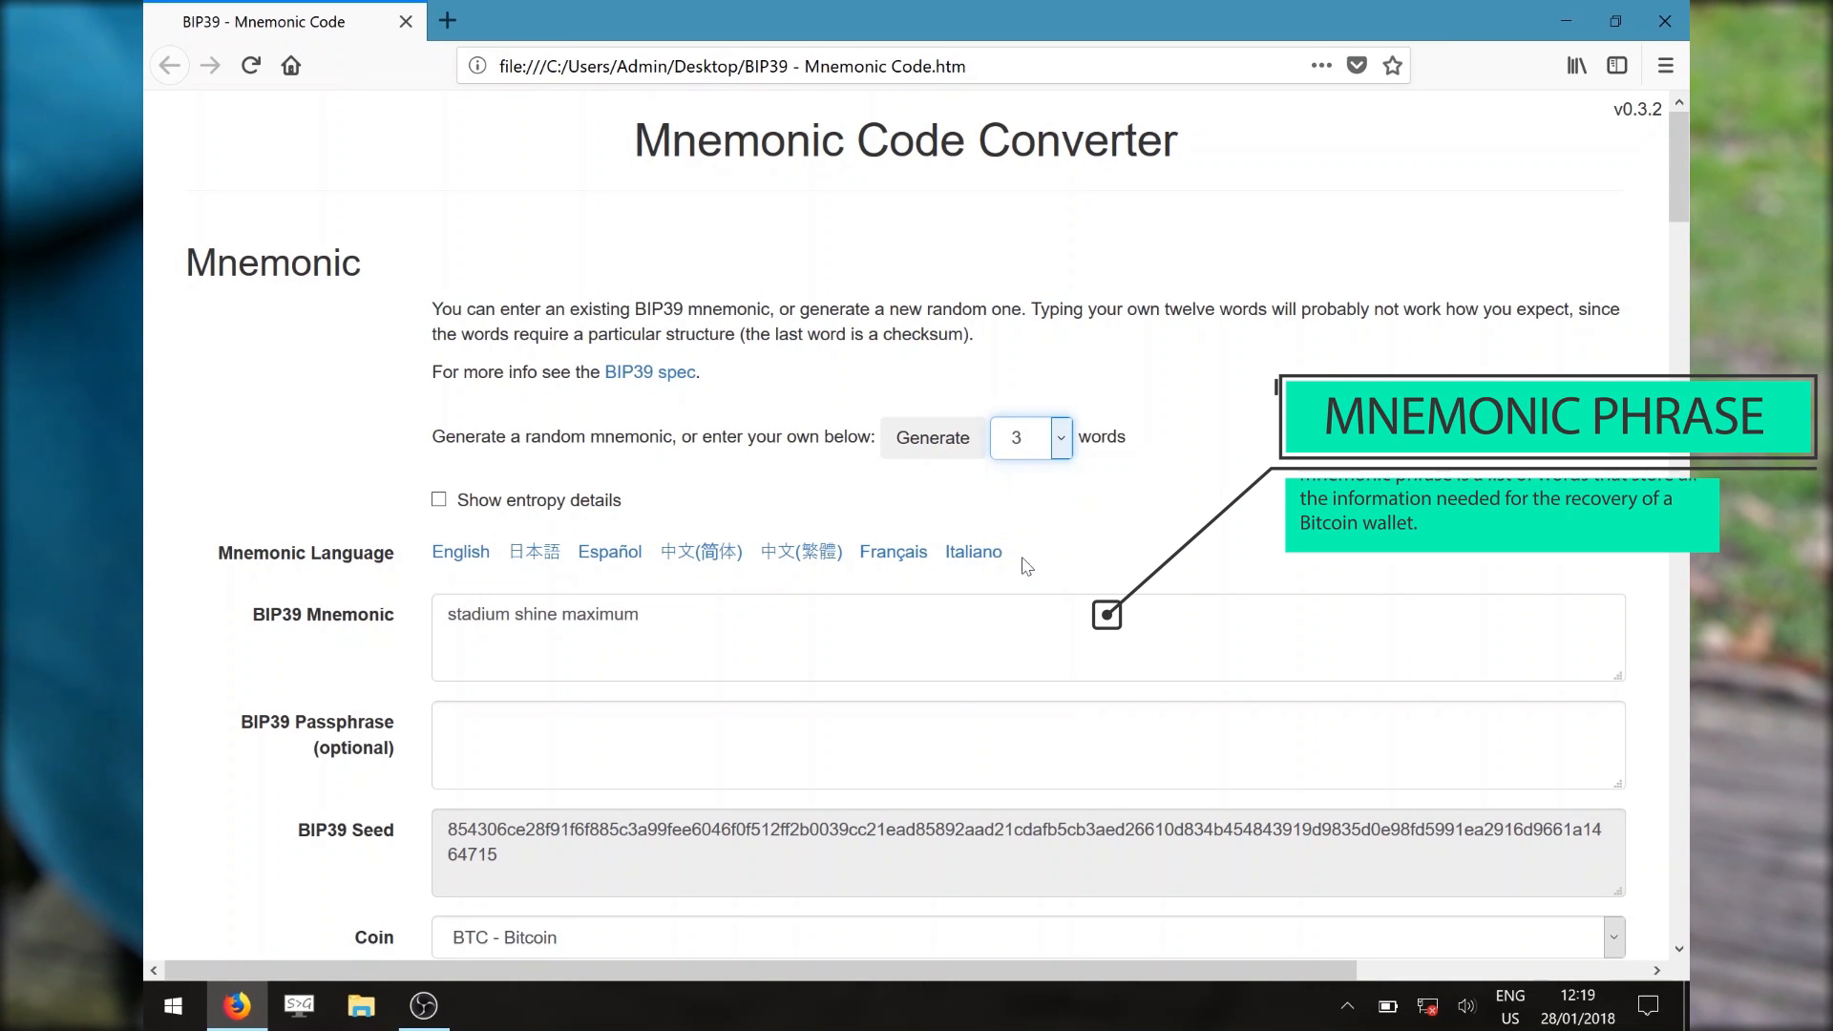
left_click(1019, 438)
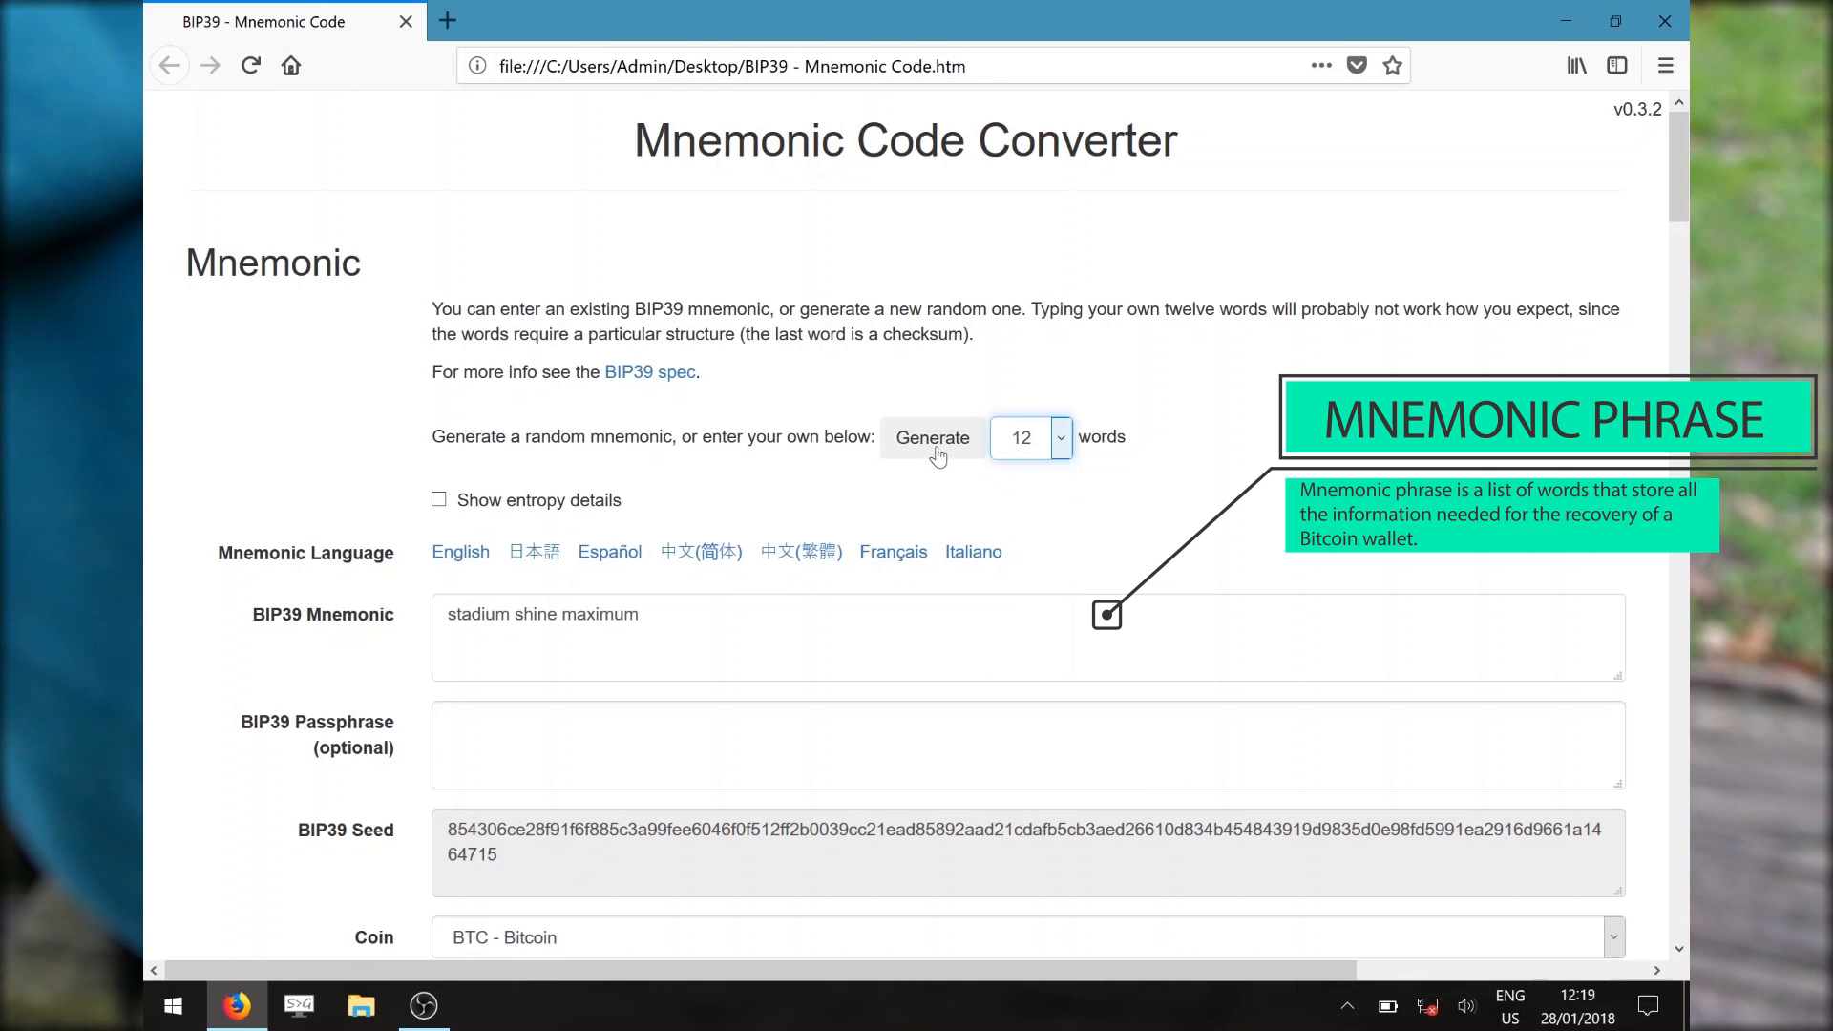
left_click(932, 437)
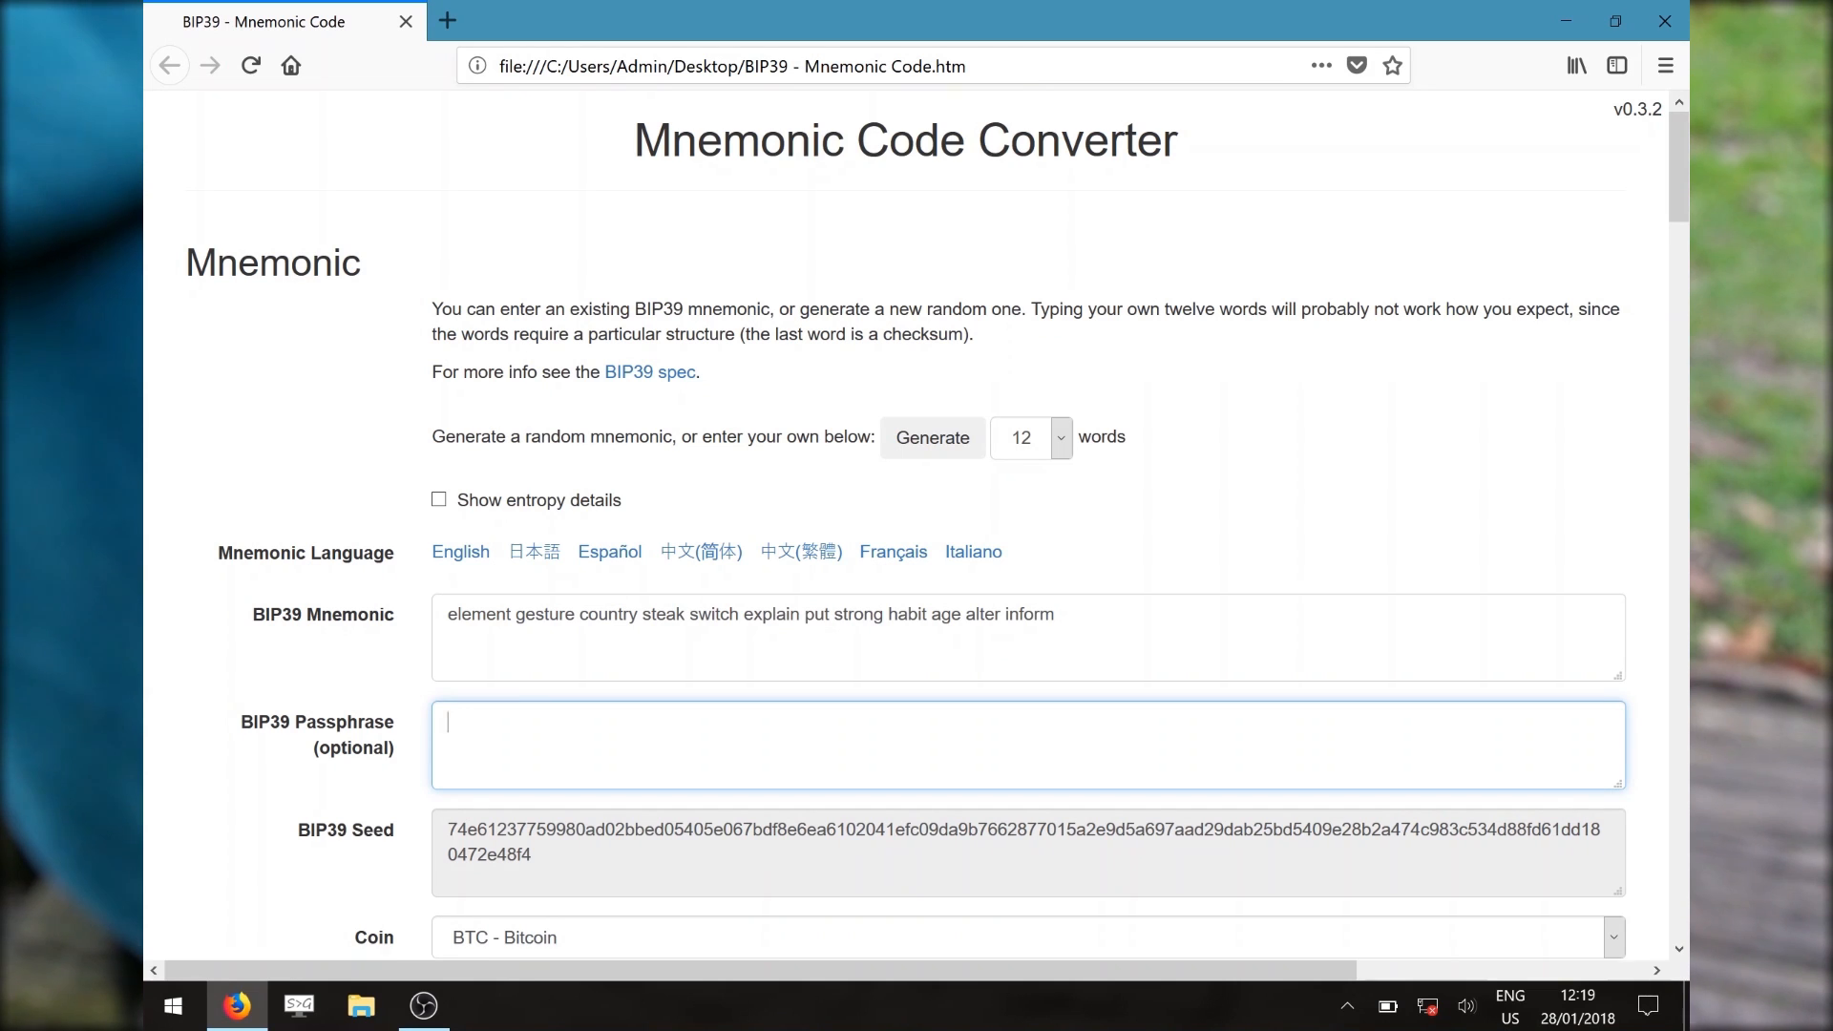
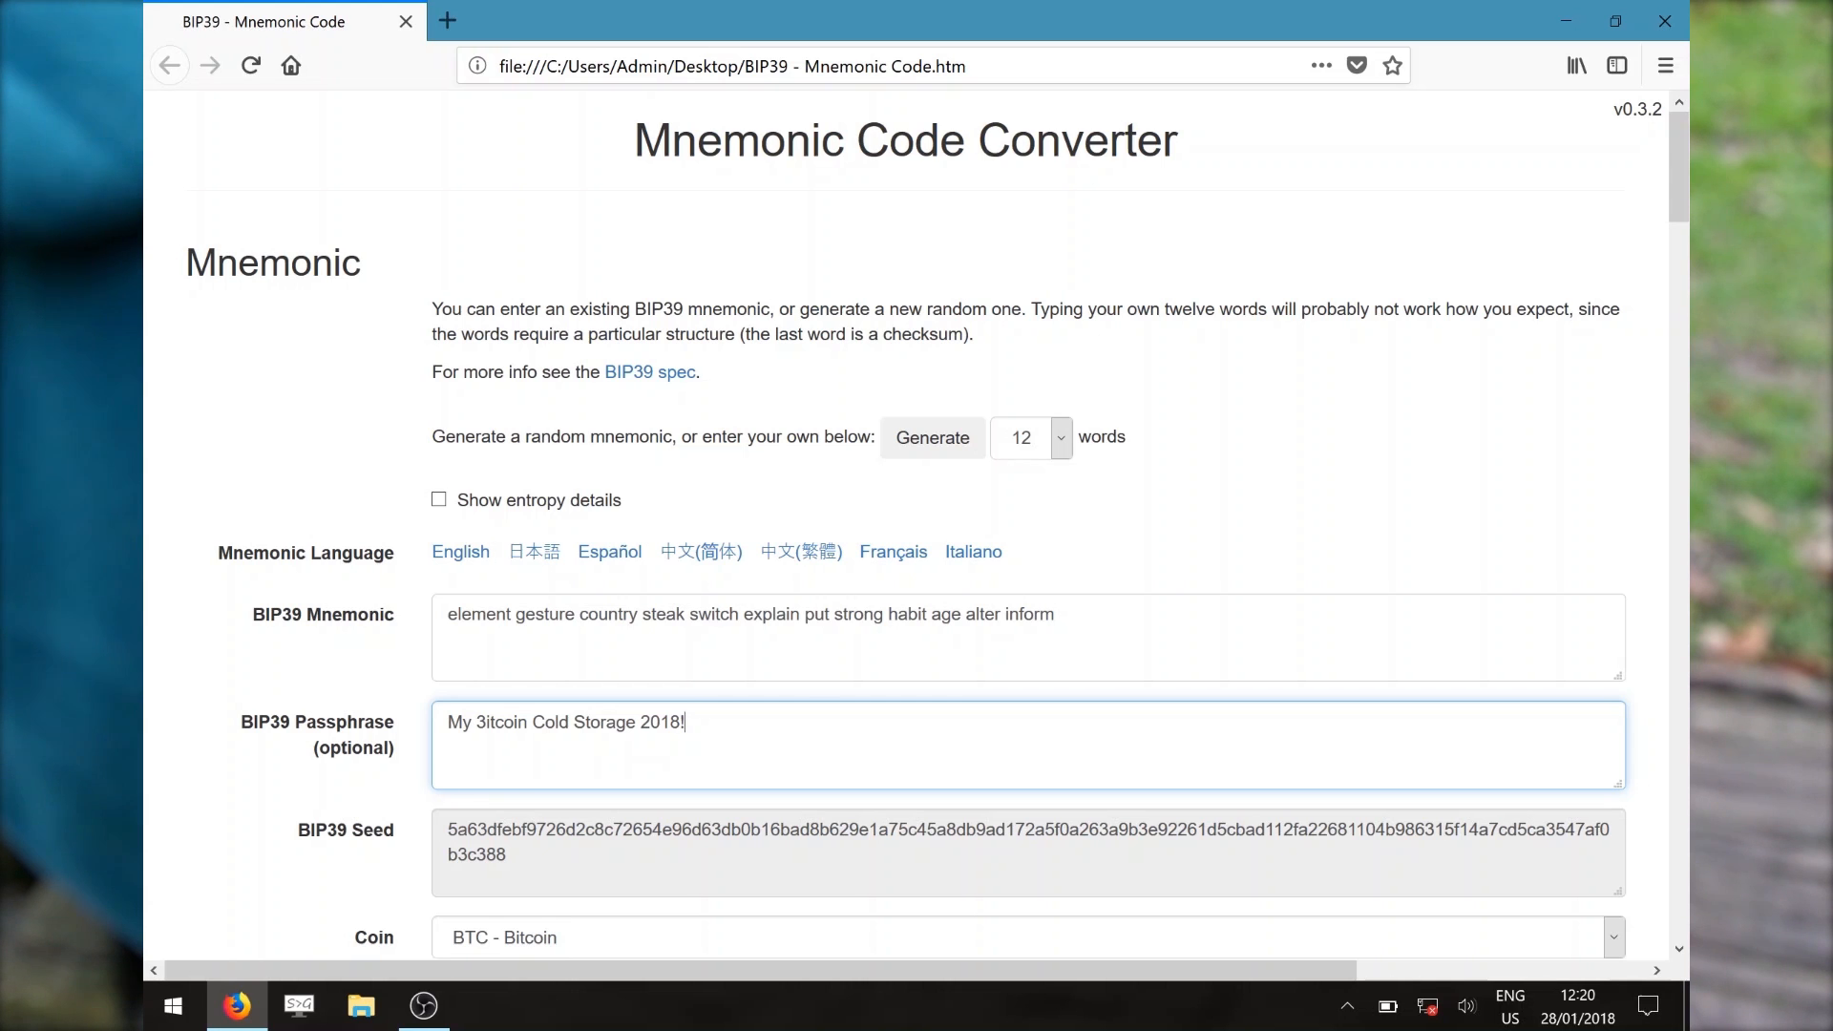
mouse_move(1261, 475)
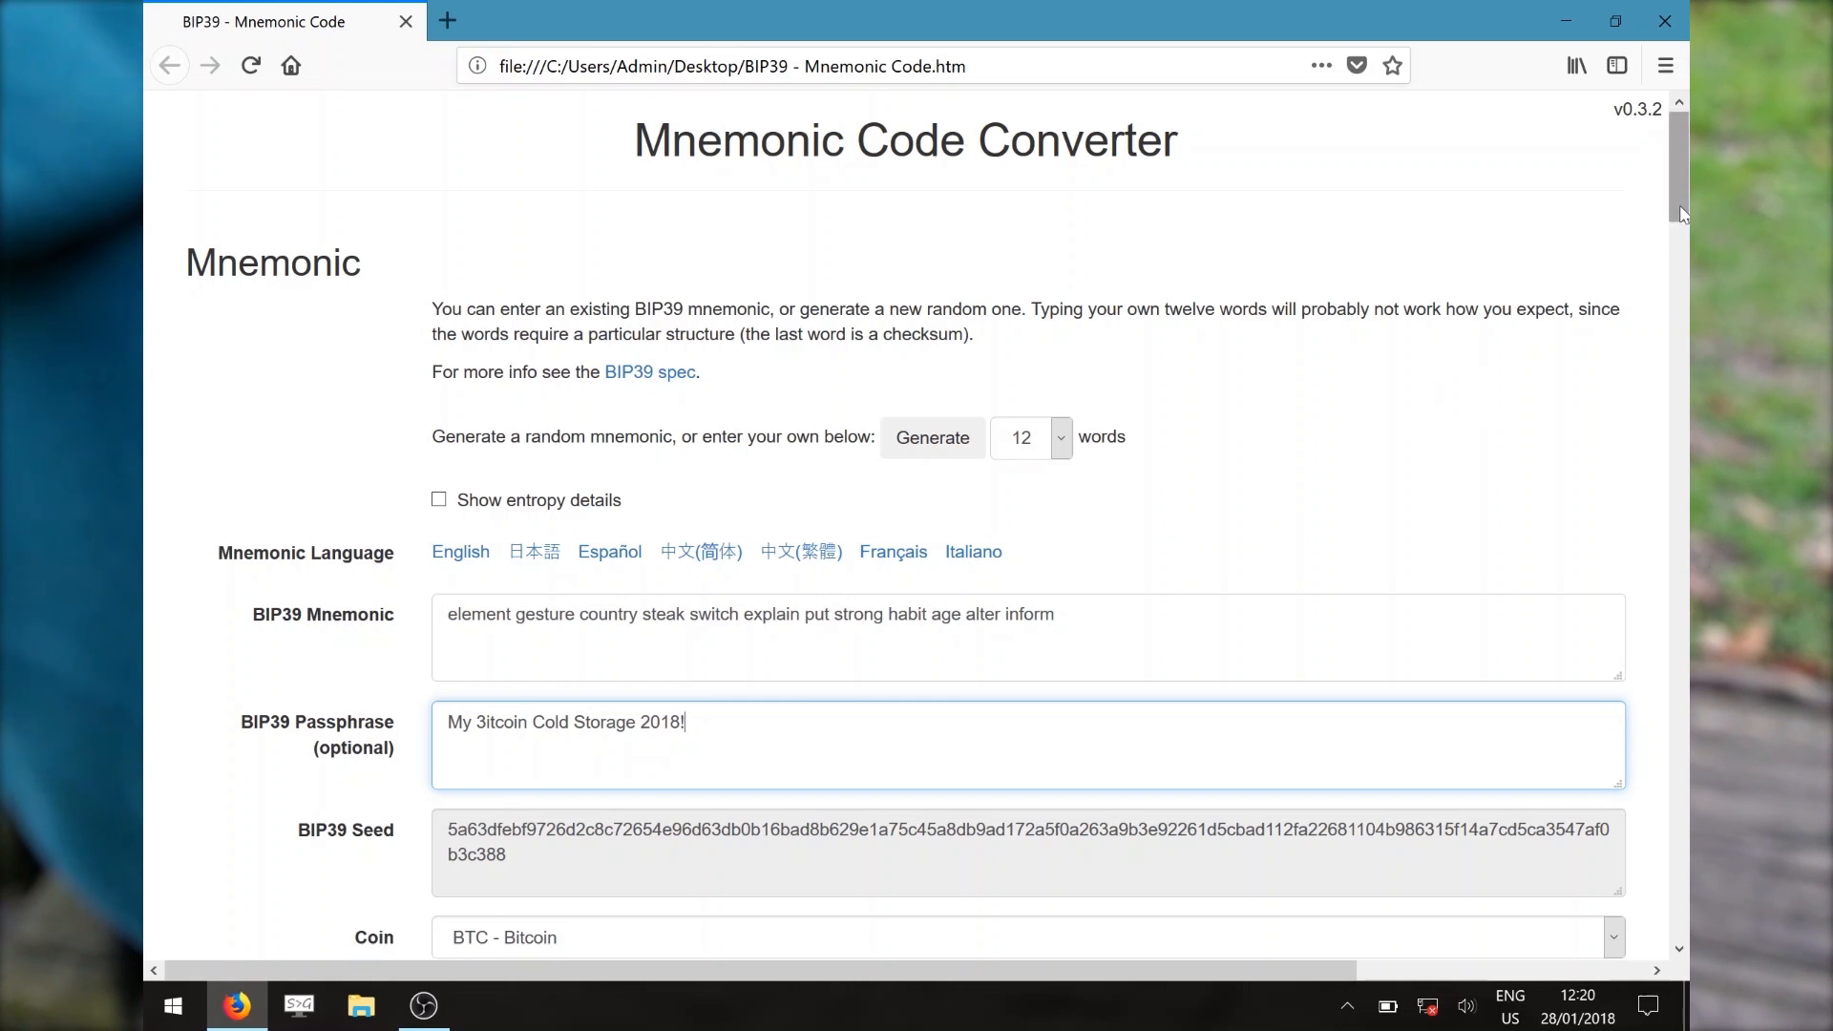
Step: Scroll down to the Derivation Path section with the BIP44 account keys
scroll("down", 3)
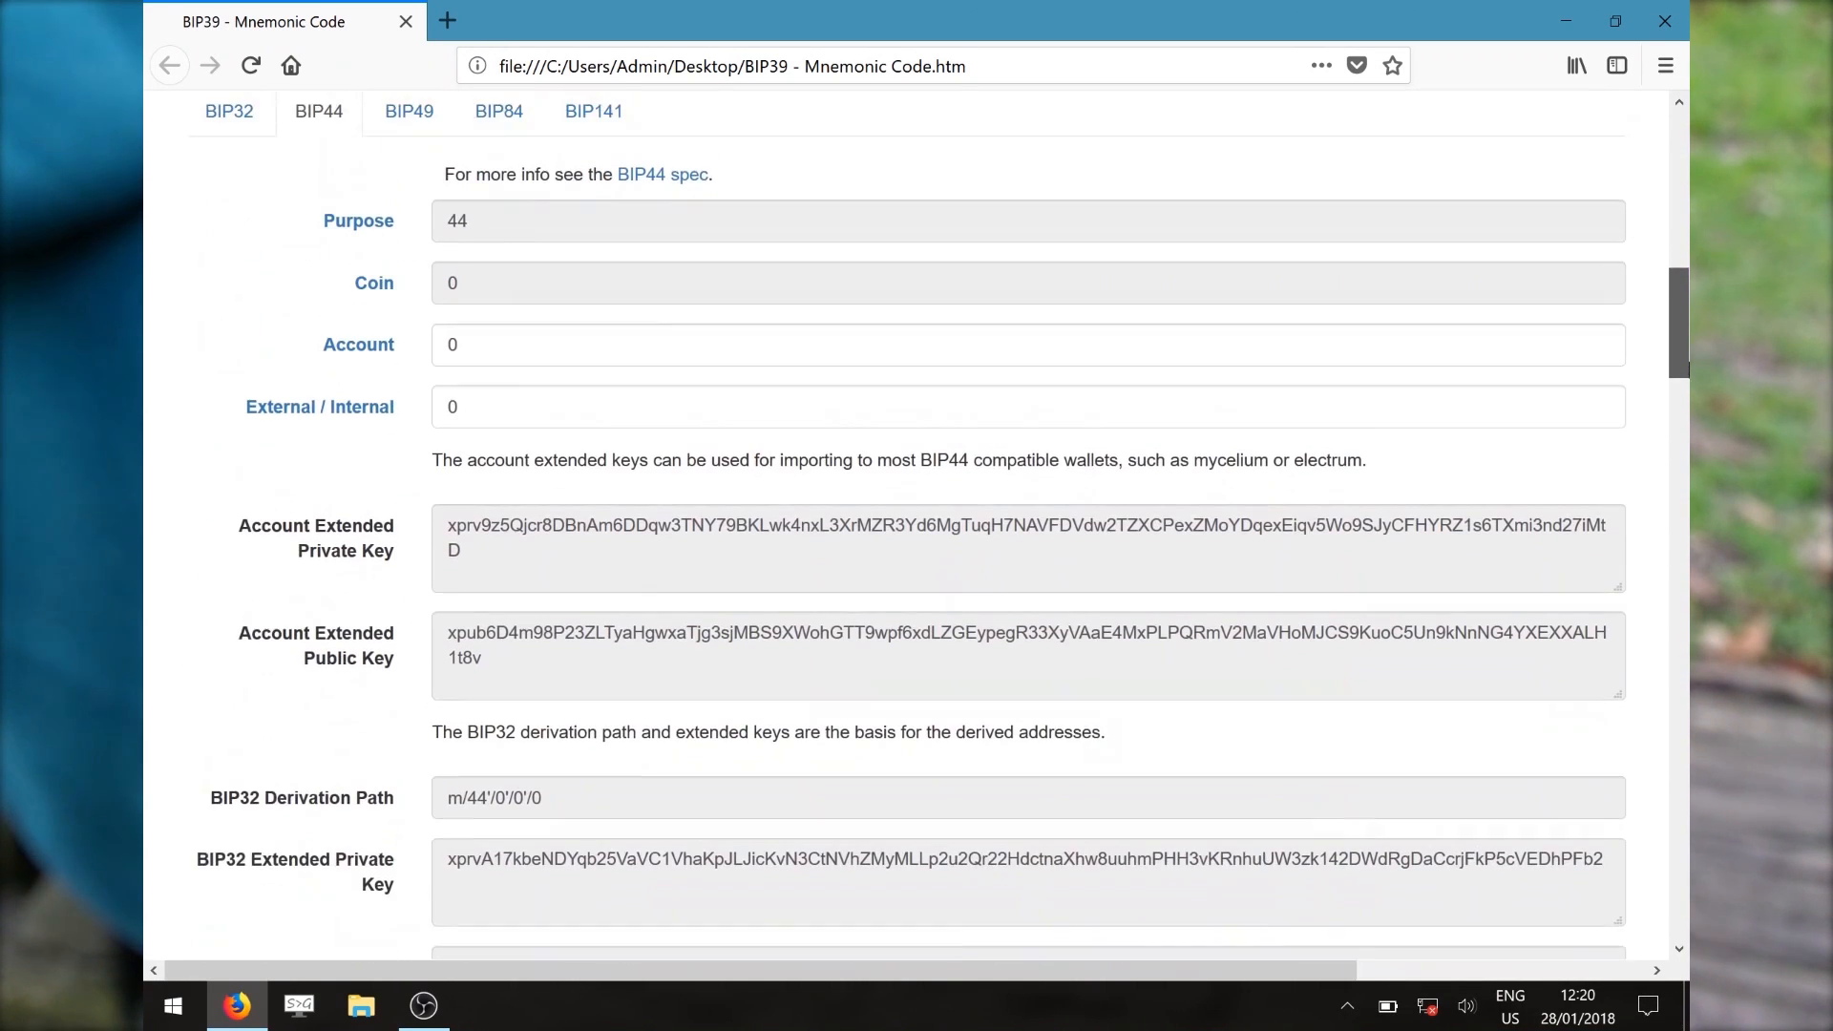
Step: Select the BIP49 tab to show ypub keys and path m/49'/0'/0'/0
left_click(409, 120)
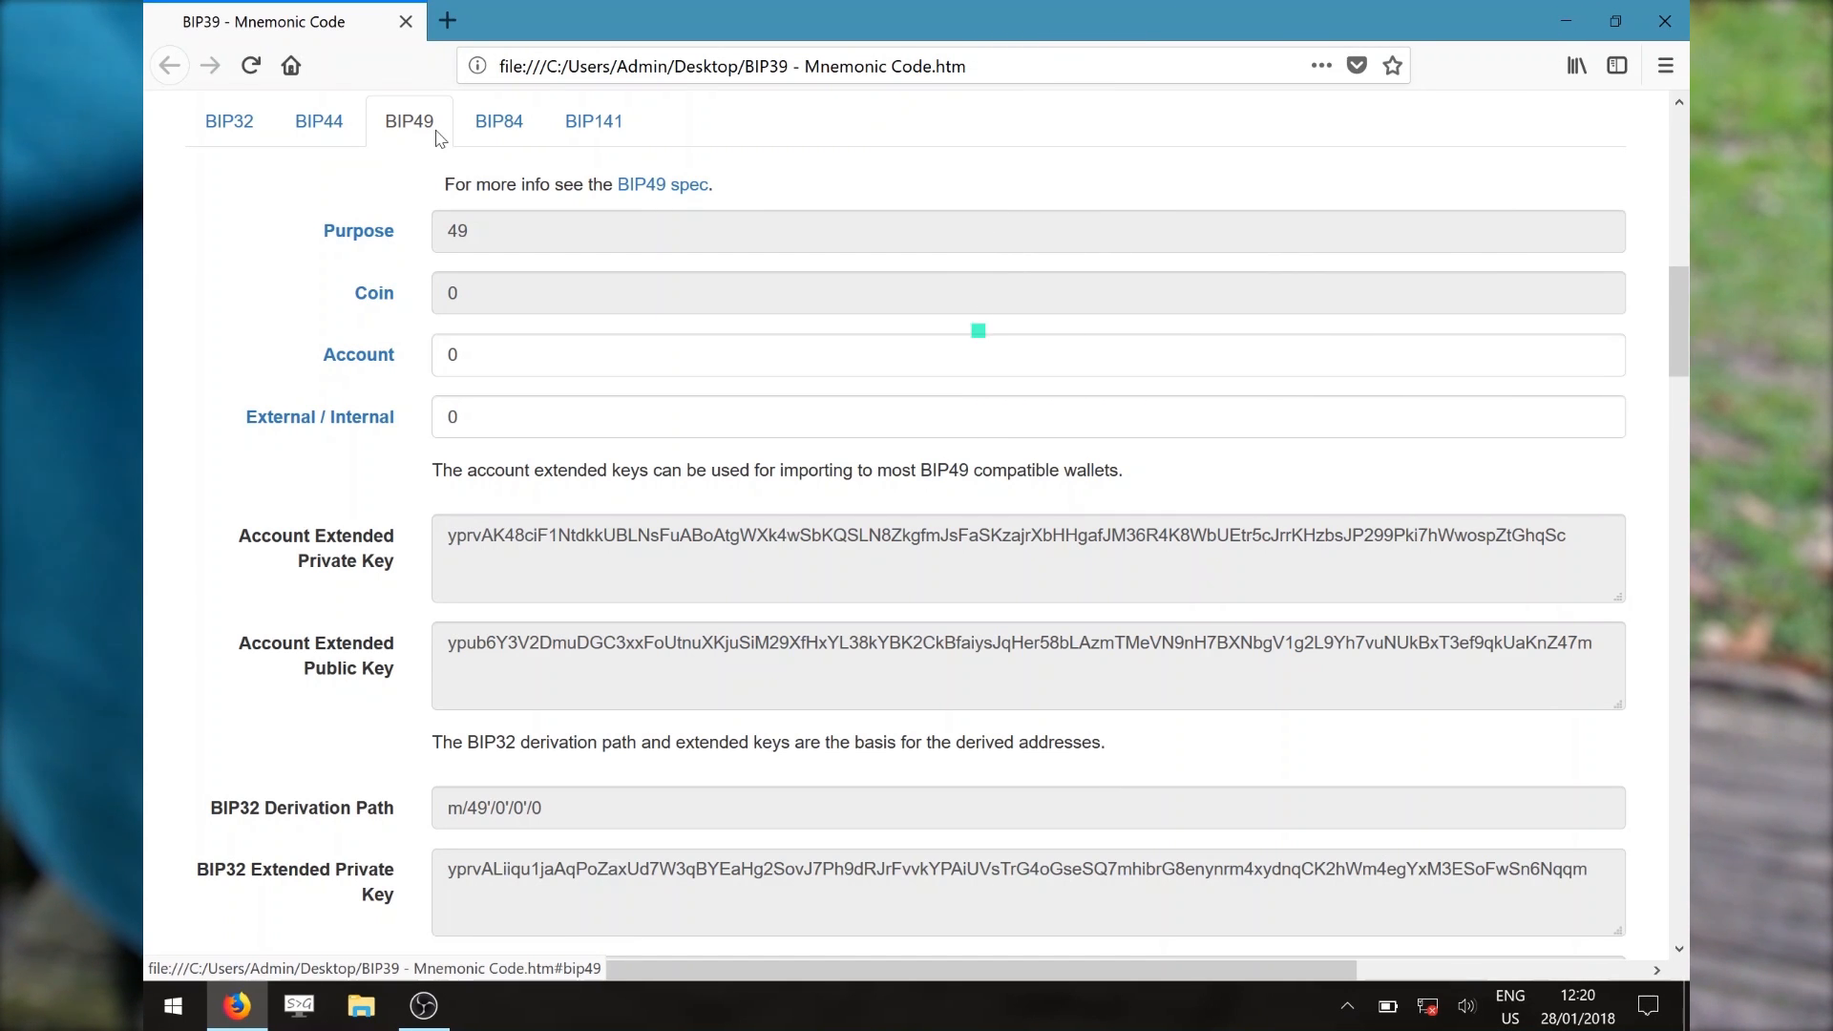
mouse_move(1330, 199)
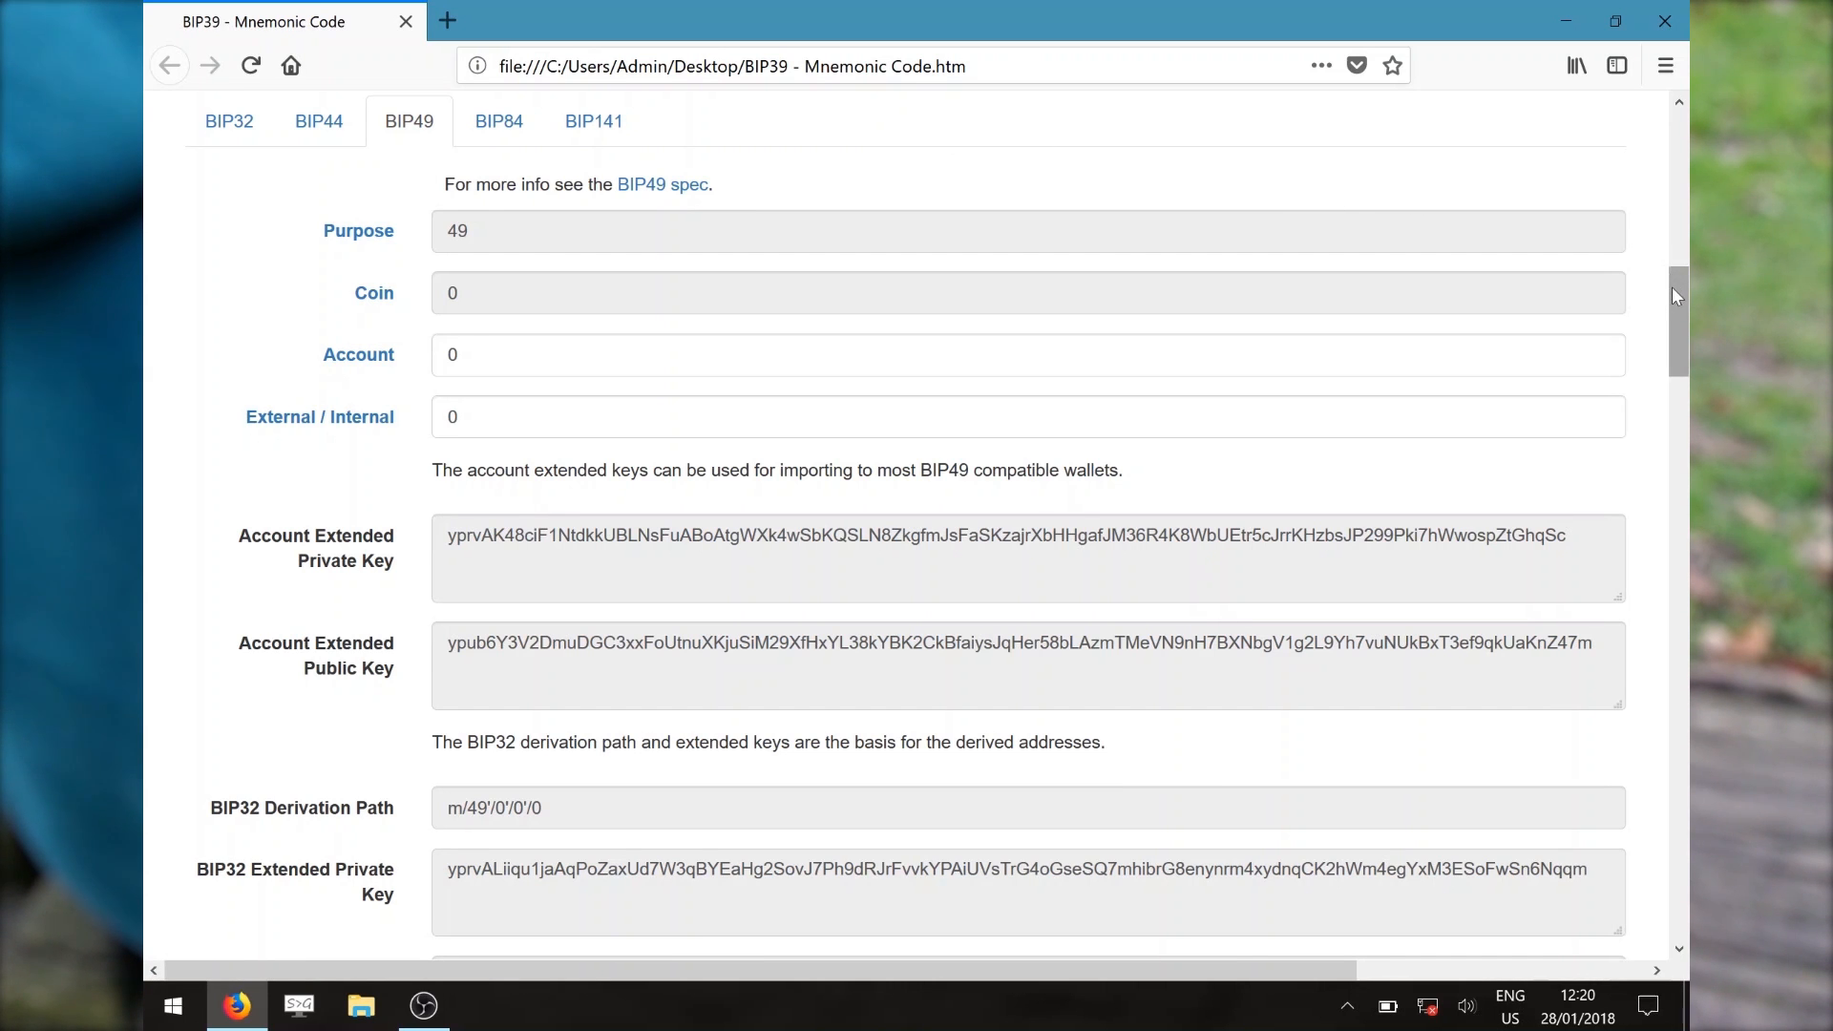
Step: Scroll to the BIP49 Account Extended Public Key field and show its QR code
scroll("down", 3)
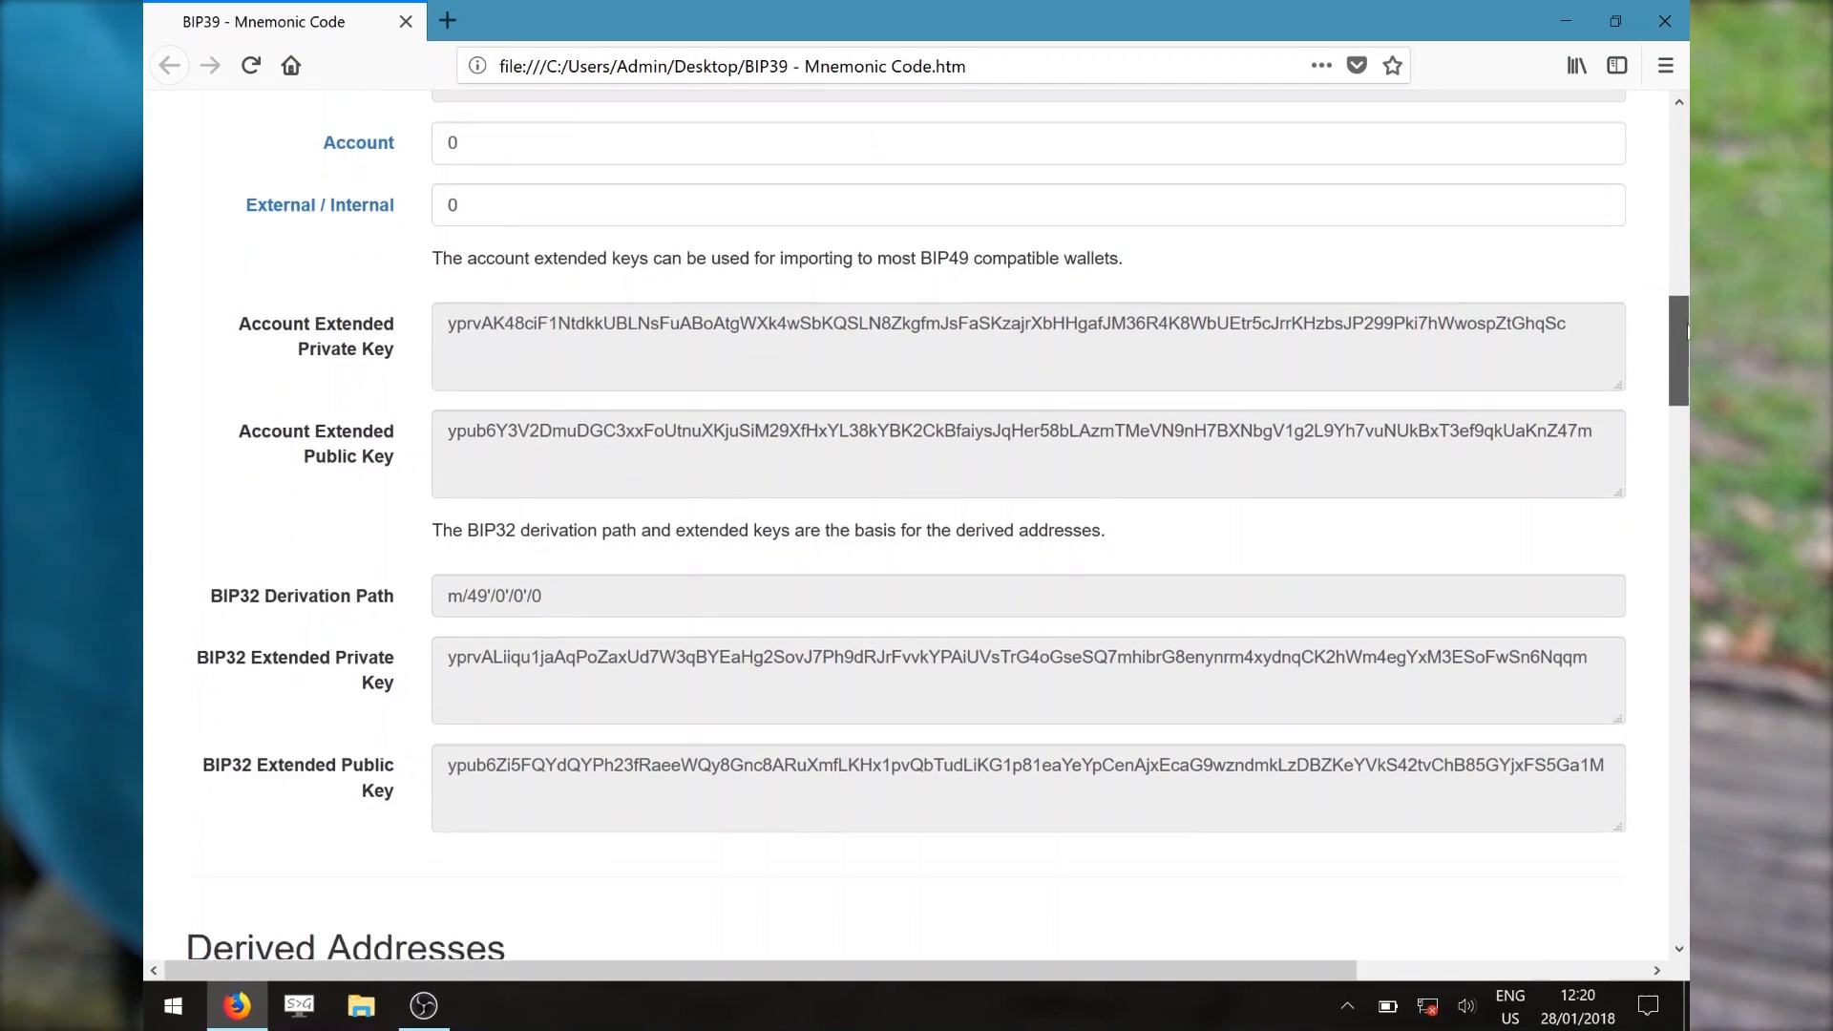
scroll("down", 3)
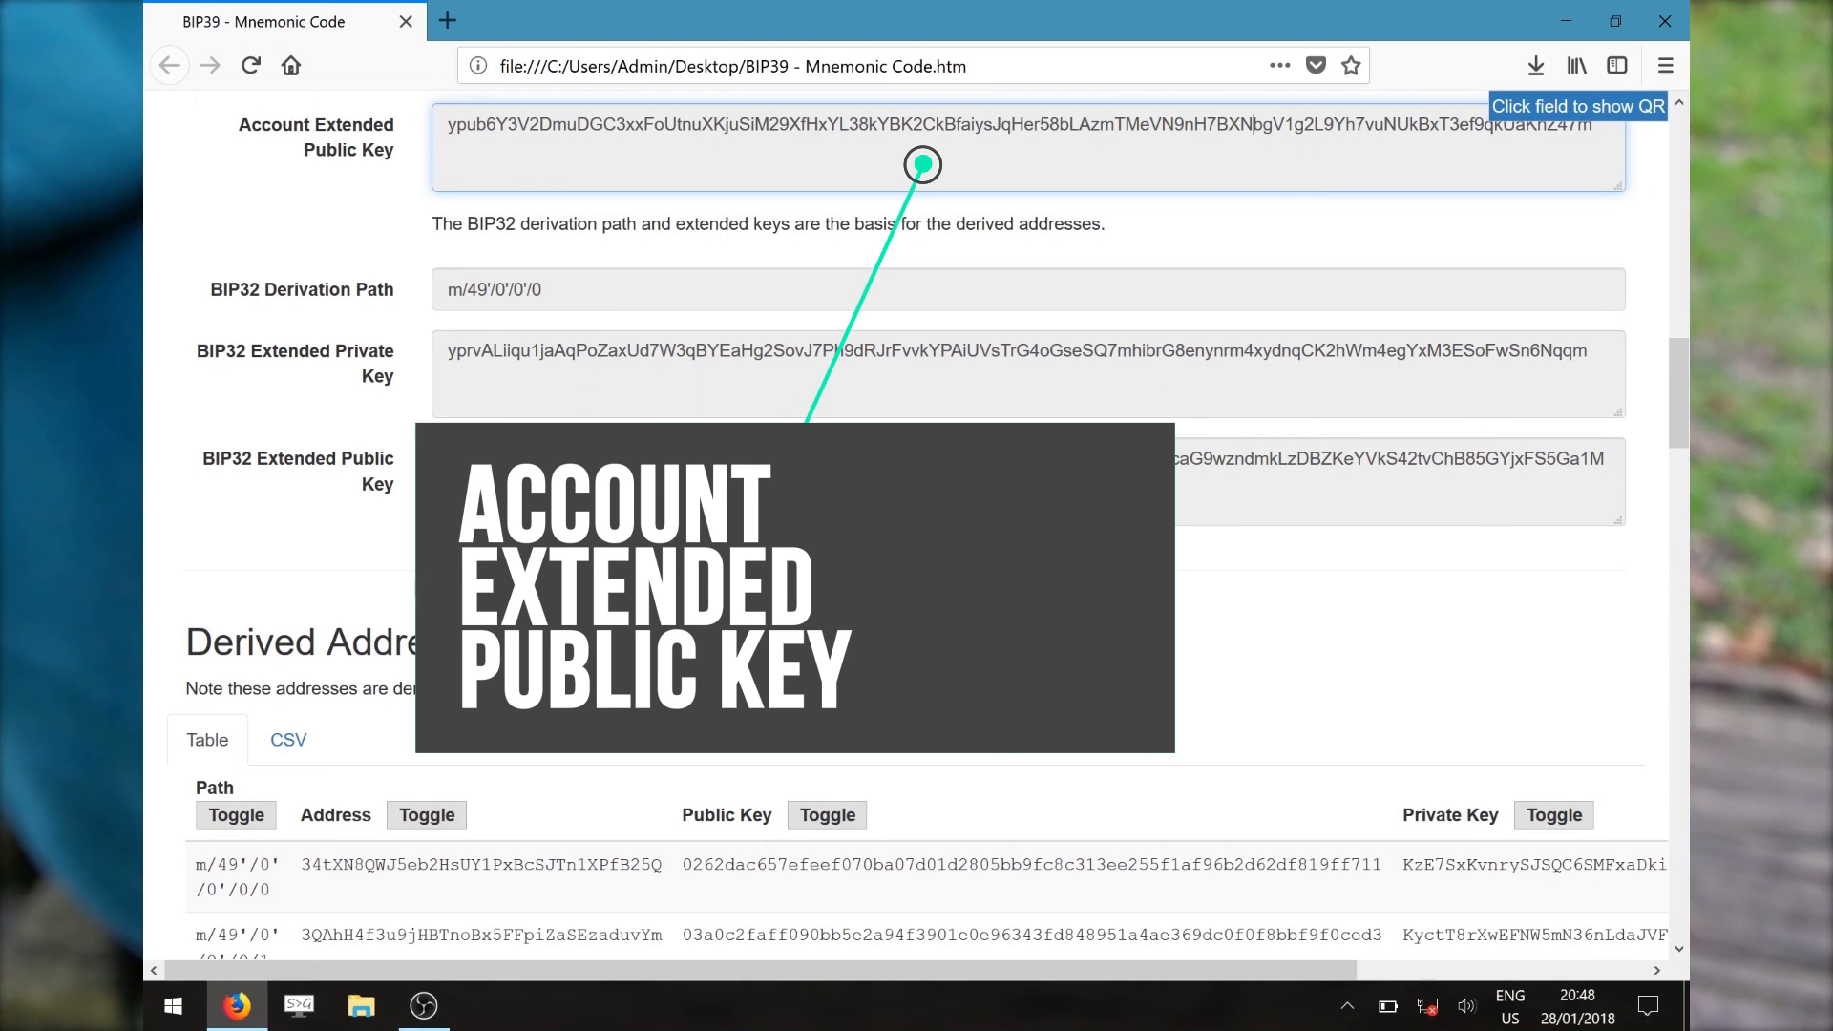
left_click(922, 163)
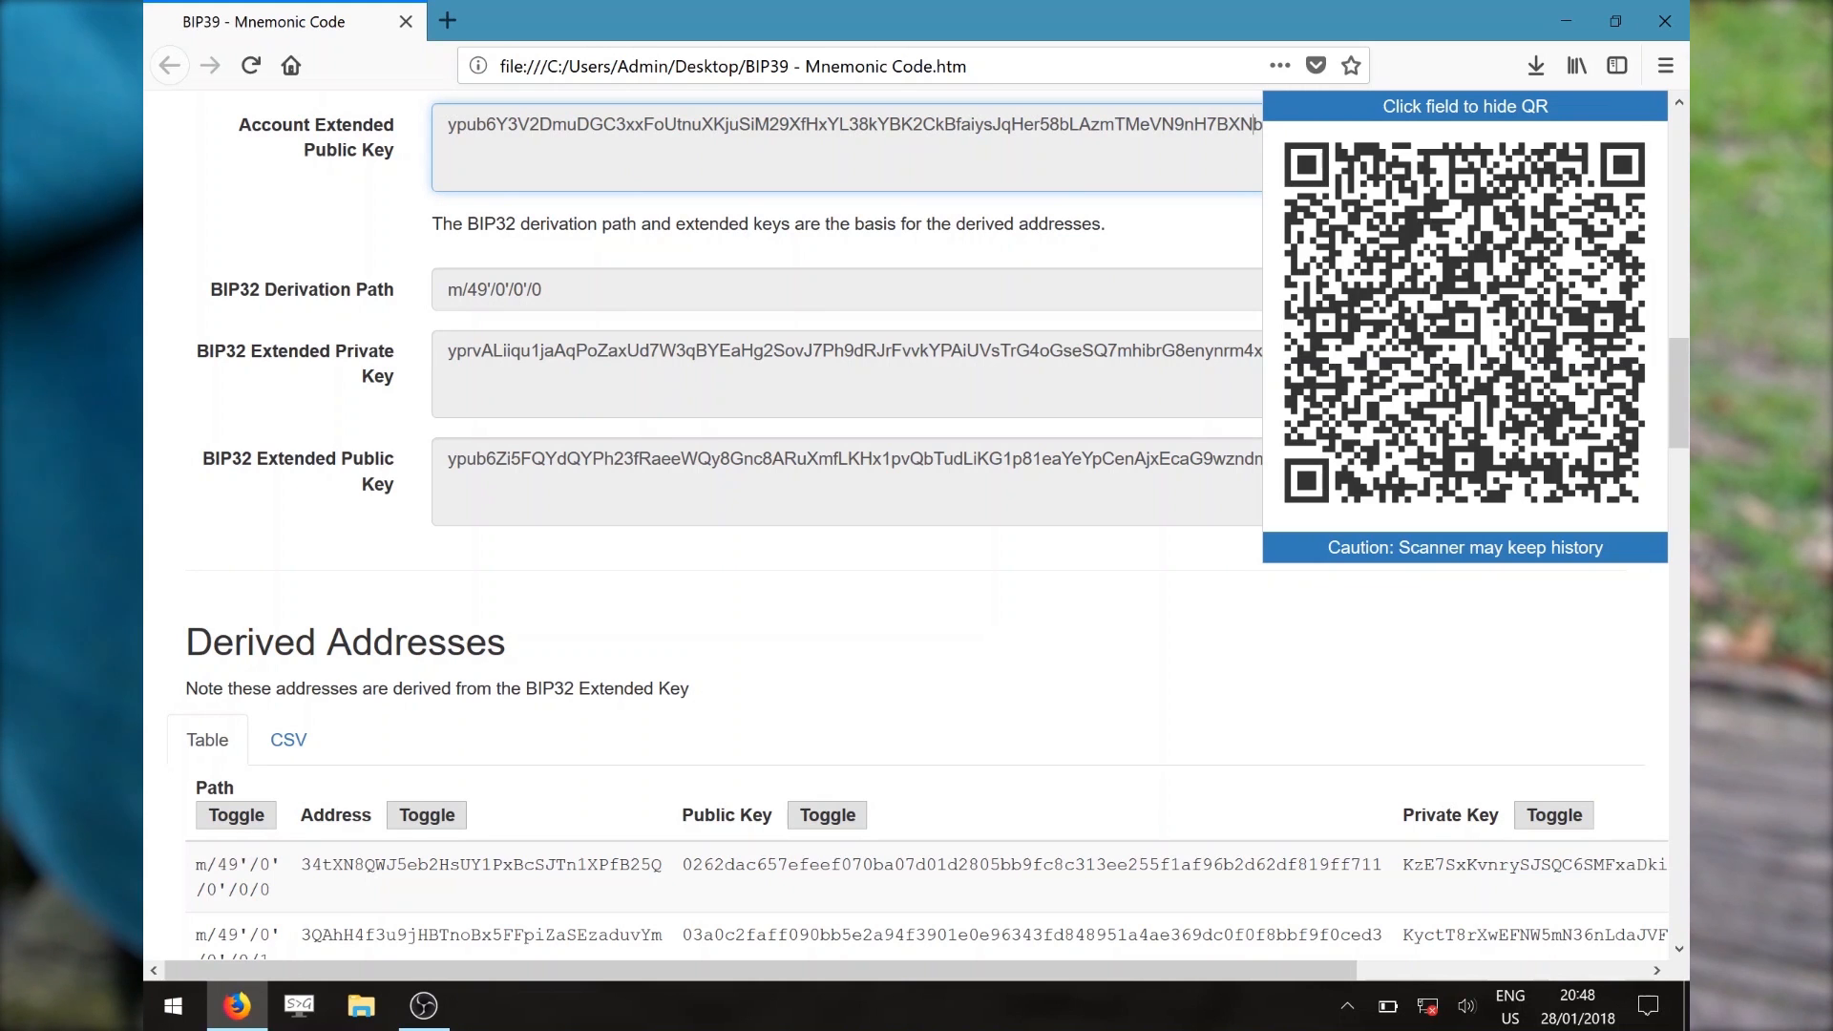
Step: Save the QR image to the Desktop as 'segwit extended public key.png'
right_click(1403, 176)
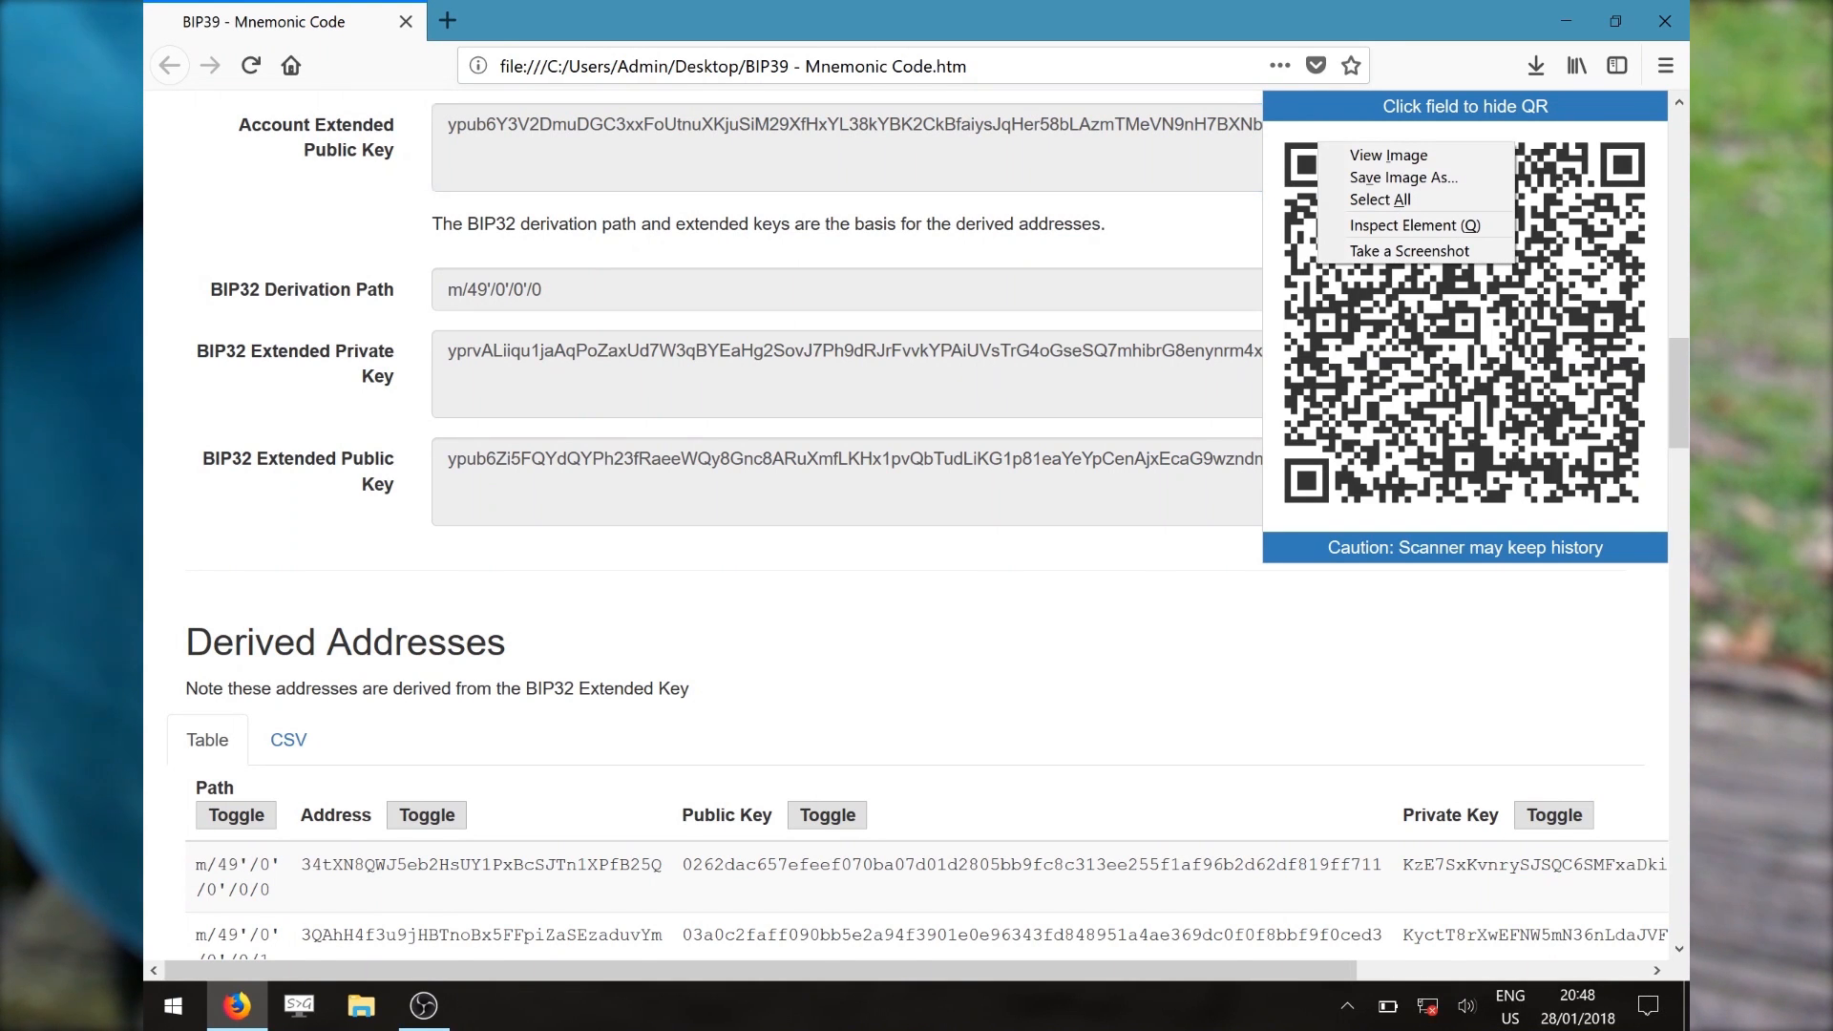
left_click(1402, 178)
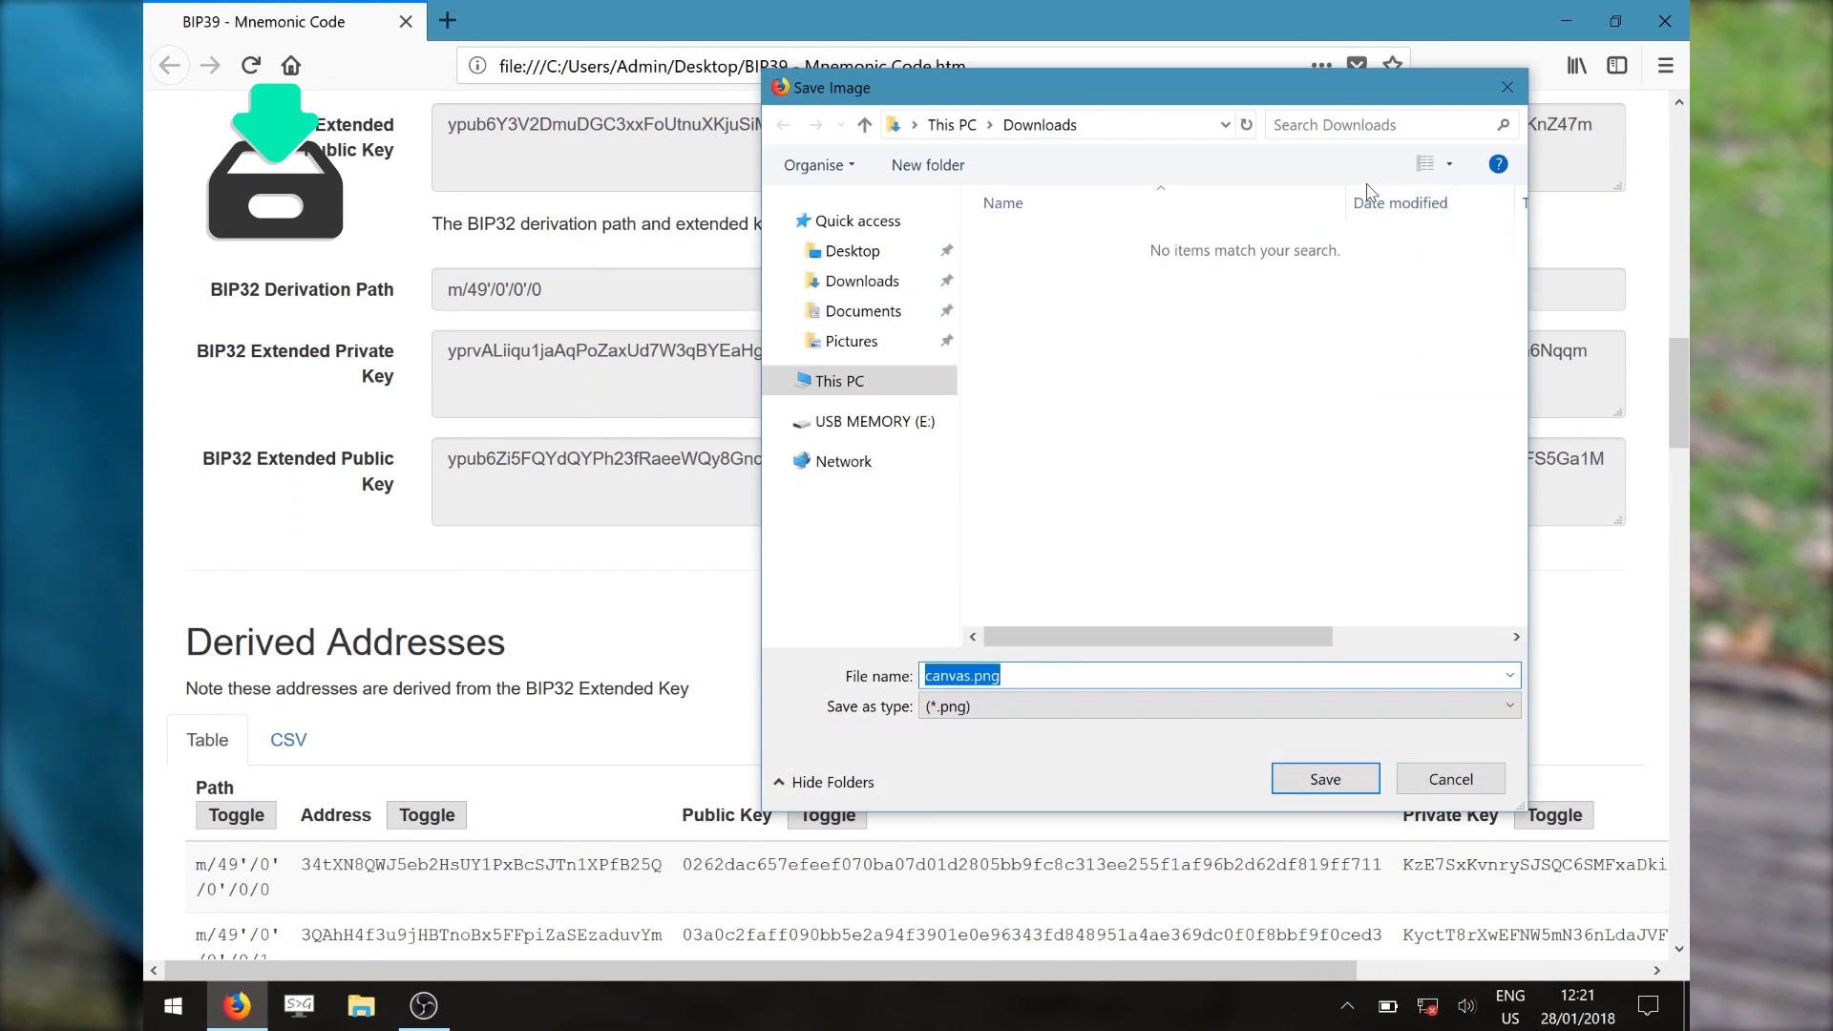
left_click(853, 250)
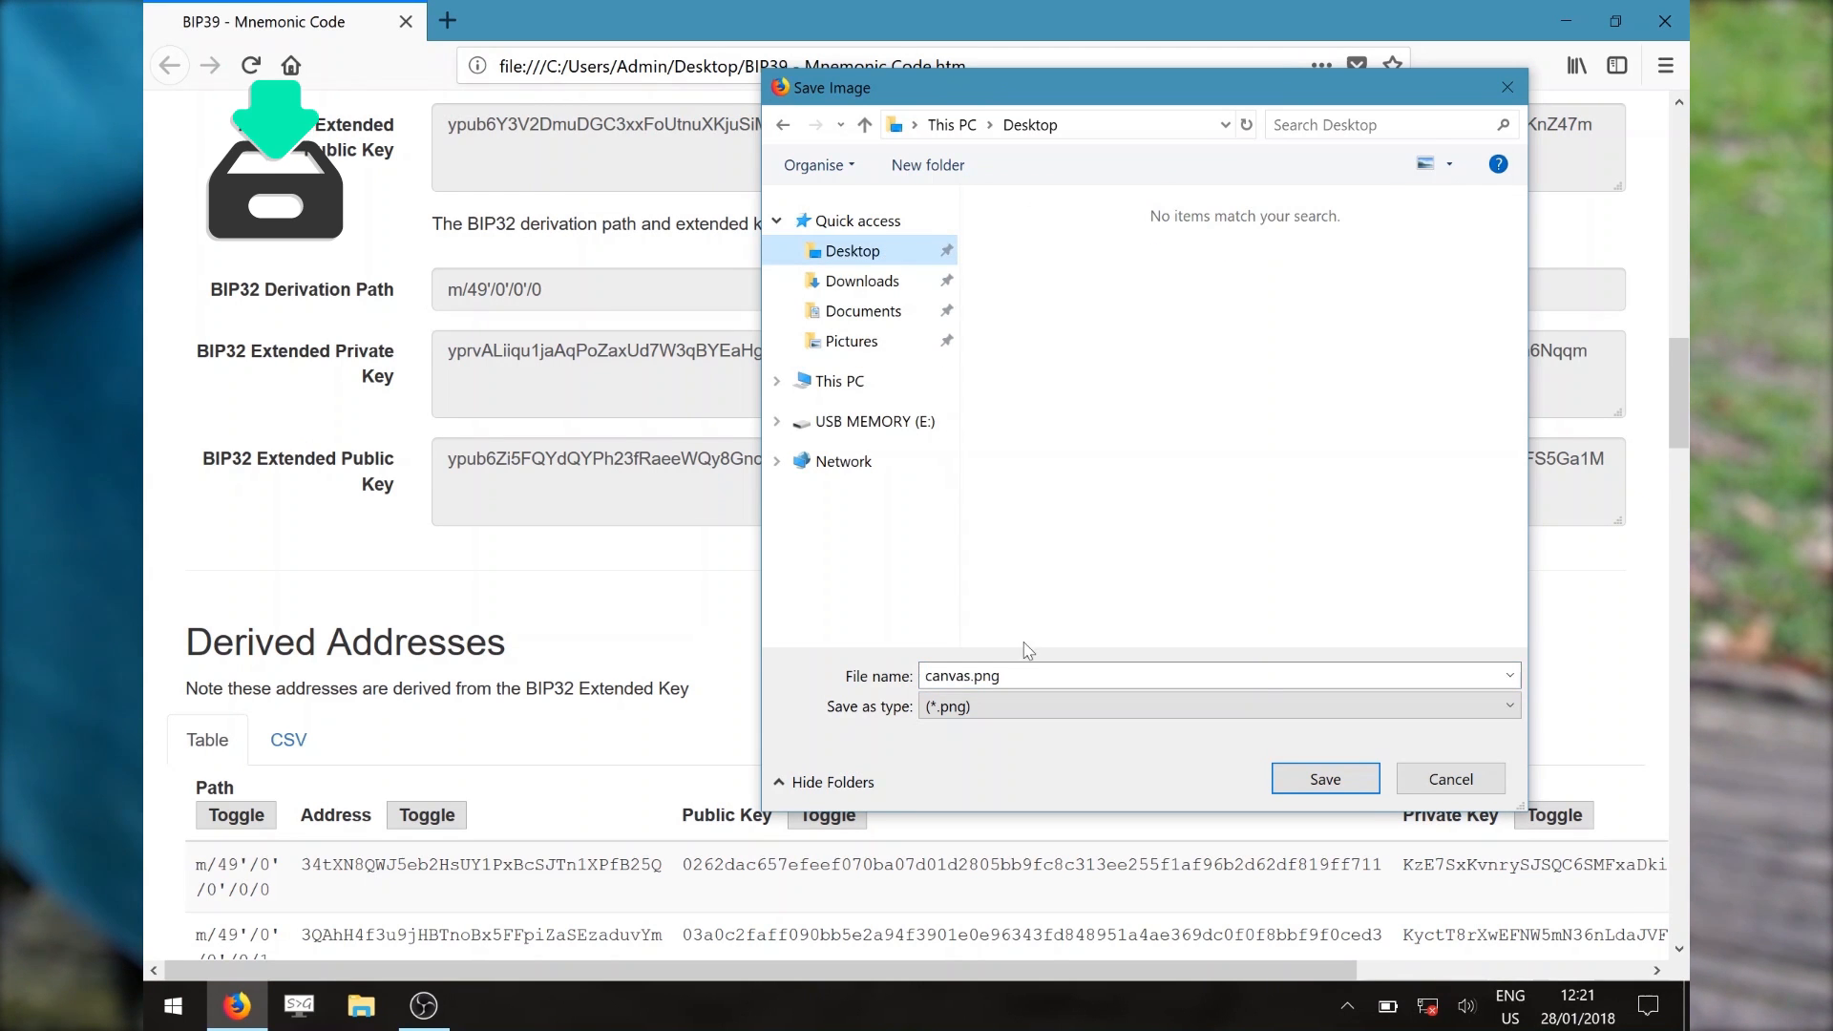
type("segwit extended")
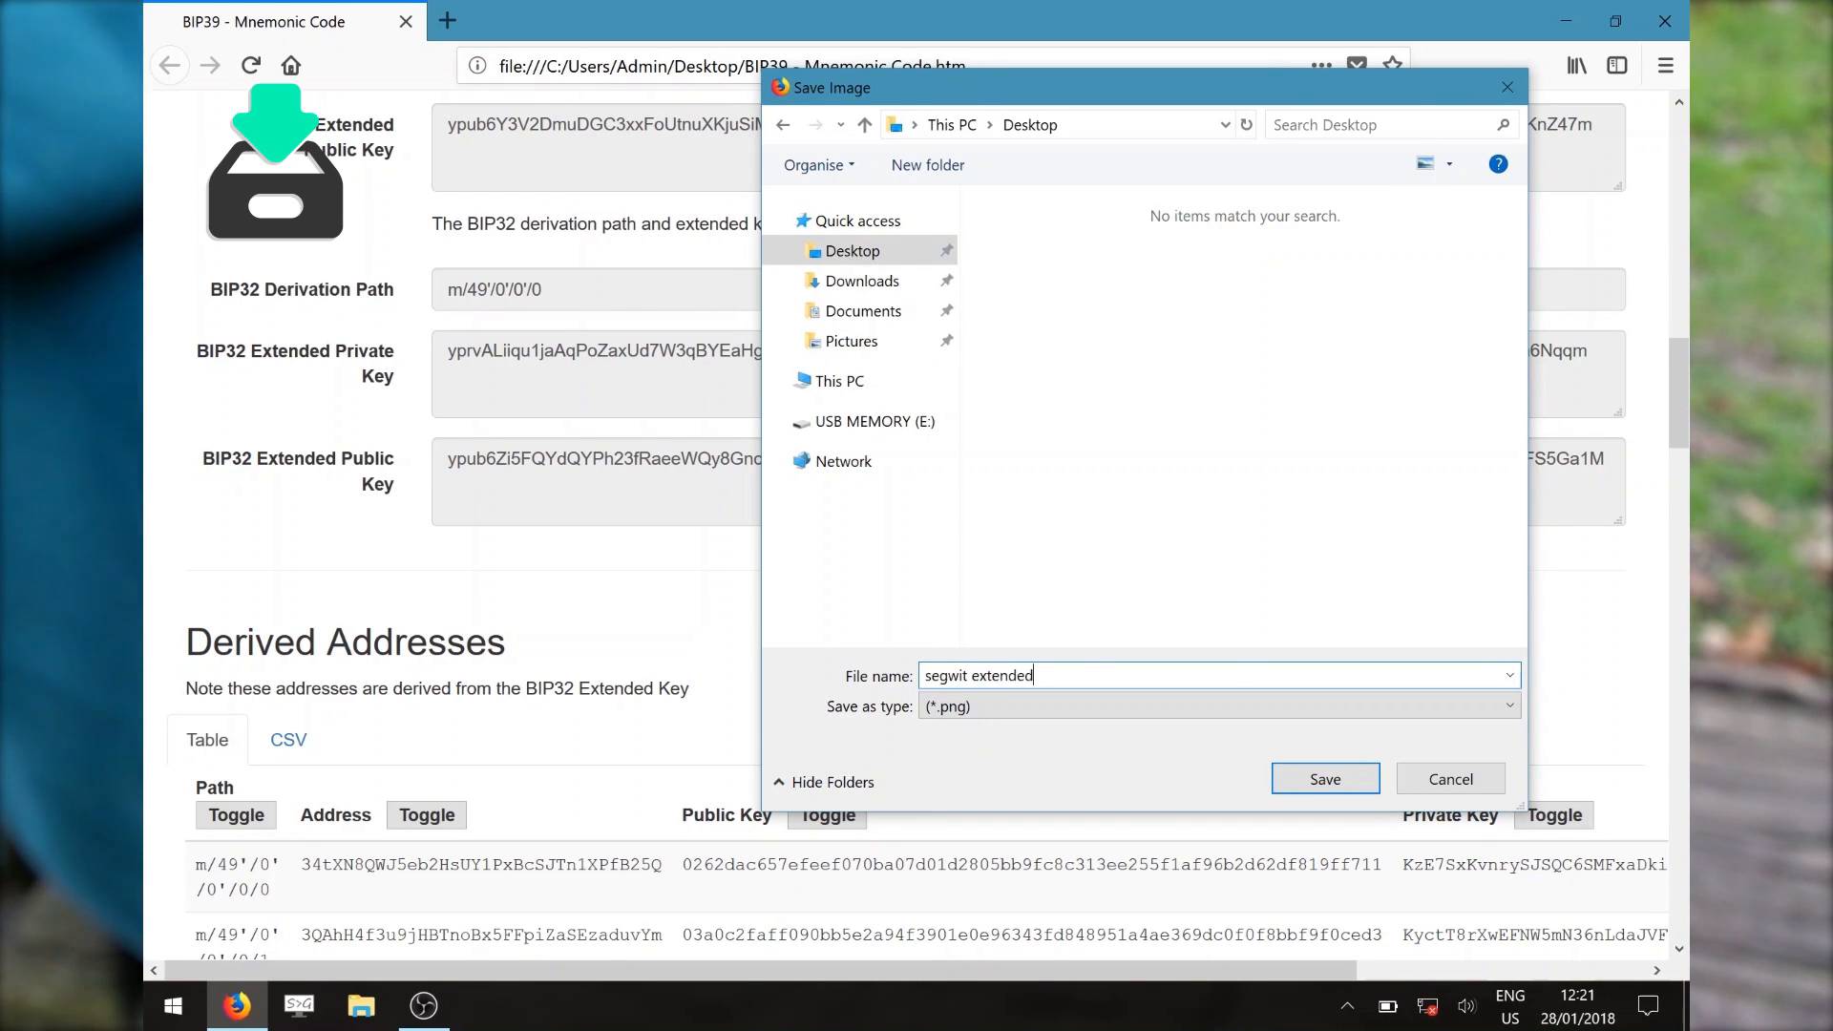
left_click(1324, 780)
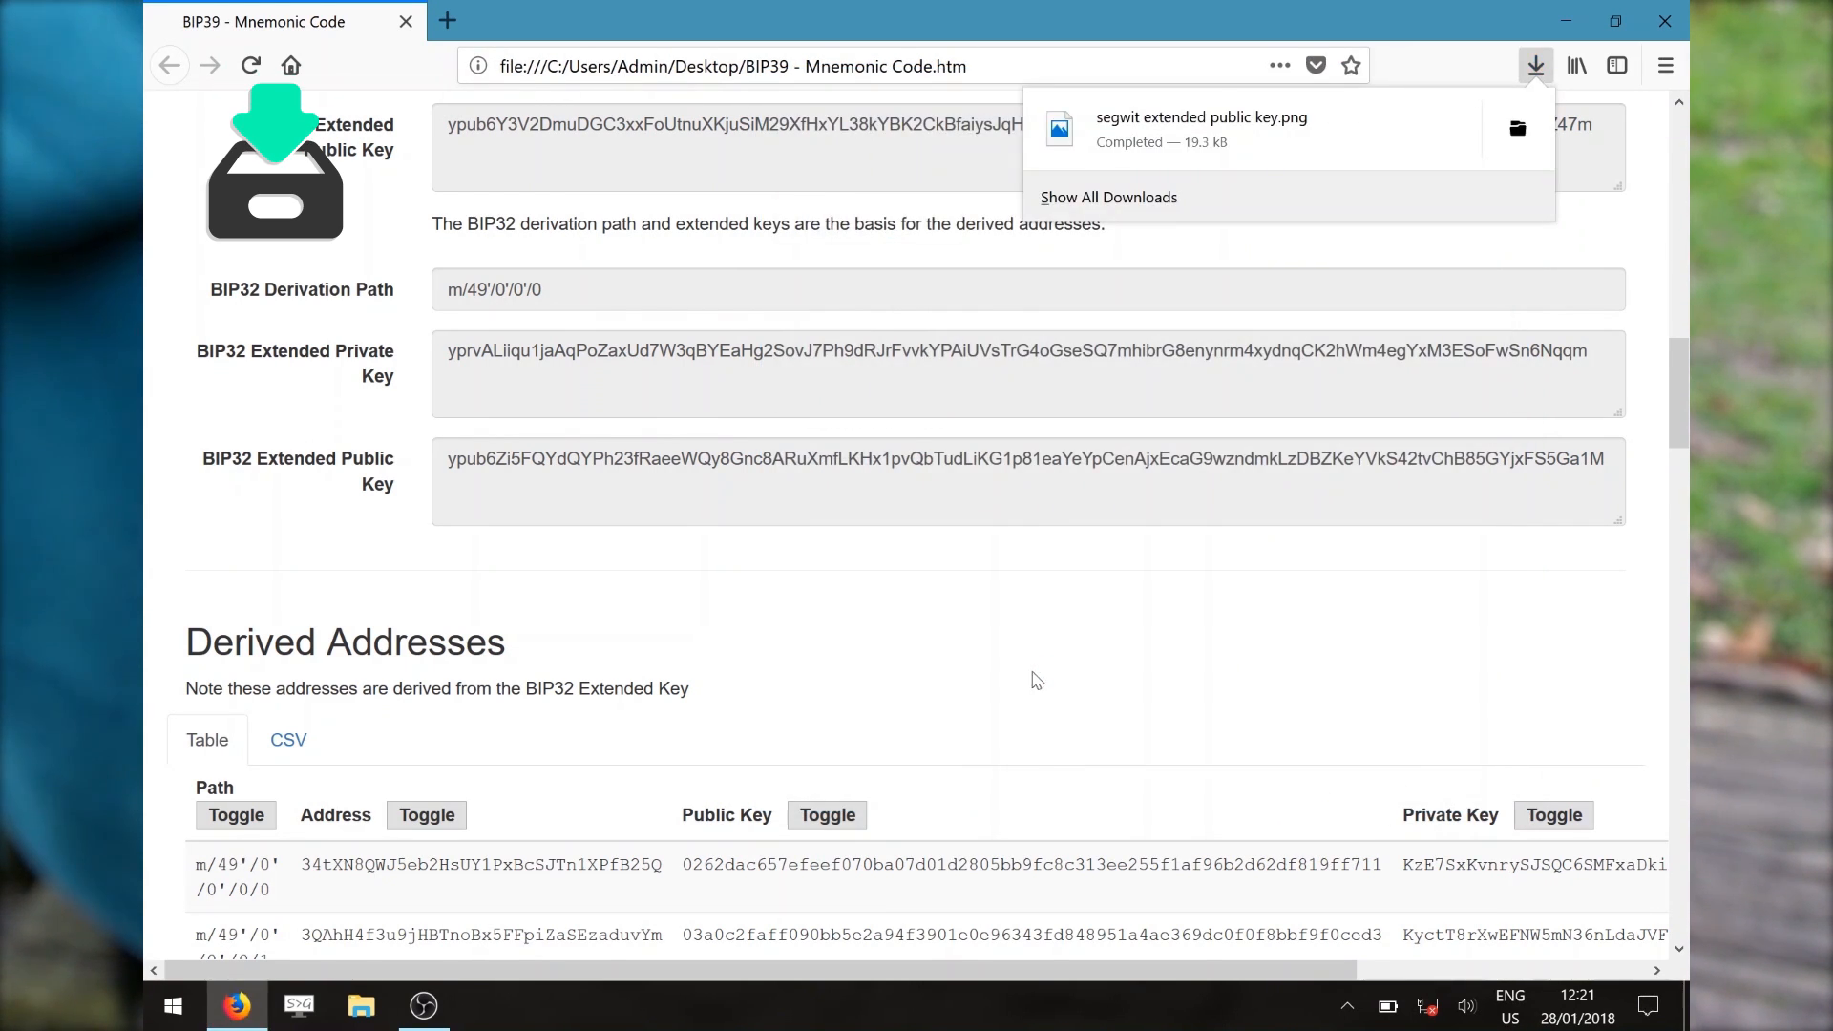
mouse_move(1418, 140)
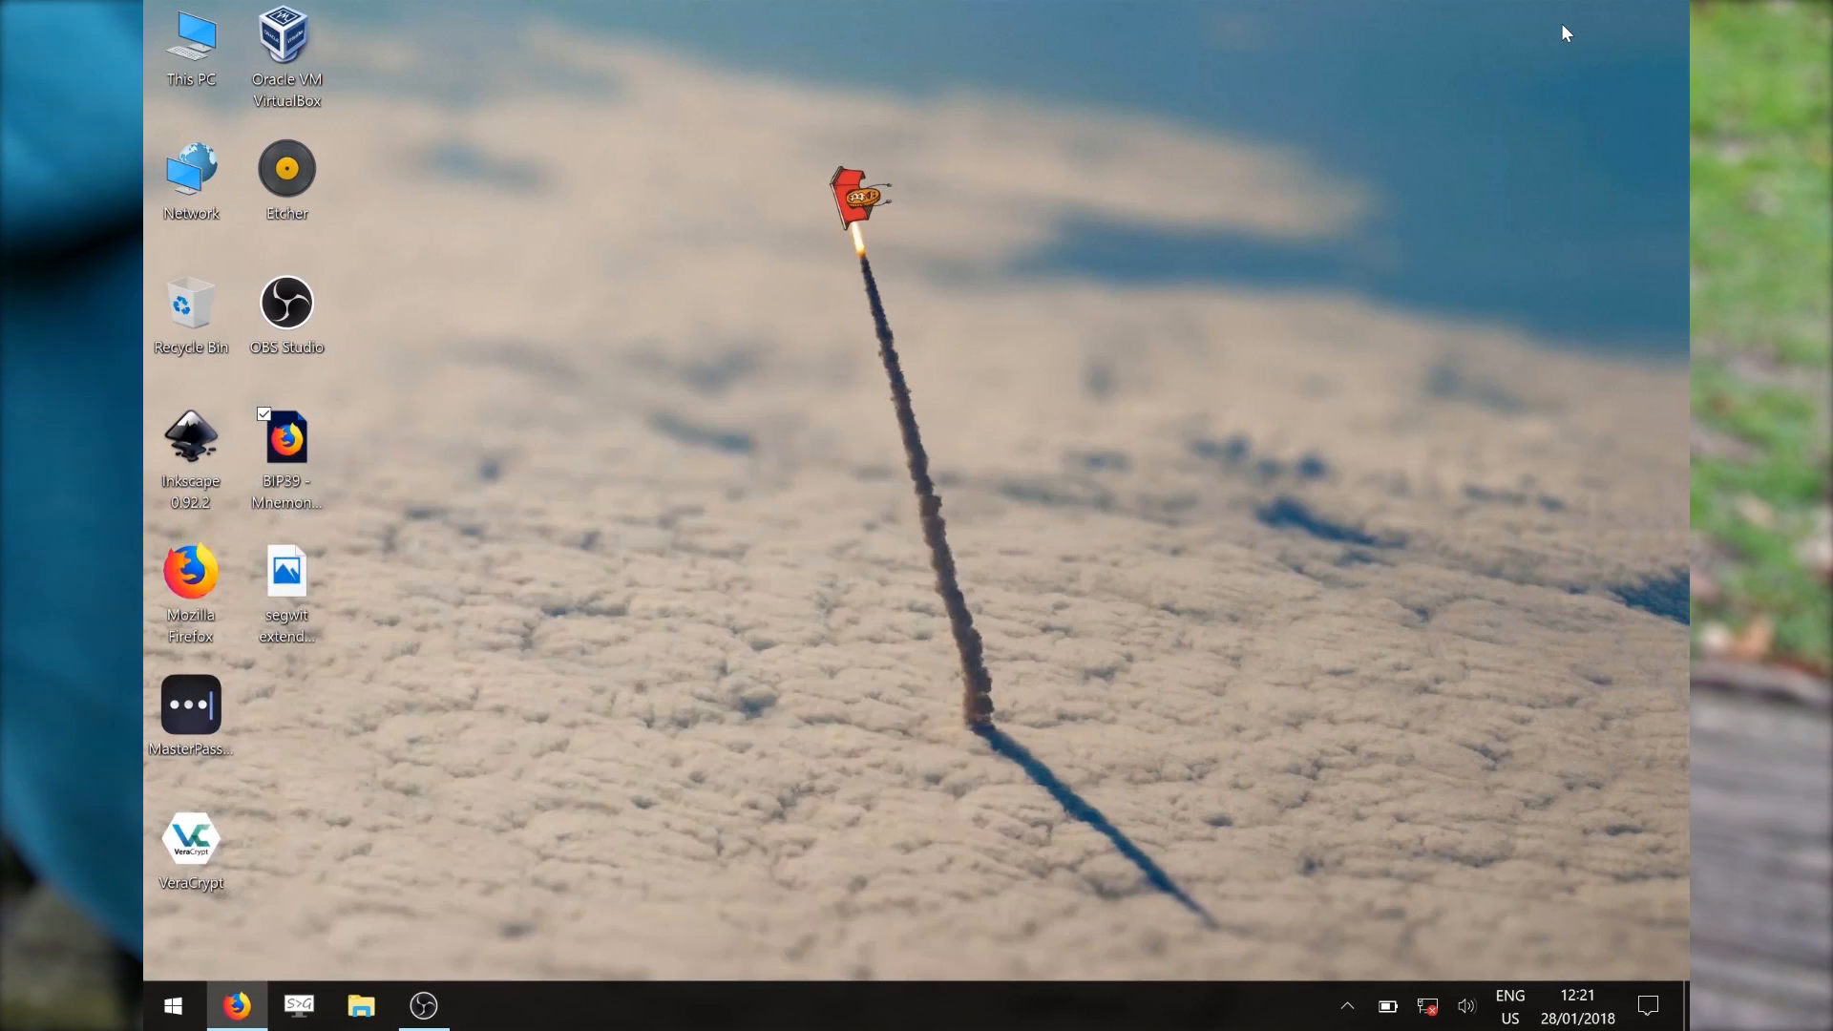
mouse_move(573, 475)
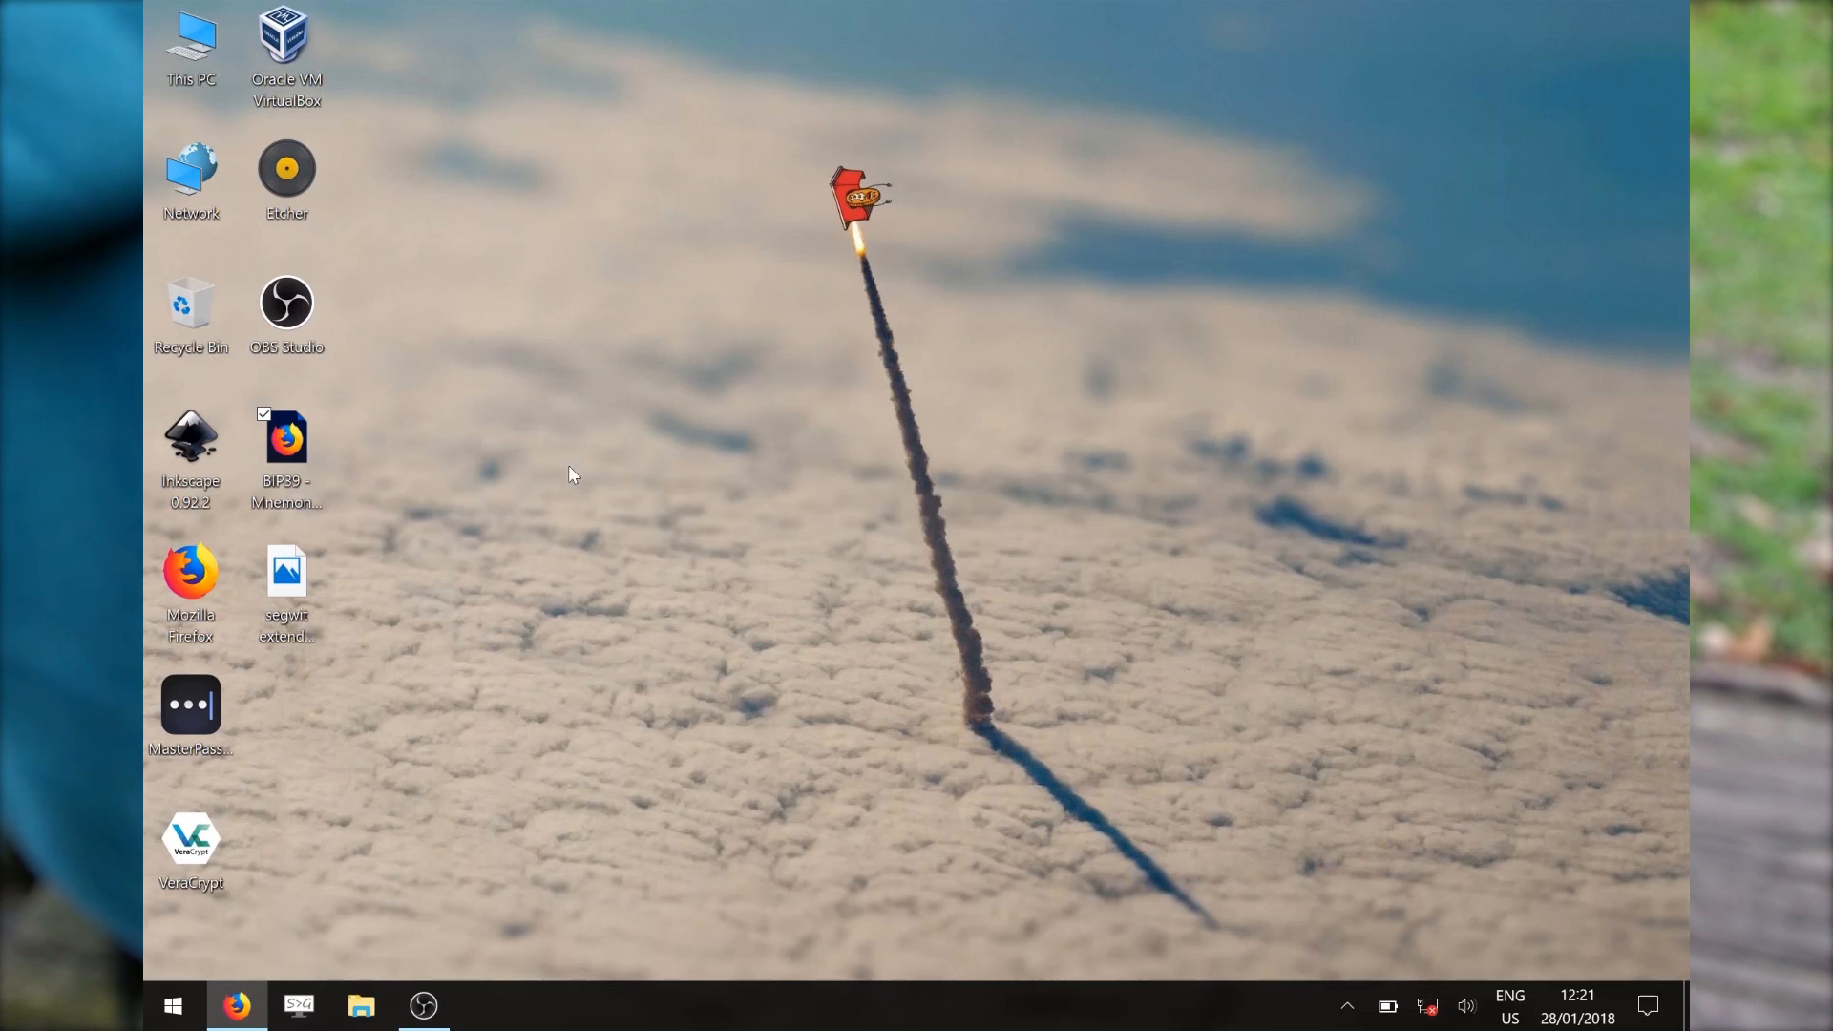
Step: Open the saved segwit extended public key QR image from the desktop in Photos
double_click(287, 573)
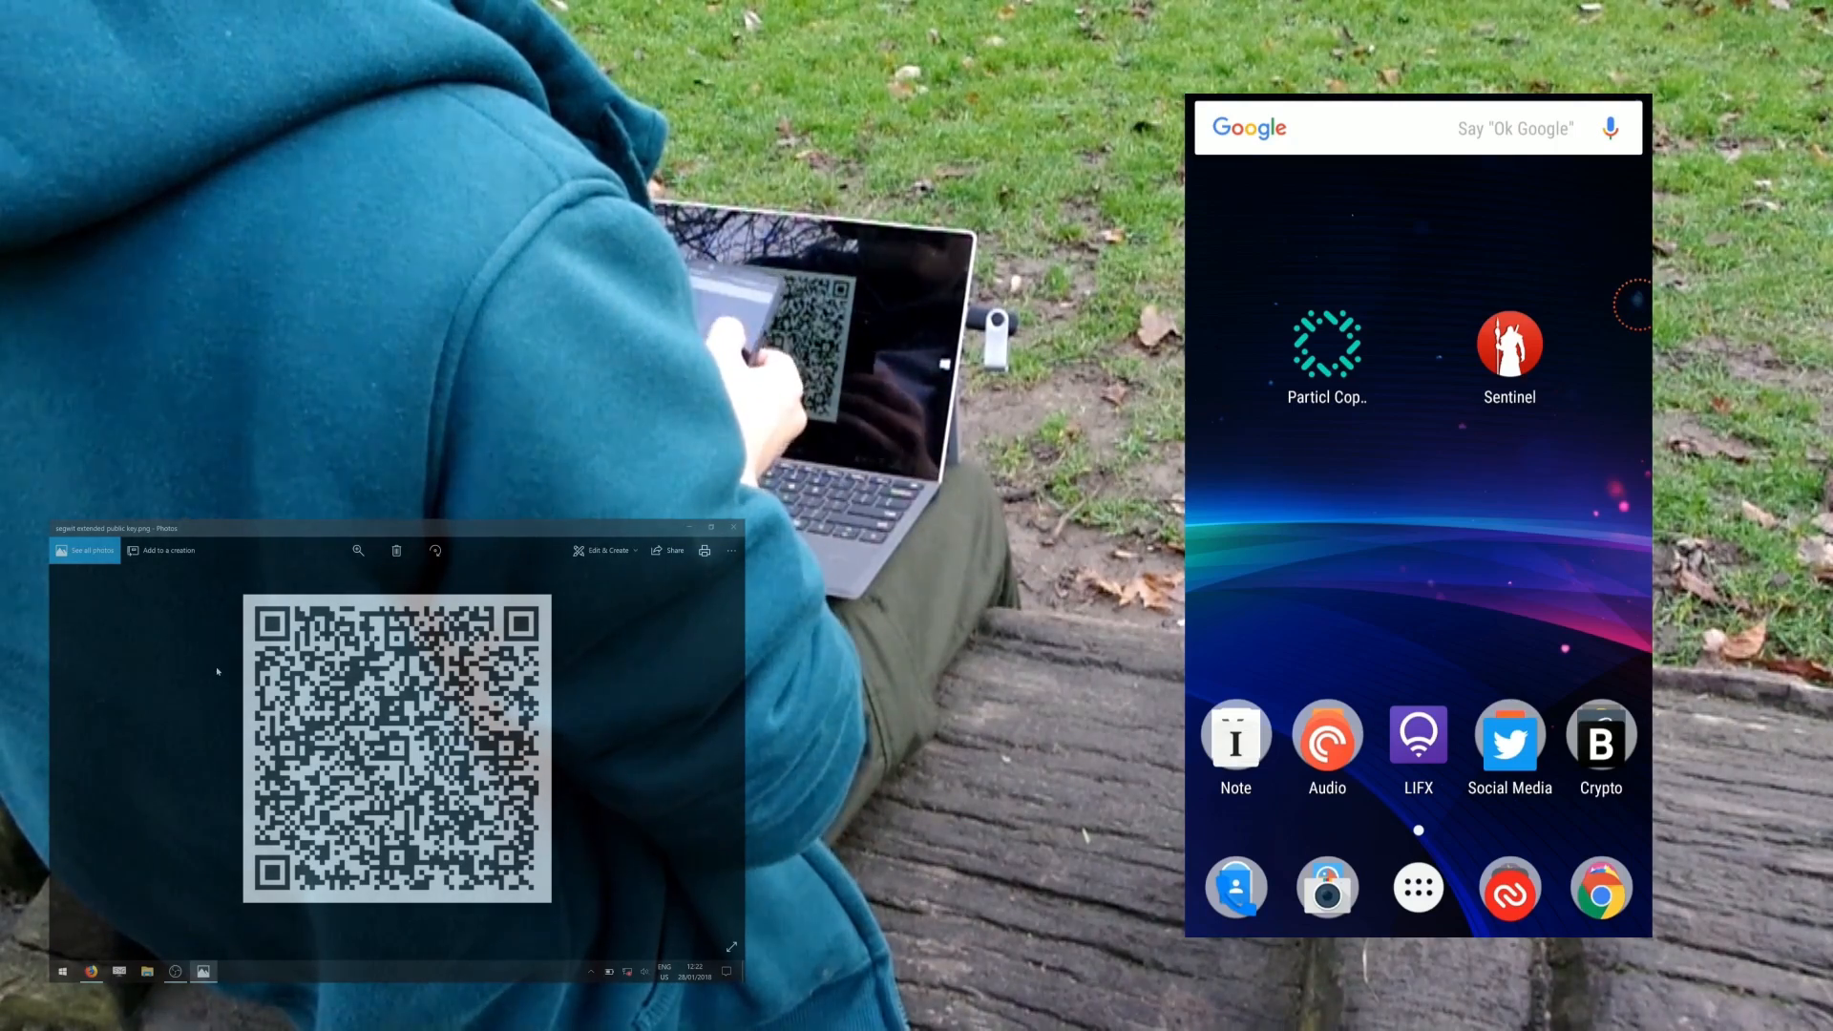
Step: Launch Sentinel, start adding a Segwit XPUB (BIP49) wallet, and scan the on-screen QR code
left_click(1510, 345)
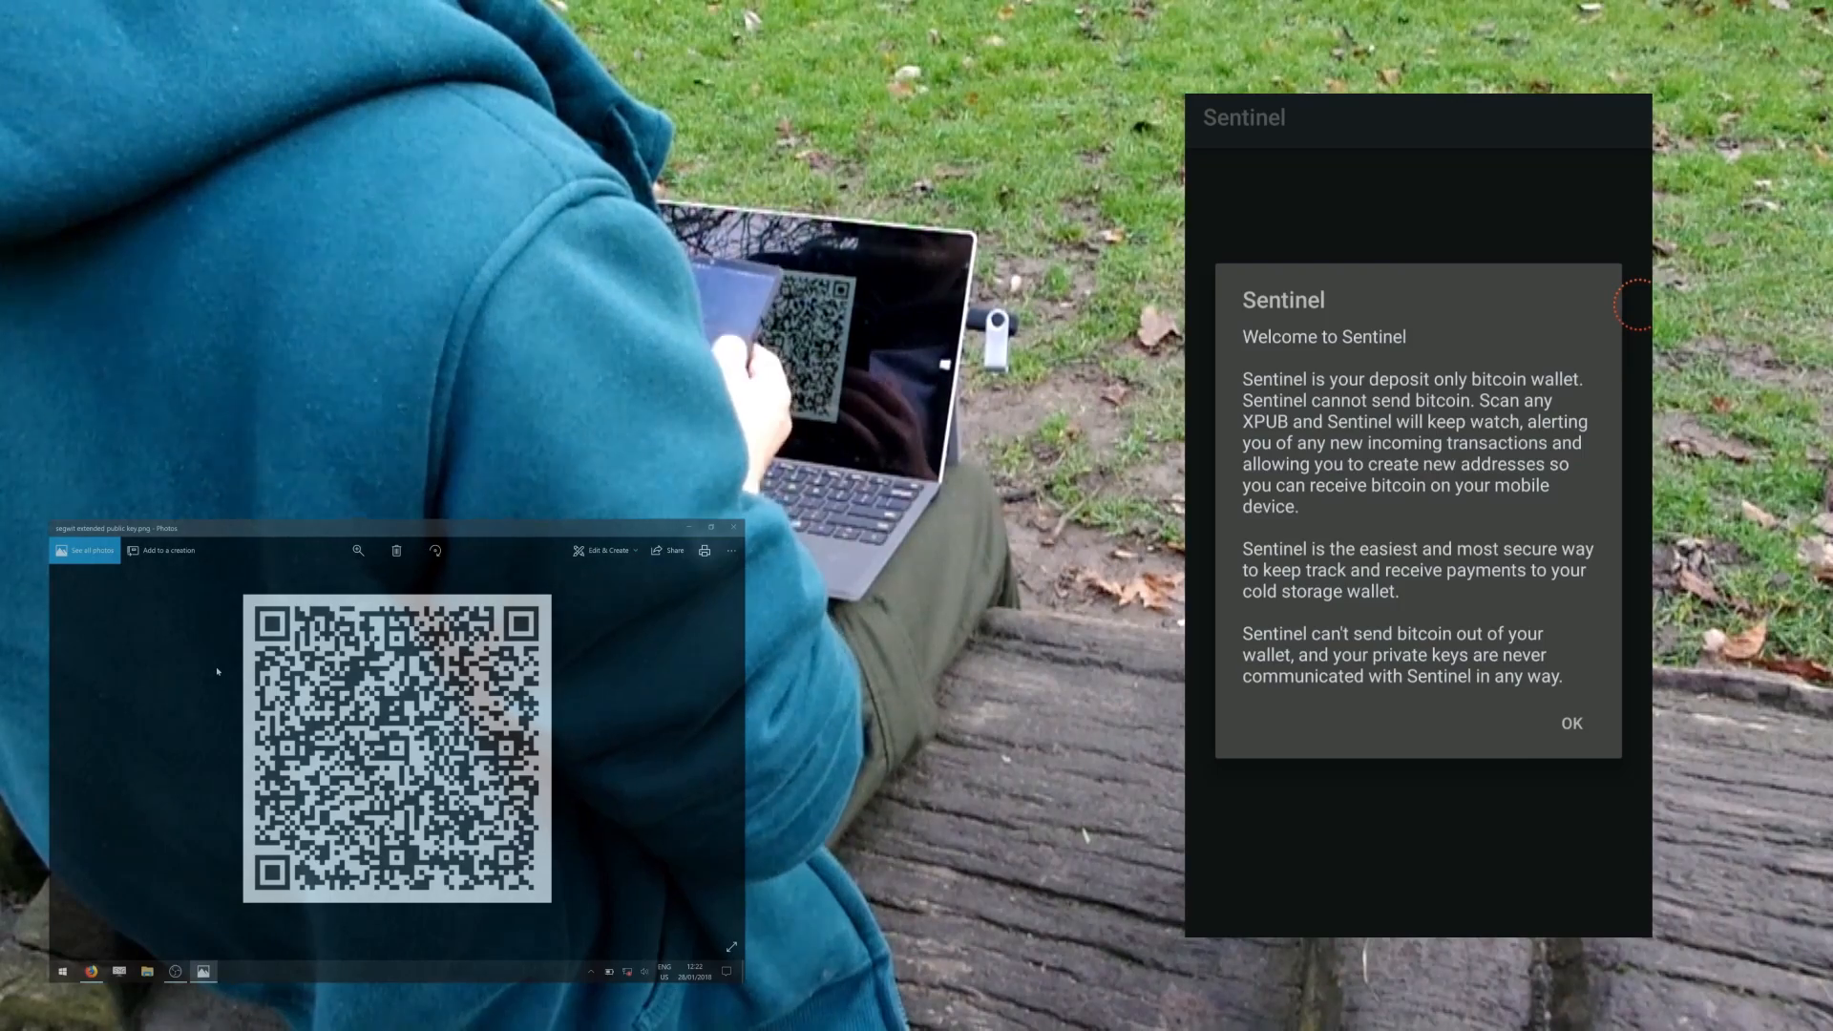
left_click(1571, 723)
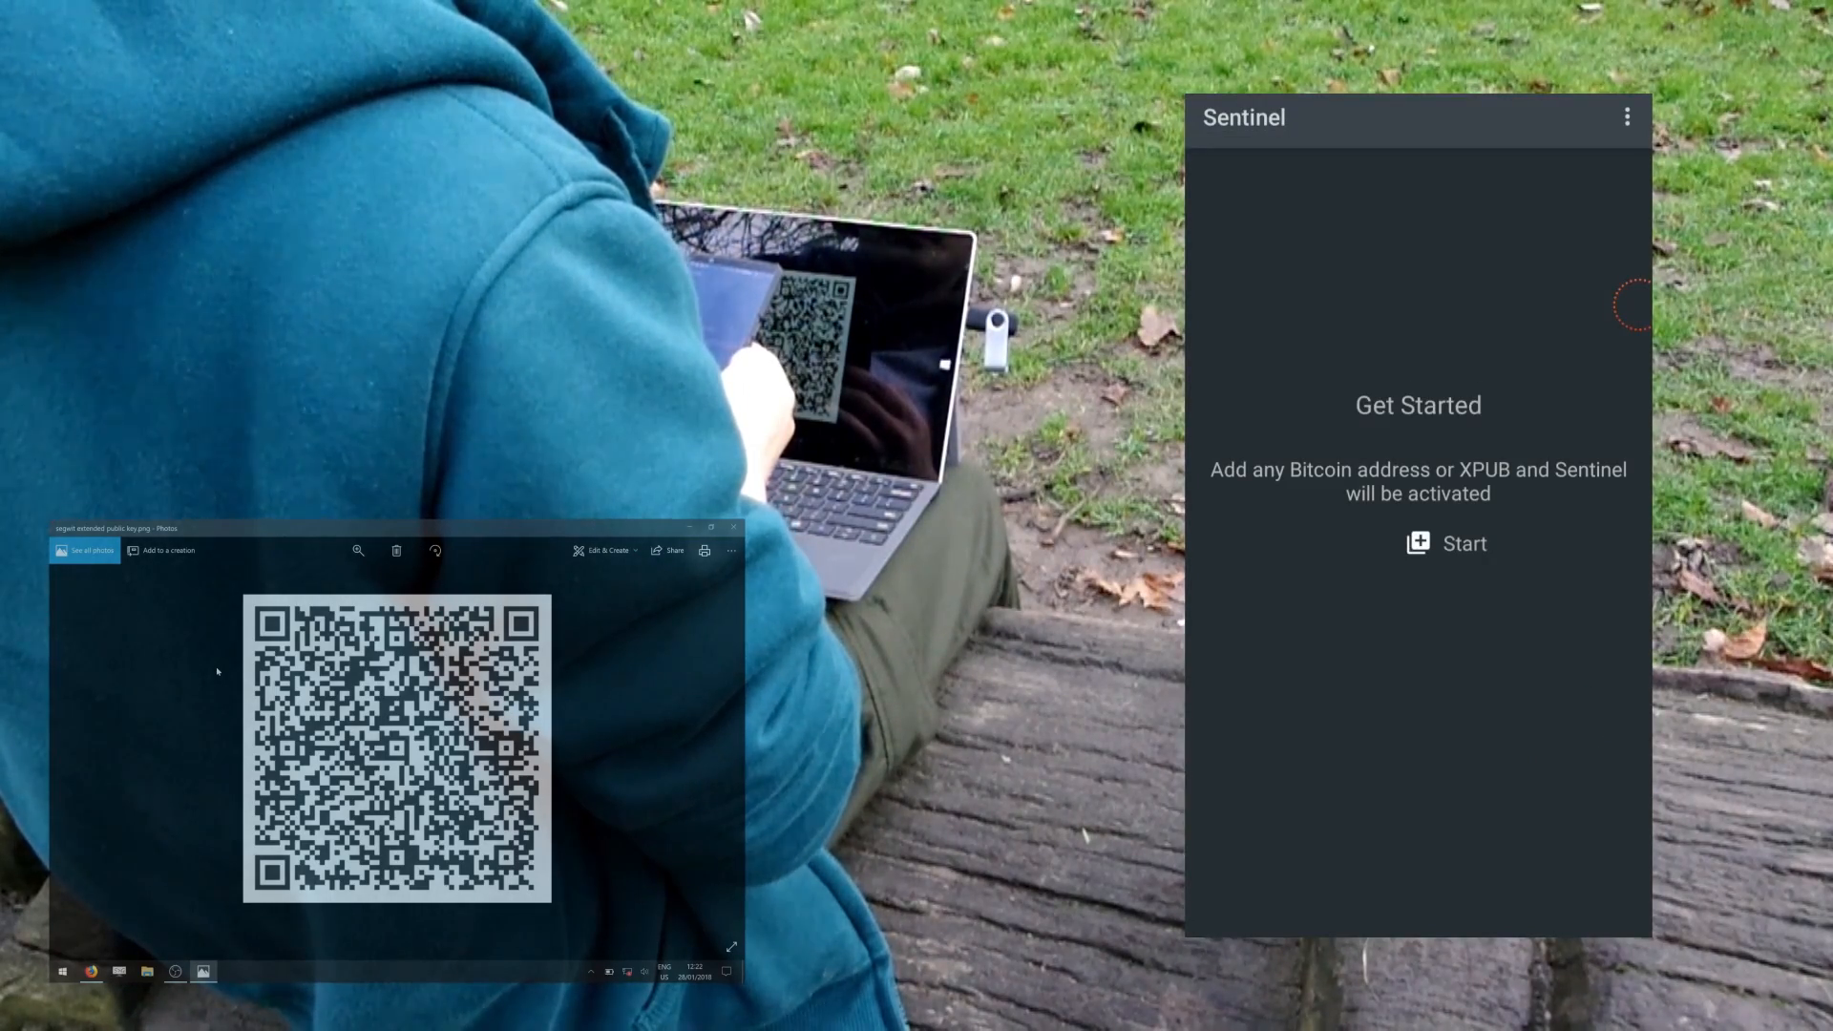
left_click(1448, 543)
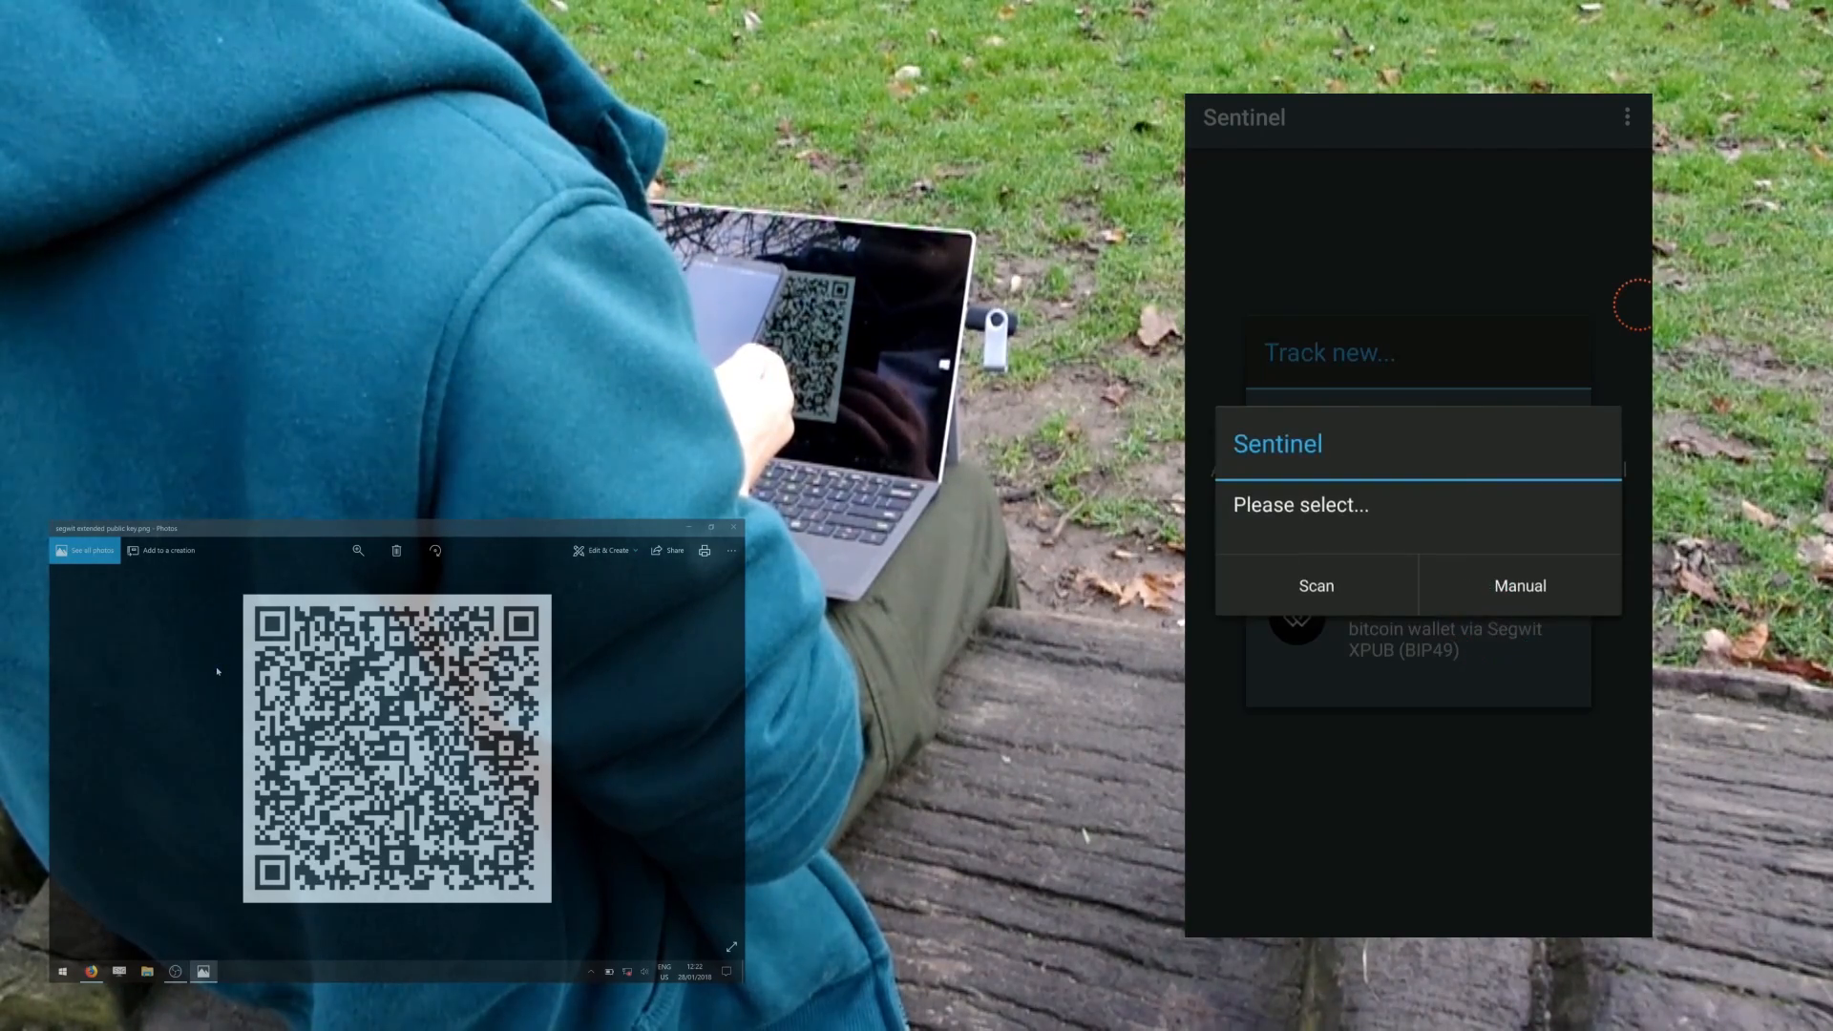
left_click(1519, 585)
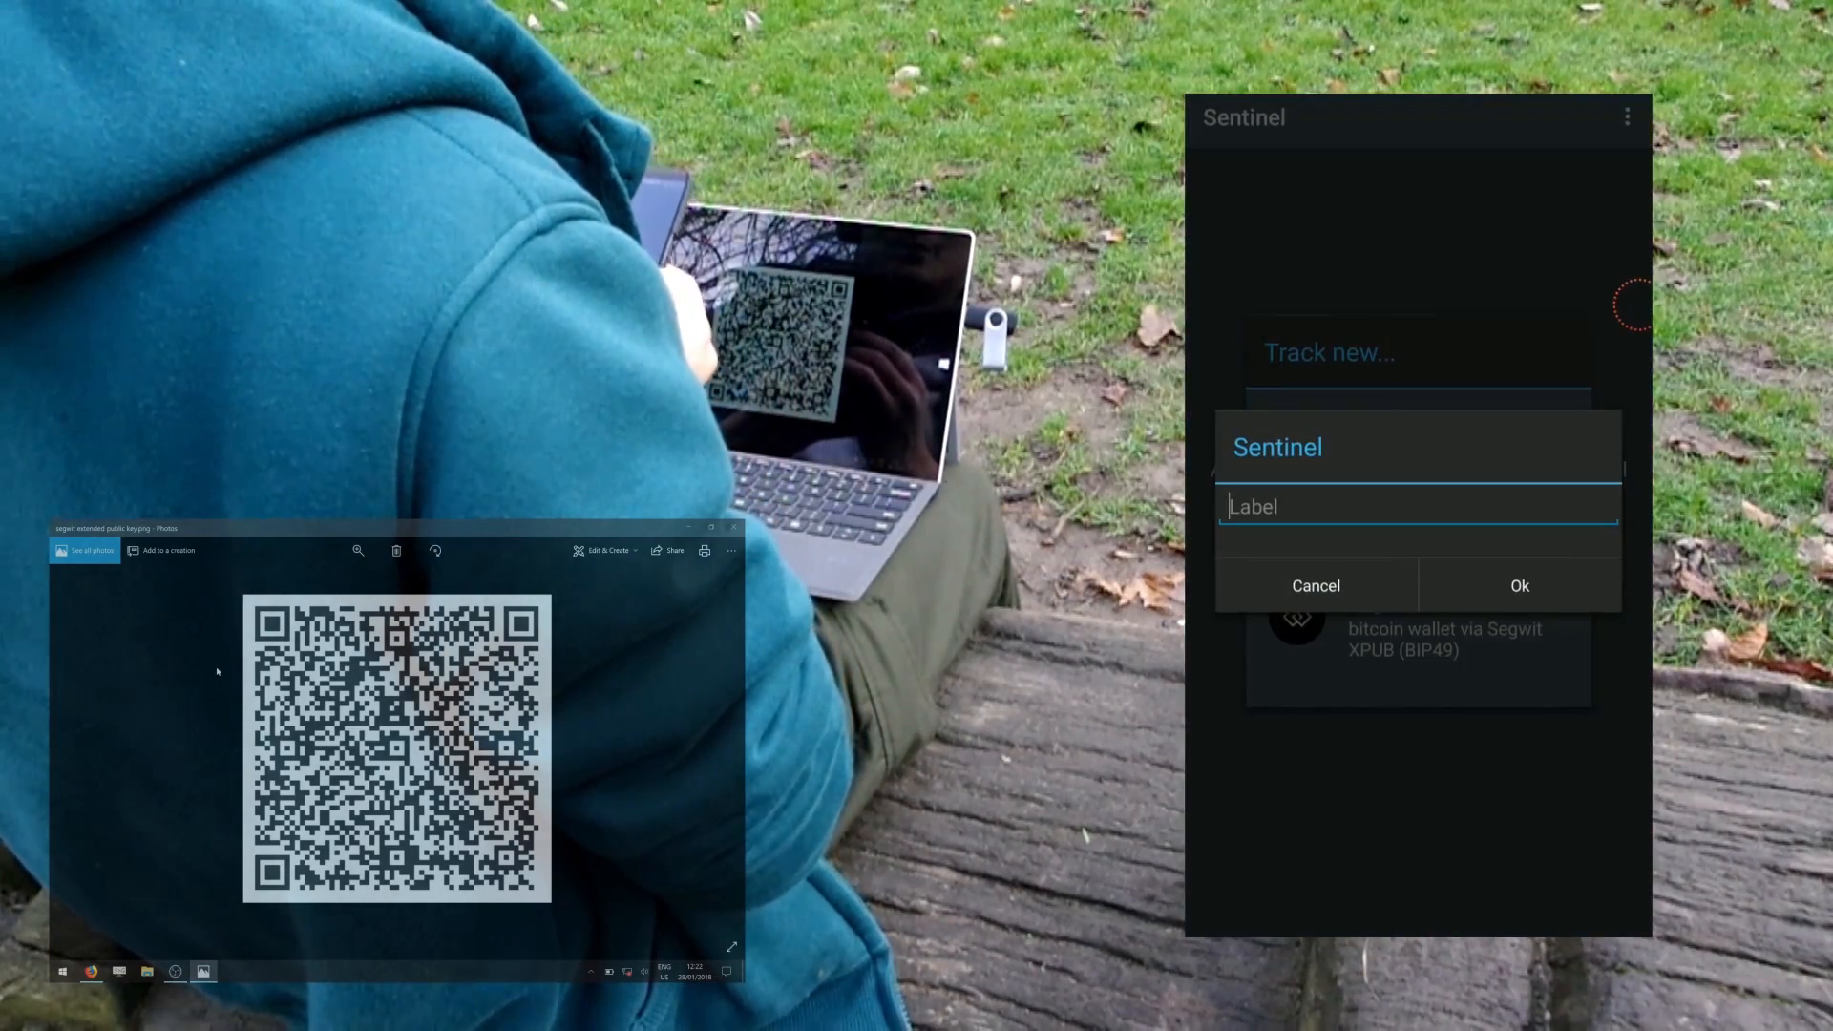
Step: Label the scanned Segwit XPUB wallet 'Cold storage' and confirm it
left_click(1418, 506)
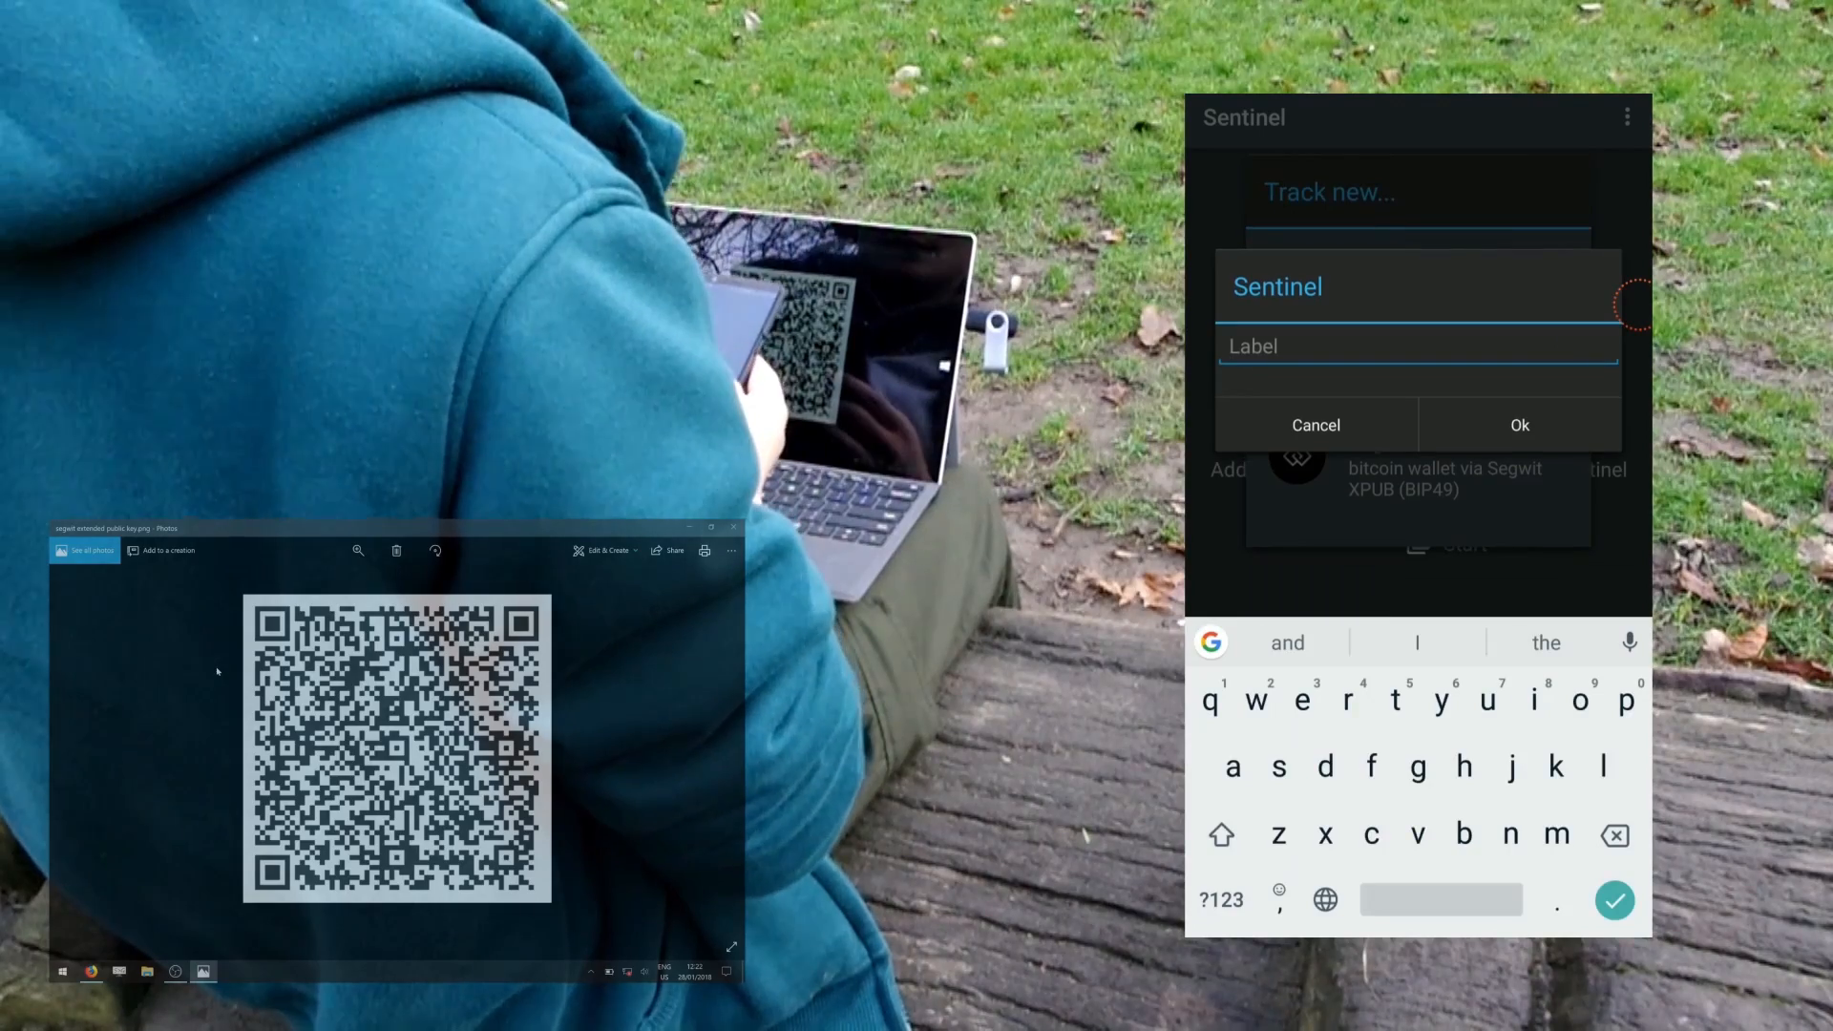
type("Cold storage")
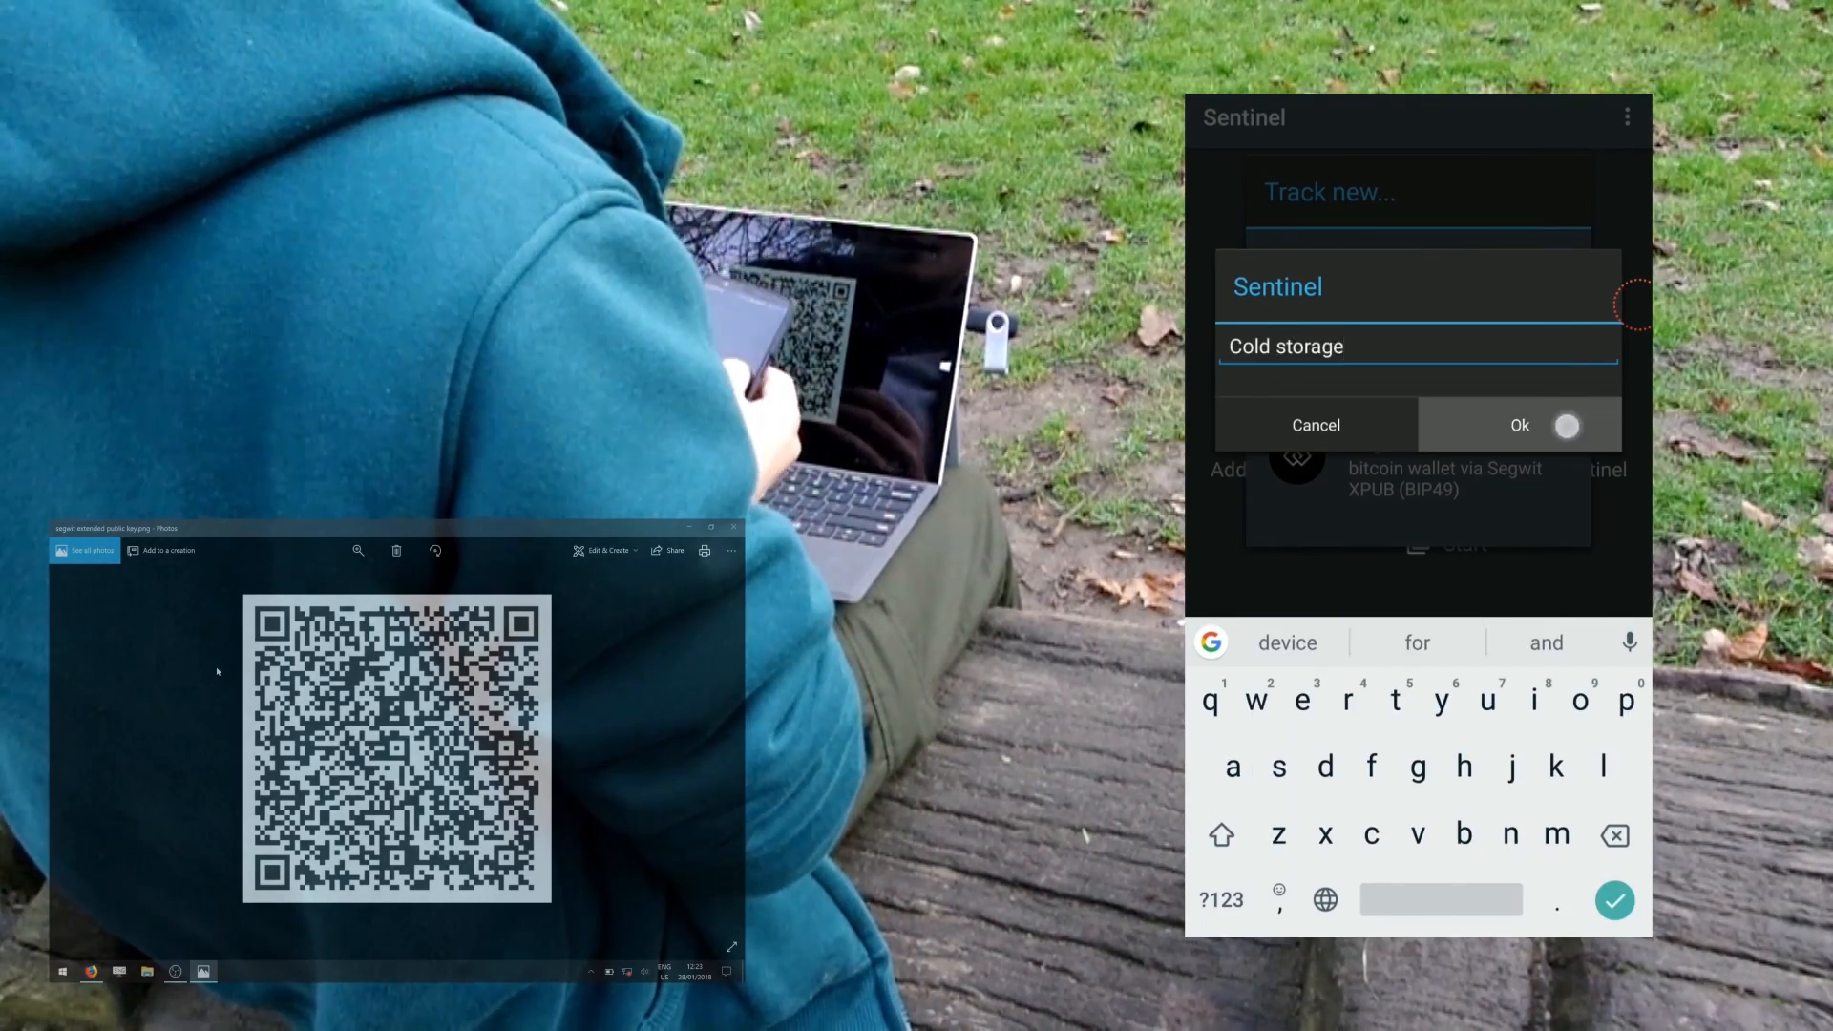
left_click(1521, 424)
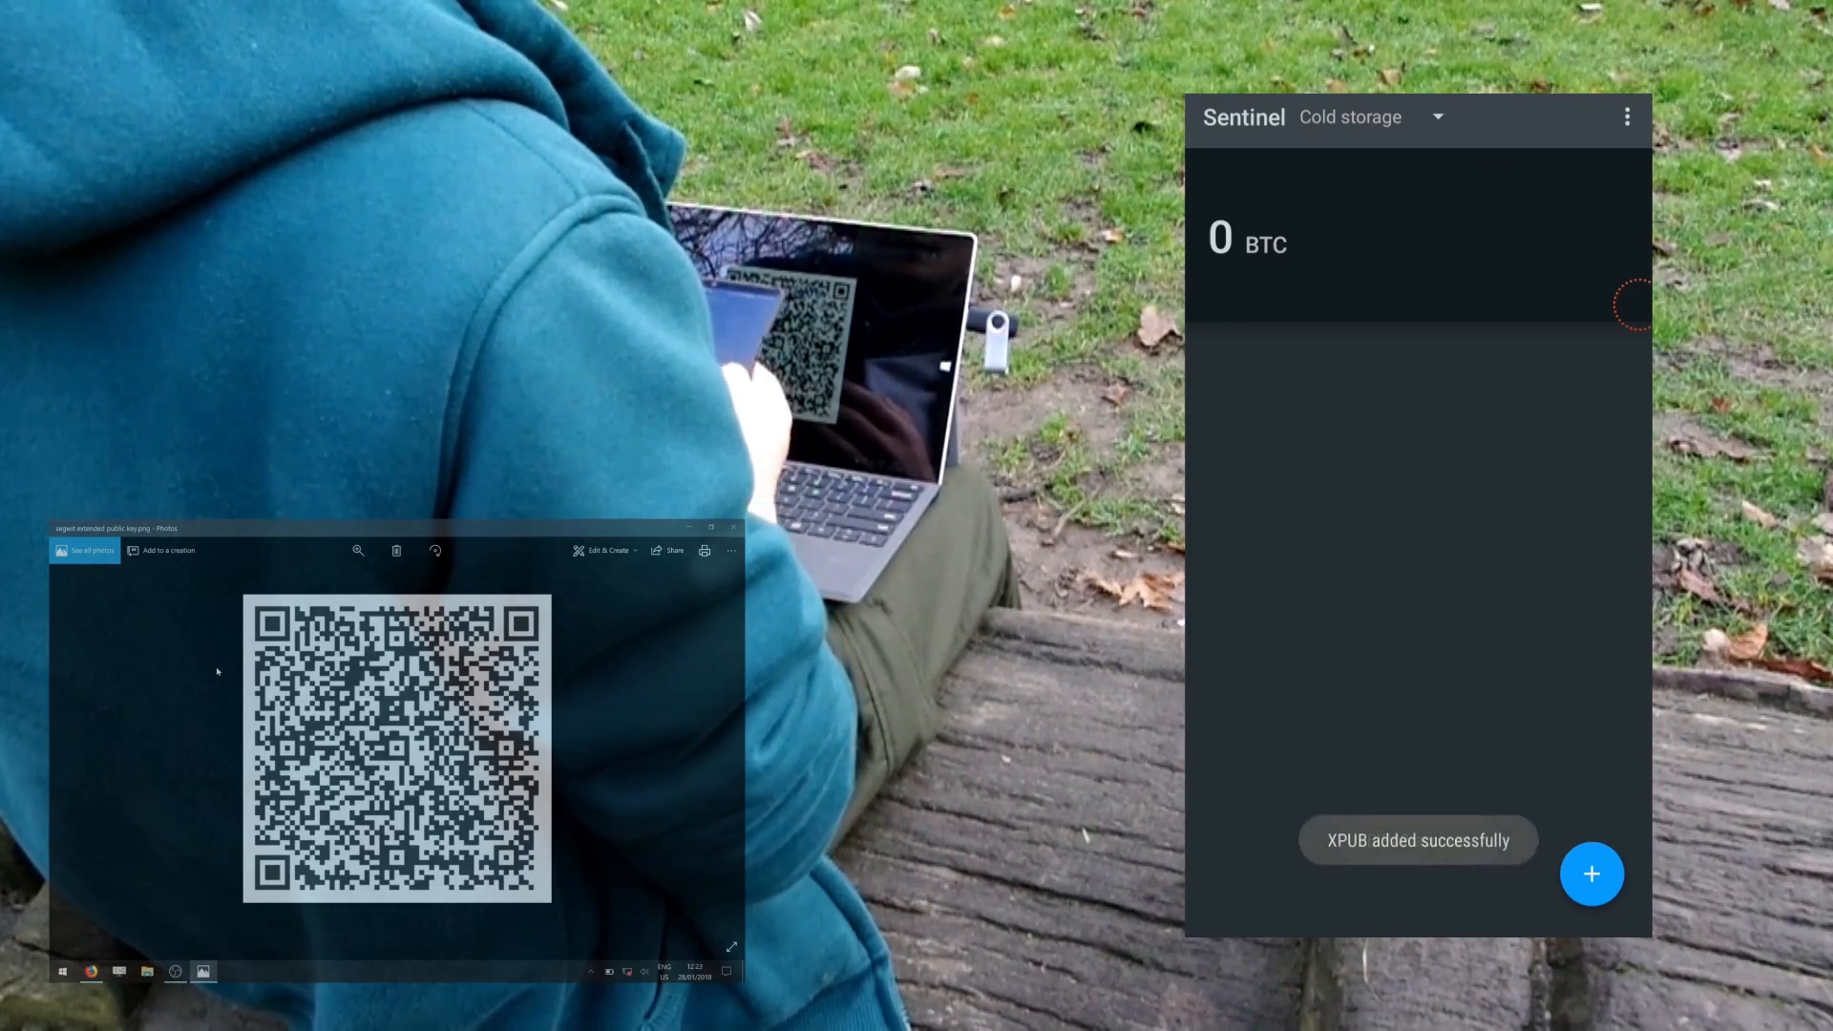
Step: Show a Sentinel deposit address and QR code for the Cold storage wallet
left_click(1592, 874)
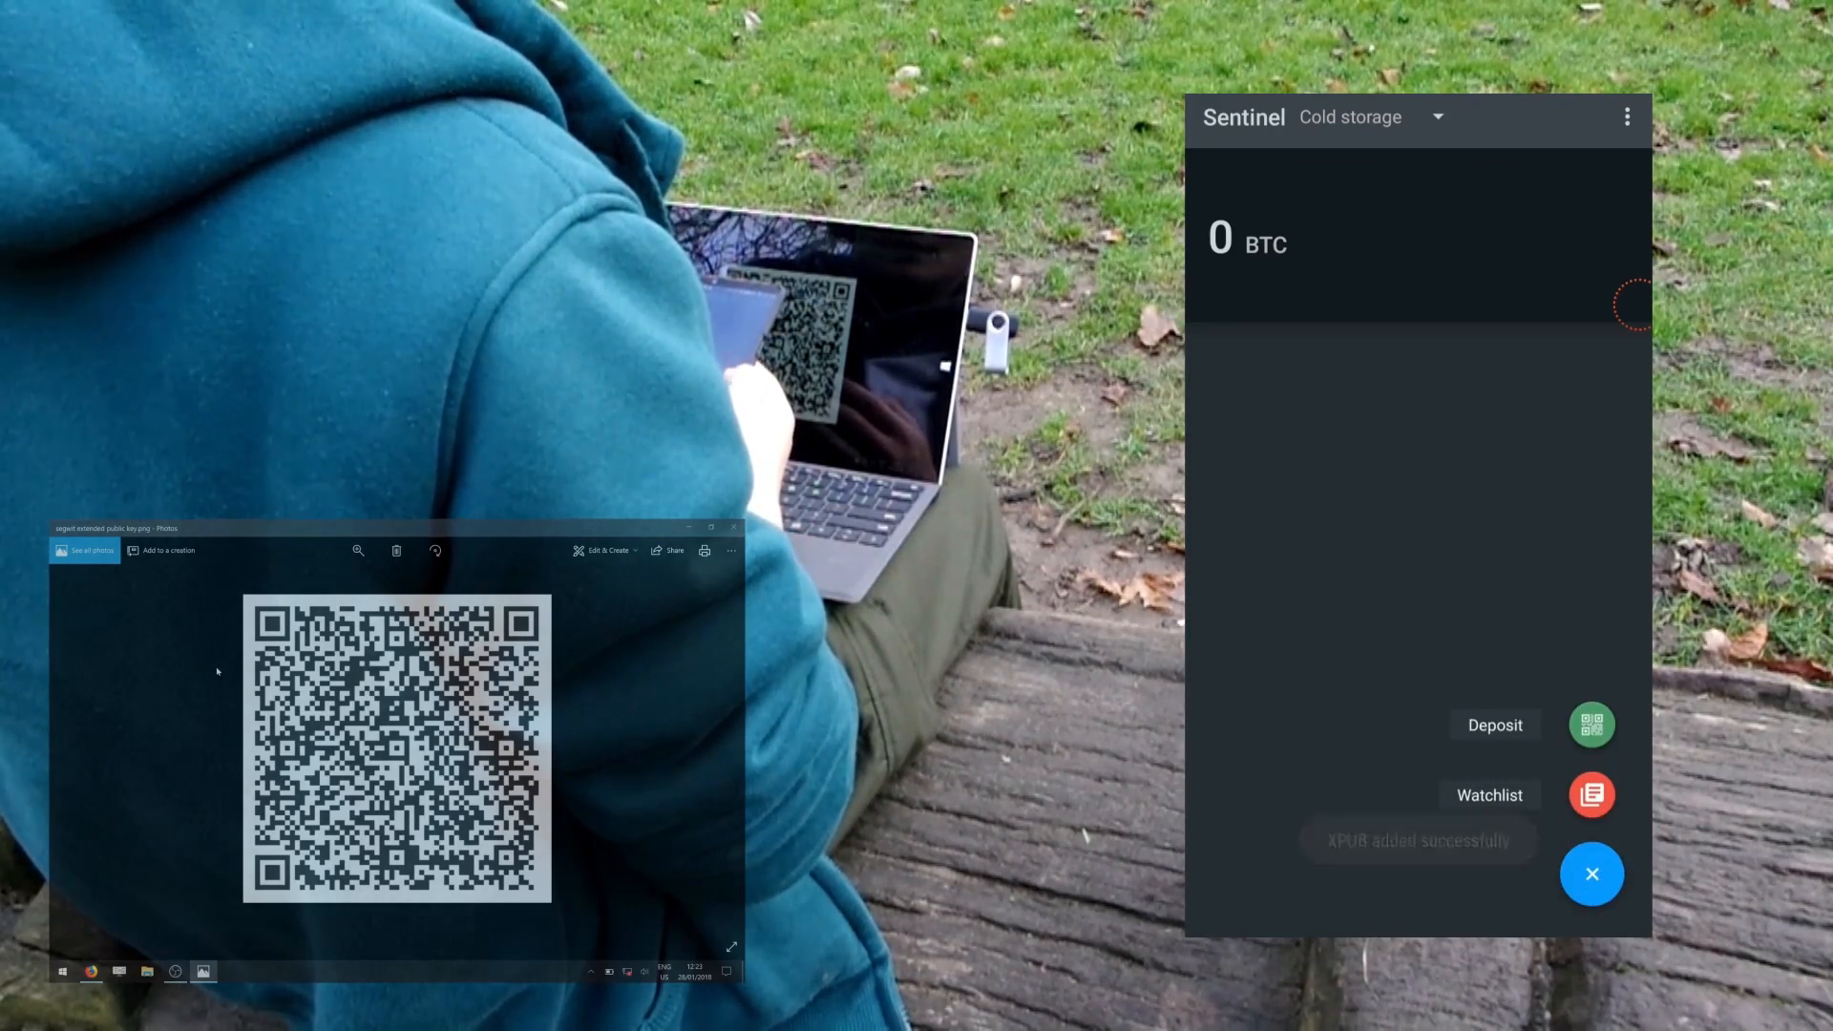
left_click(1592, 724)
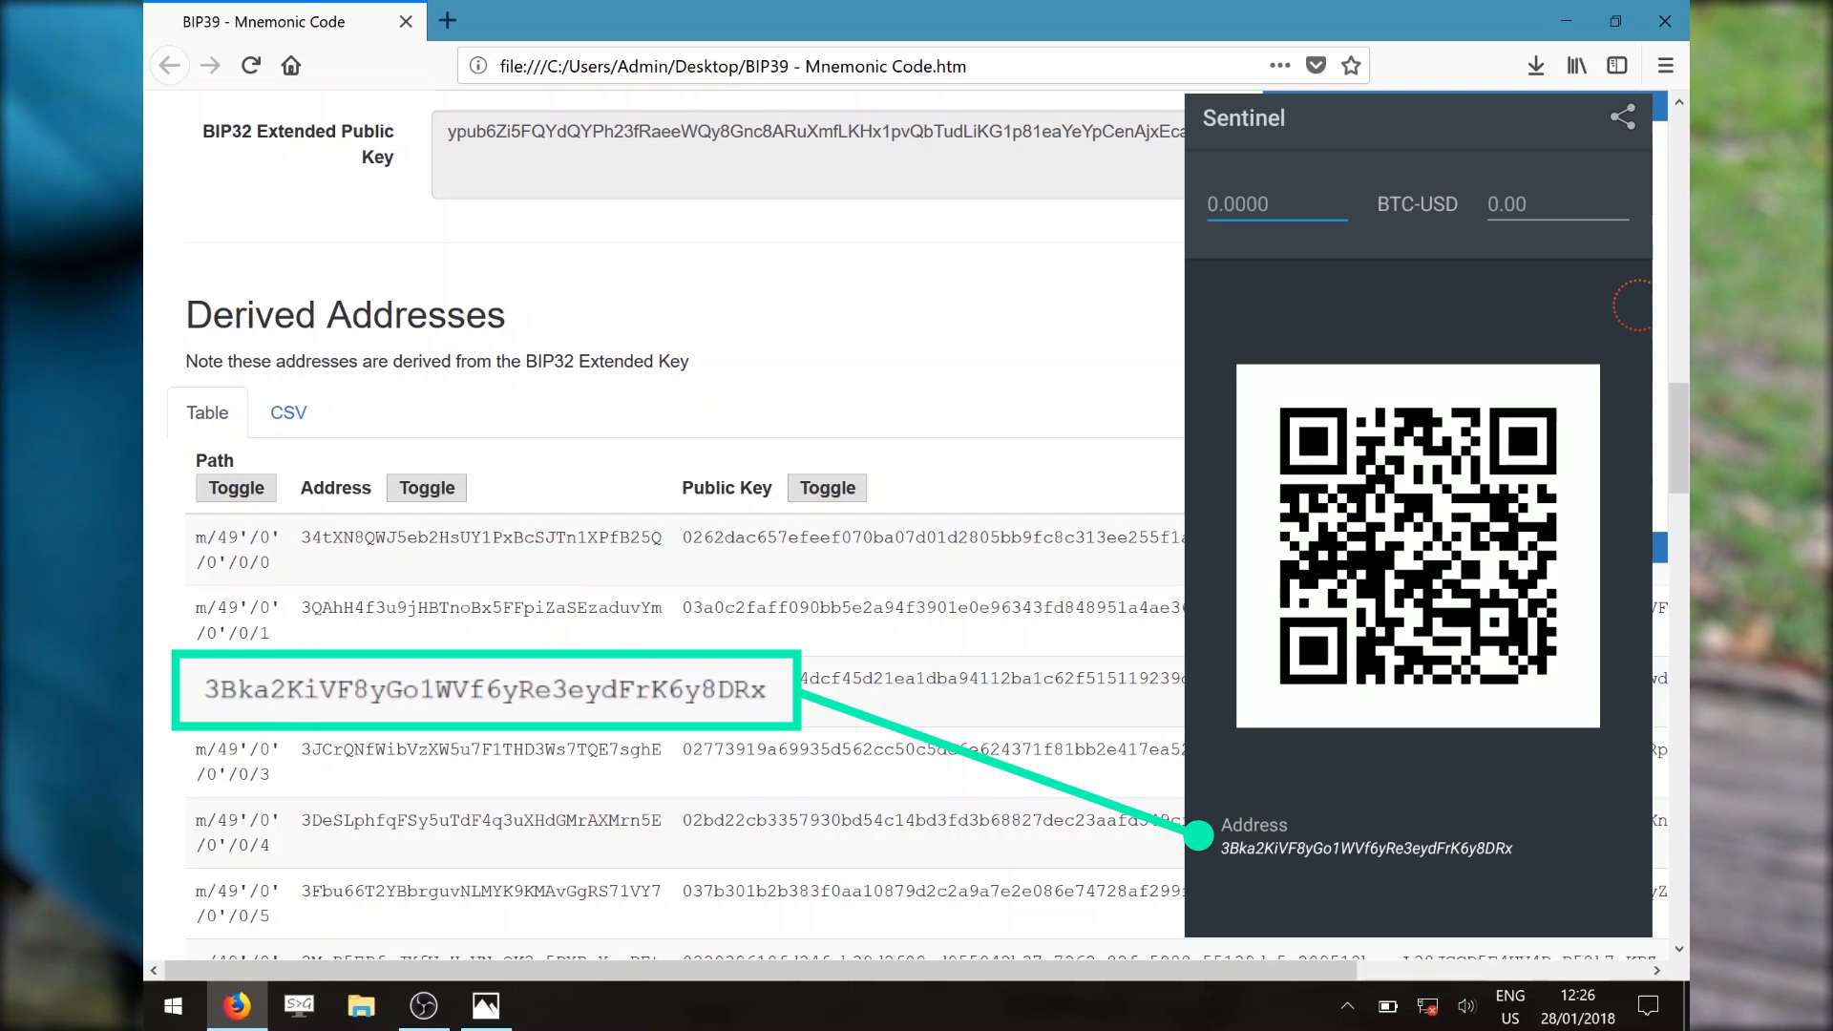
left_click(1590, 875)
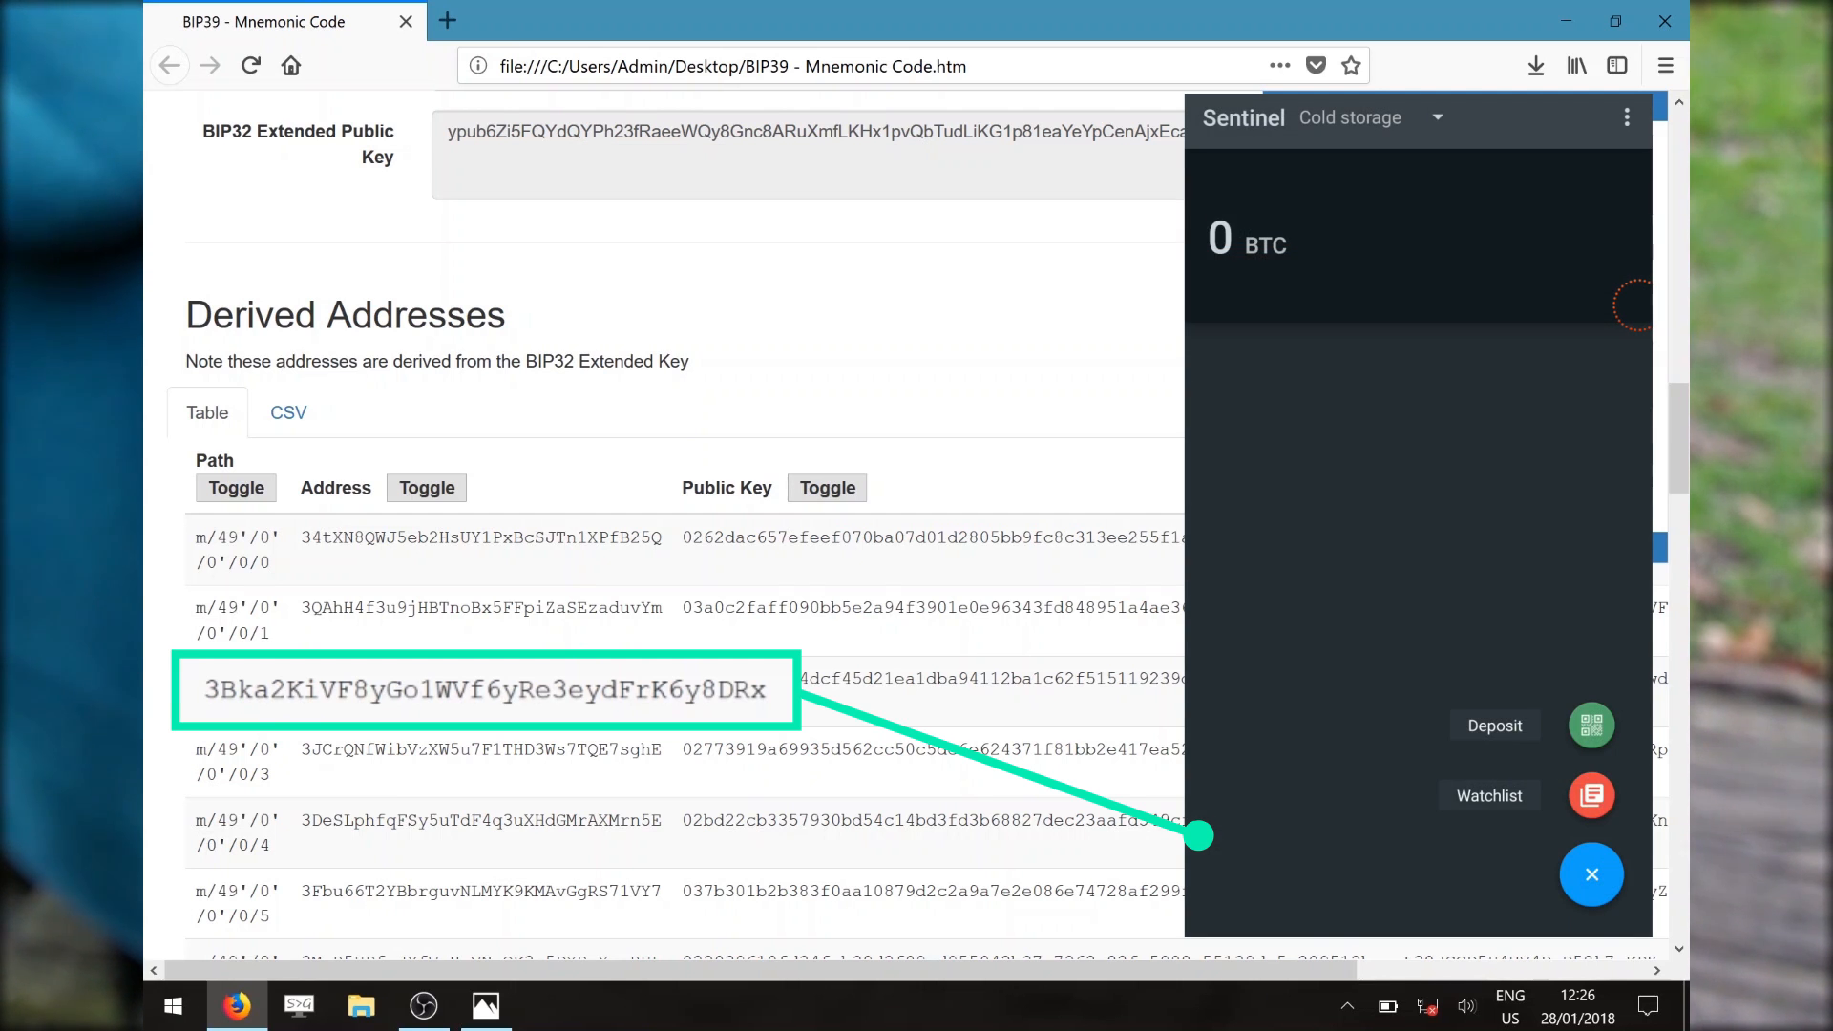
left_click(1590, 724)
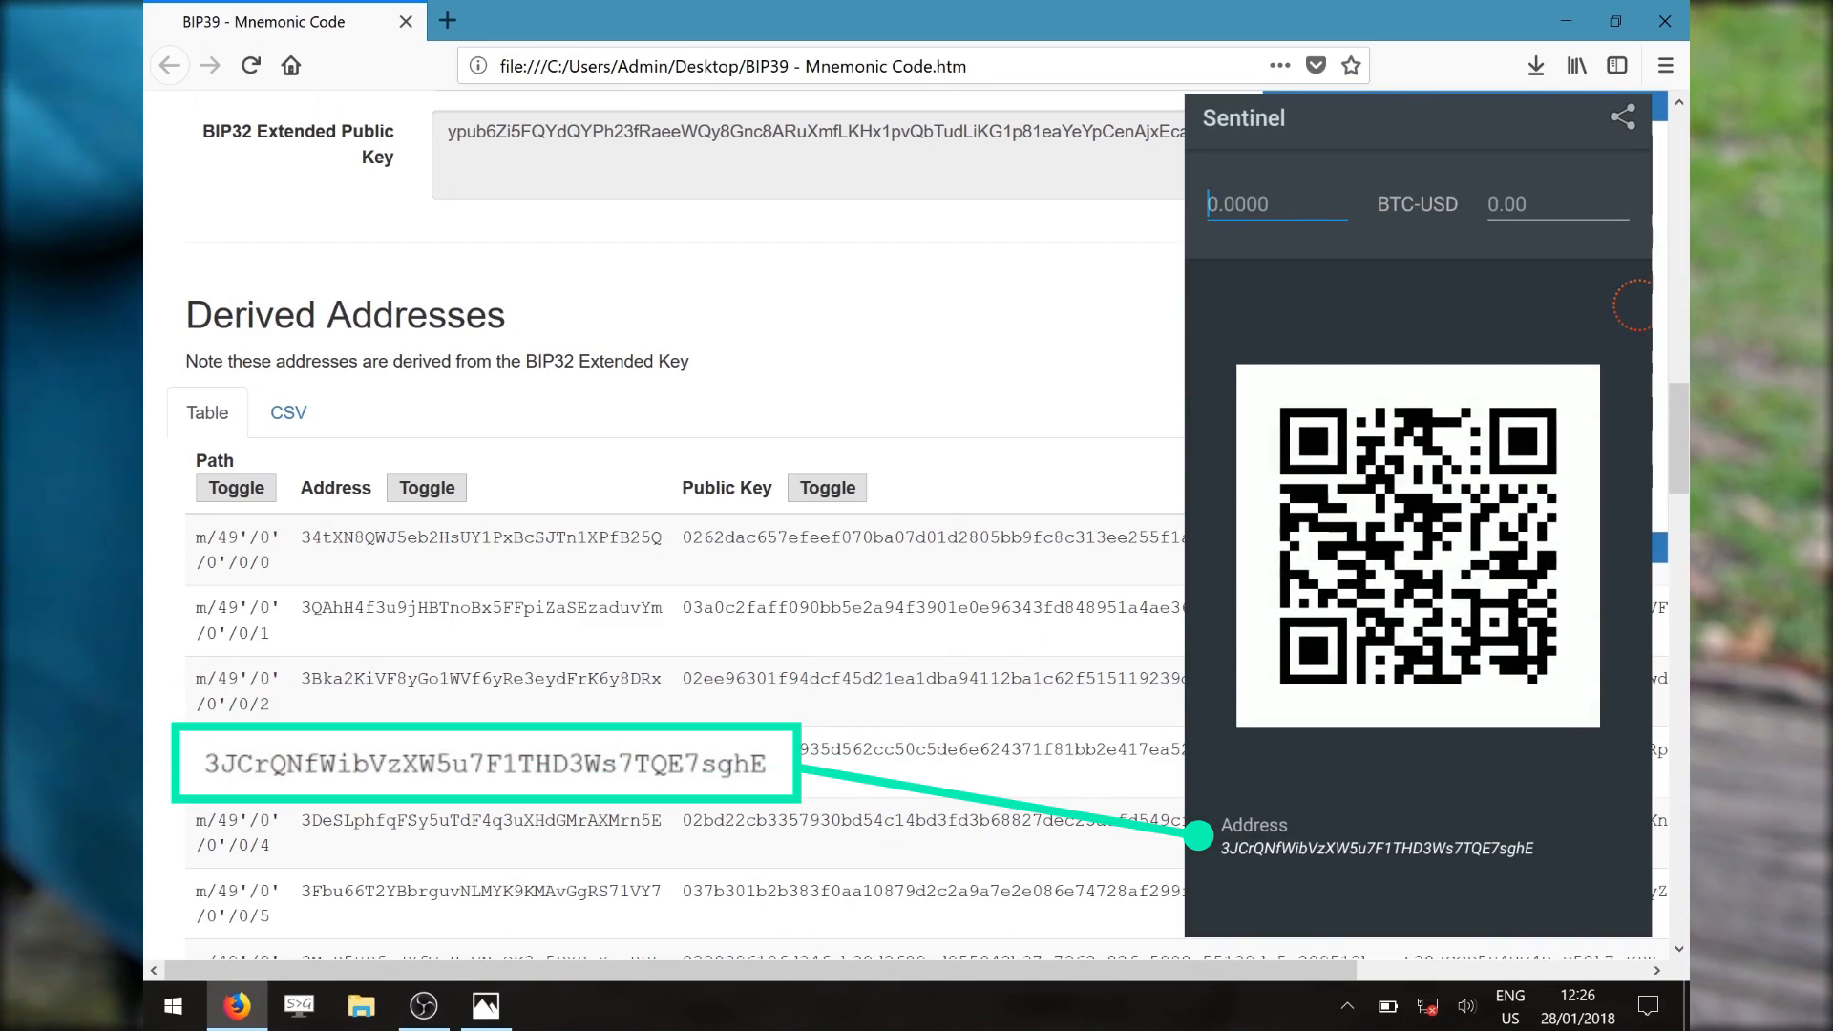